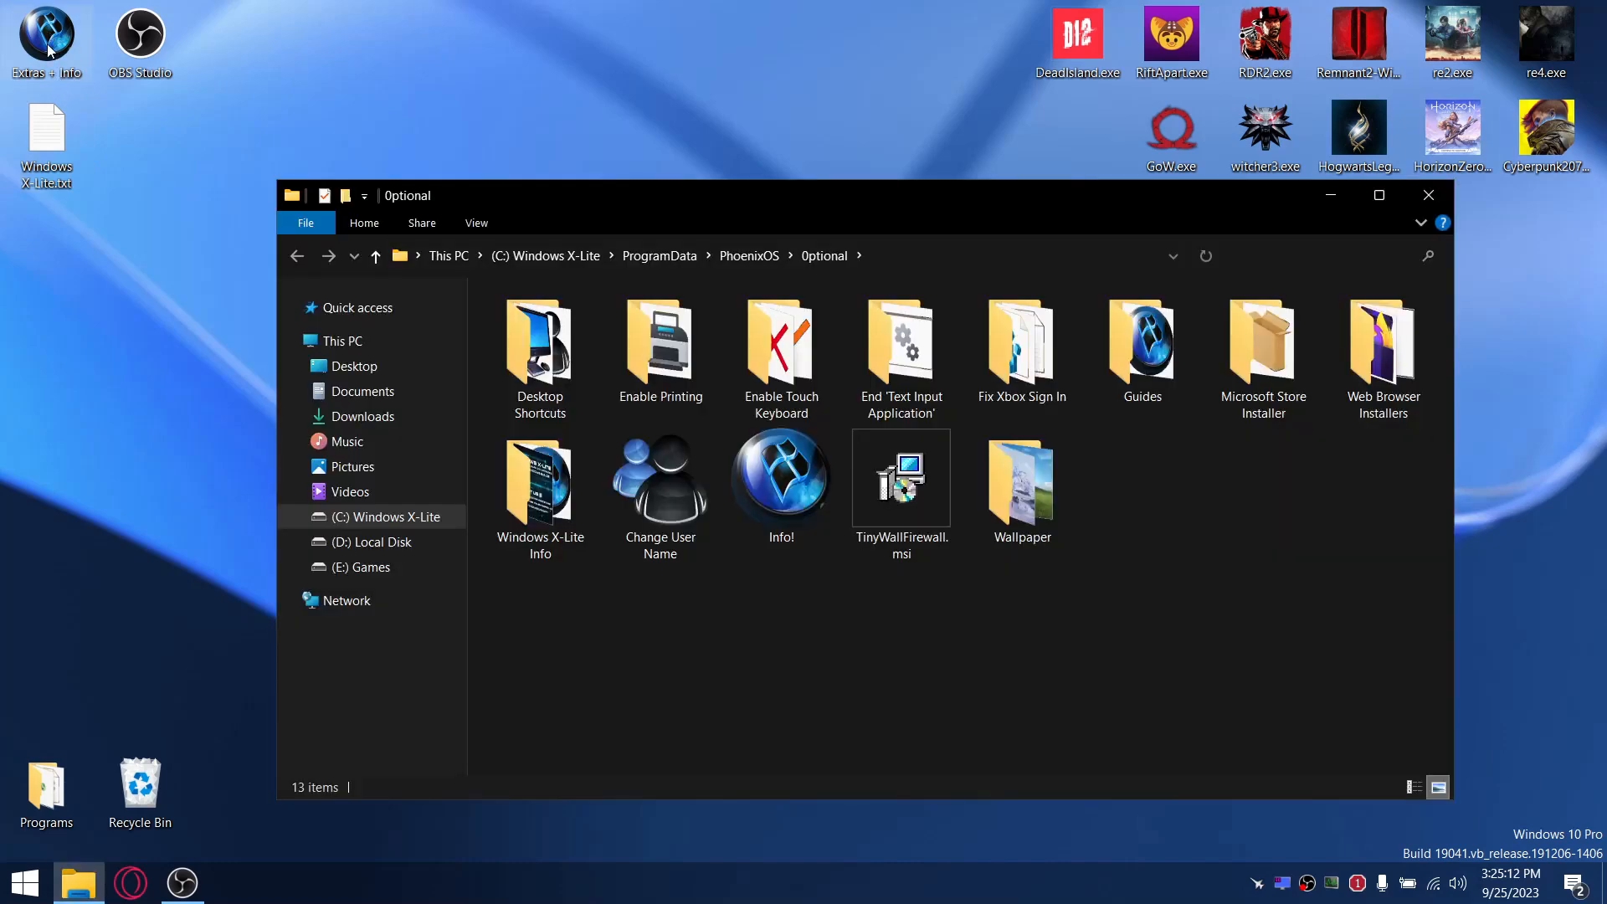
mouse_move(633, 424)
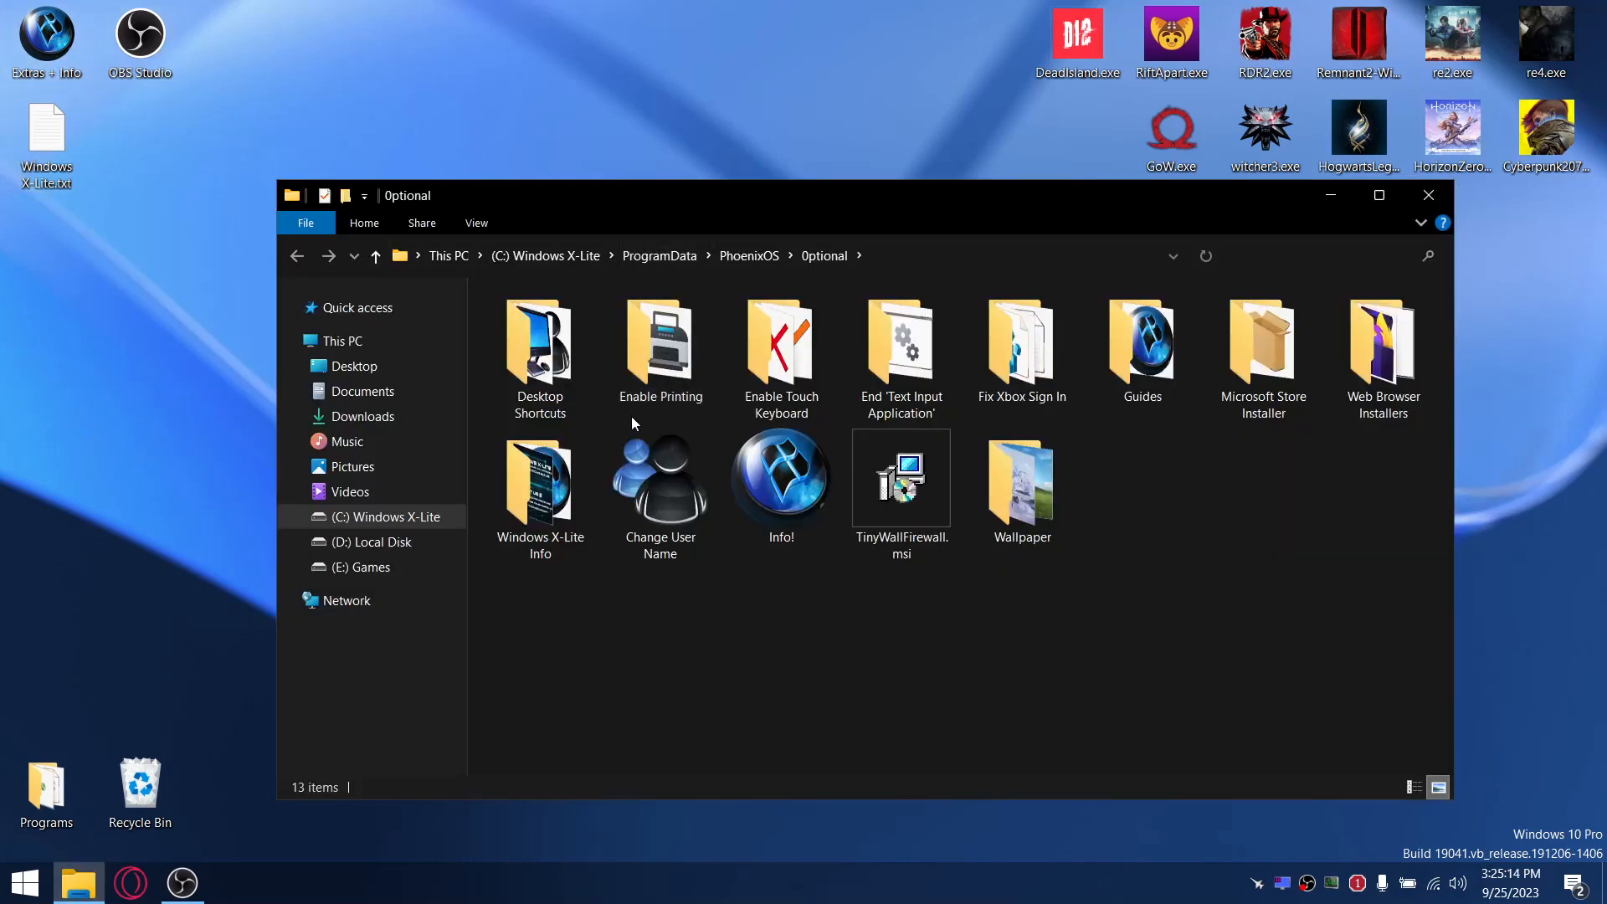
Browse the Optional folder's Desktop Shortcuts and Enable Printing entries, then enter the wallpaper images folder.
click(660, 481)
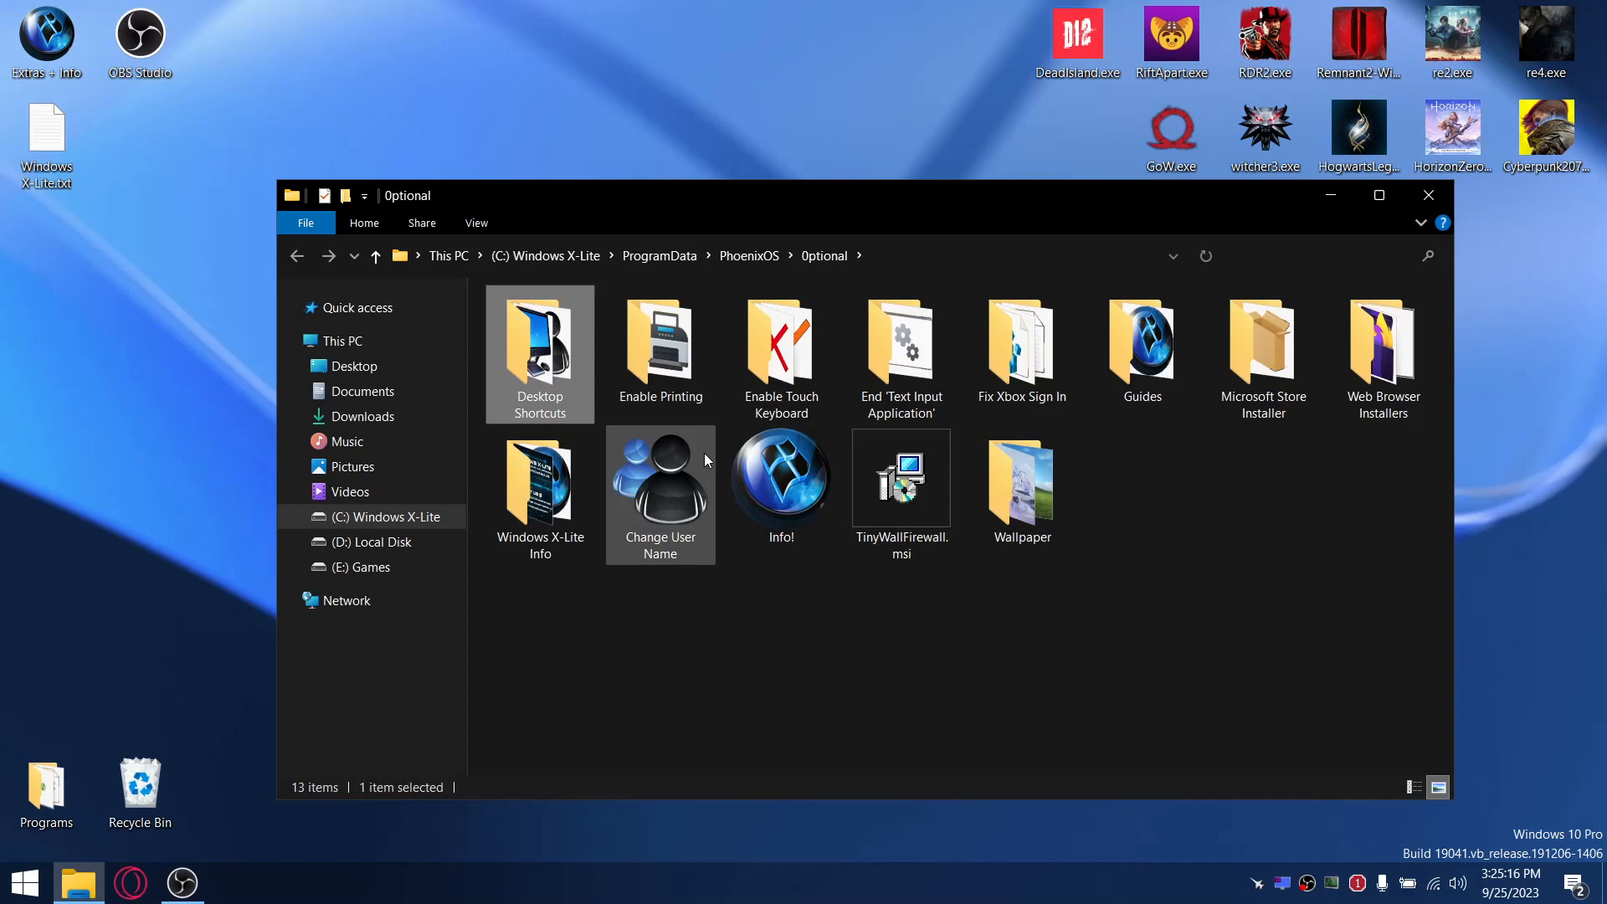
click(660, 347)
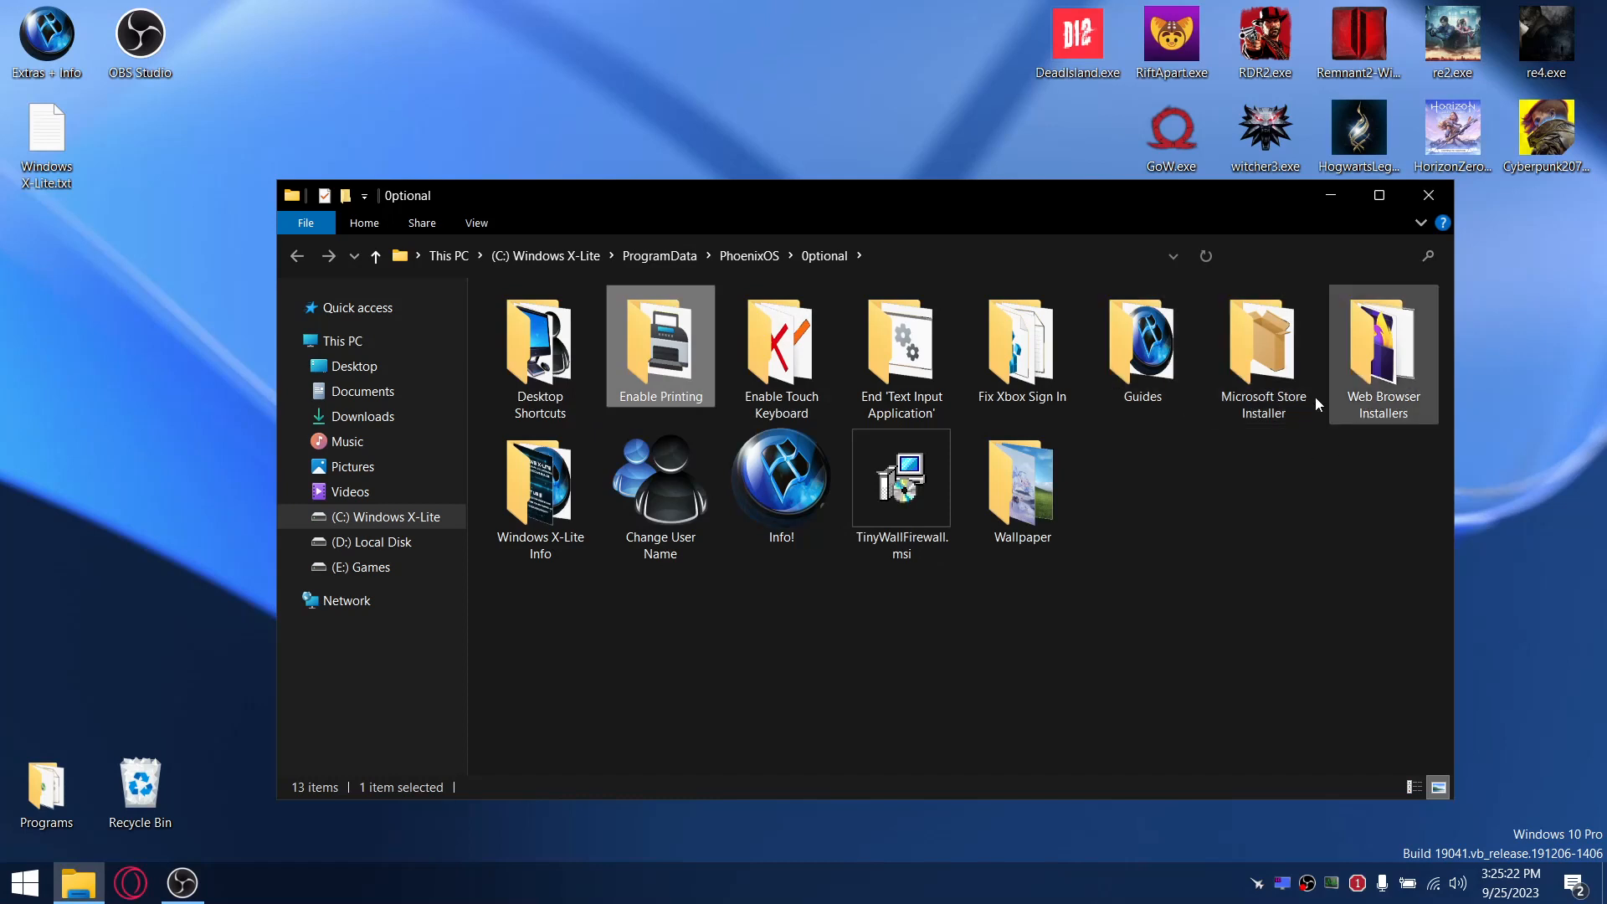
click(782, 482)
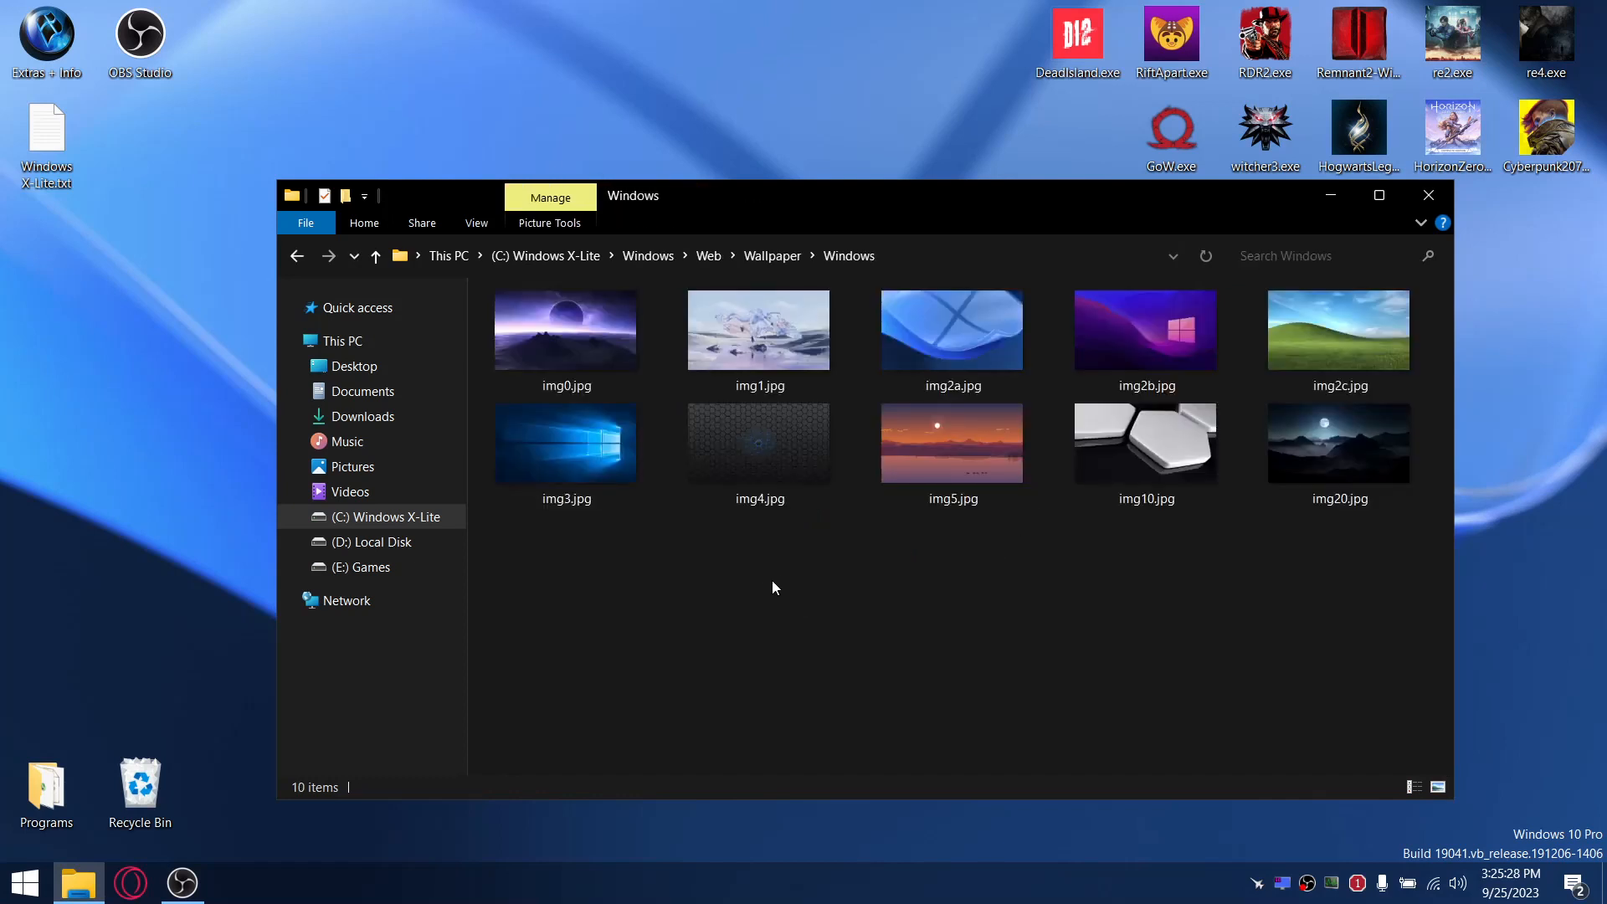
View img0.jpg in Windows Photo Viewer so it can be set as the desktop background.
double_click(566, 330)
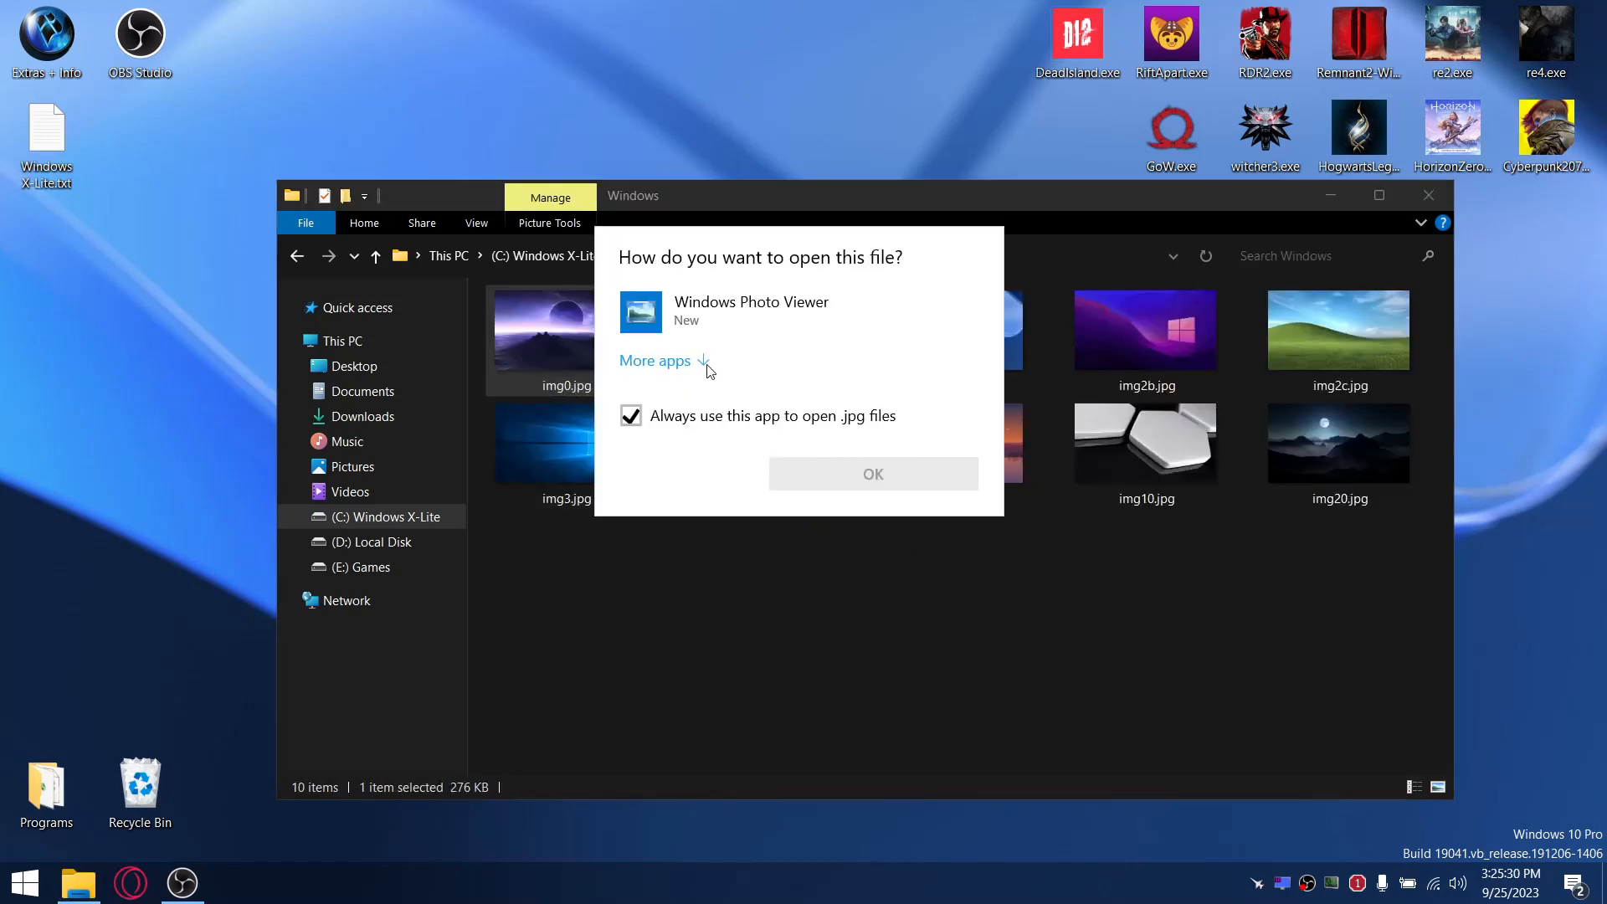
click(751, 311)
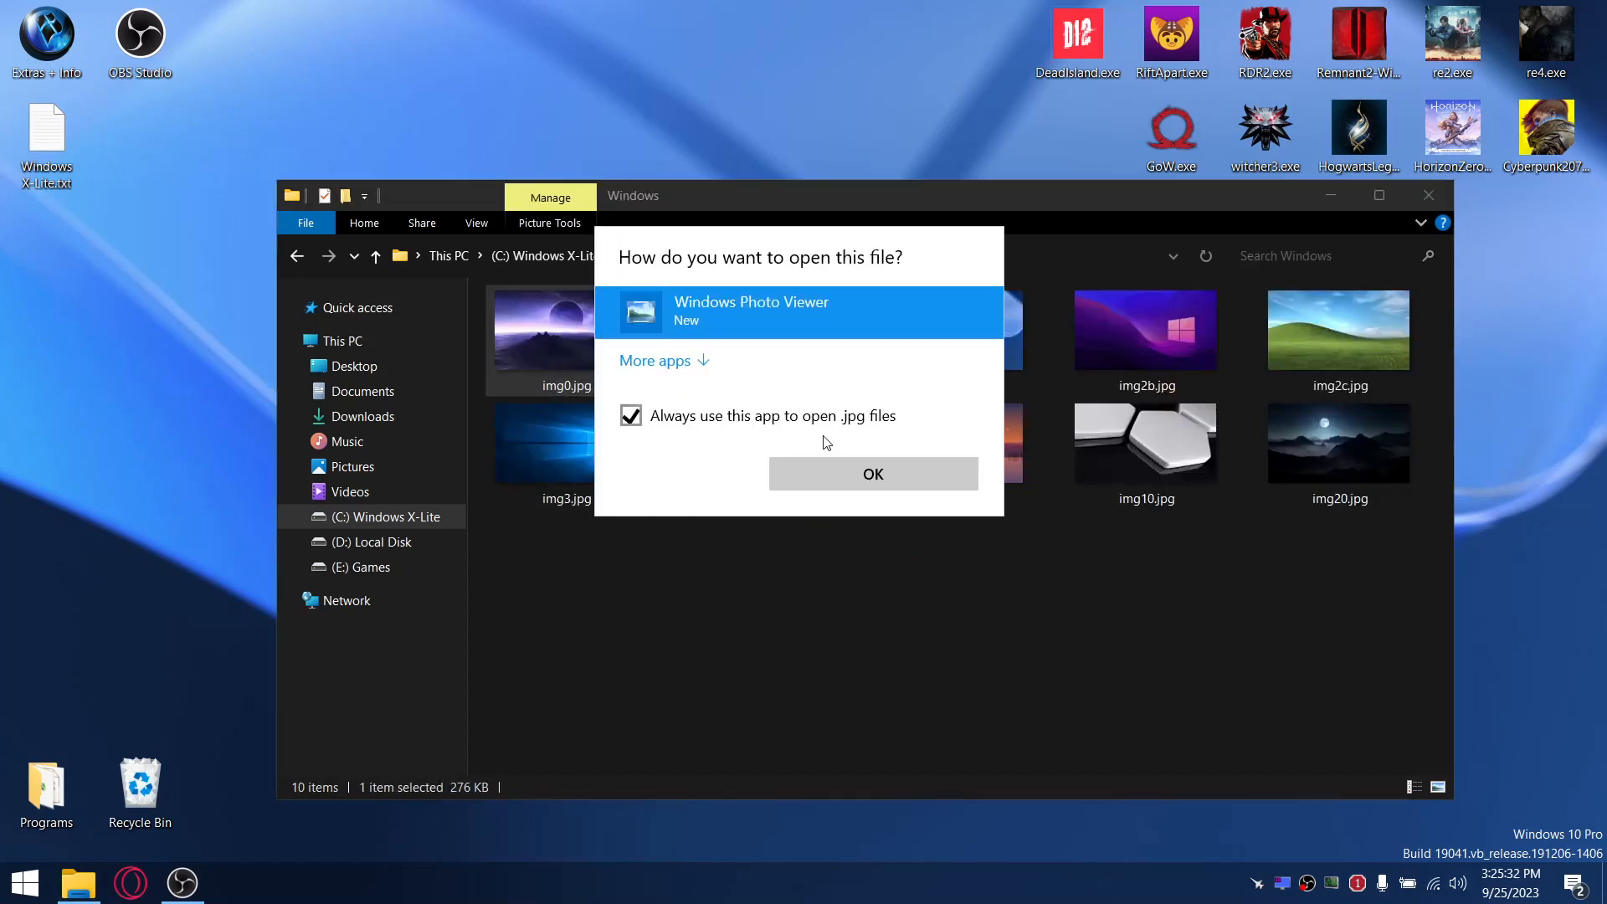
click(872, 474)
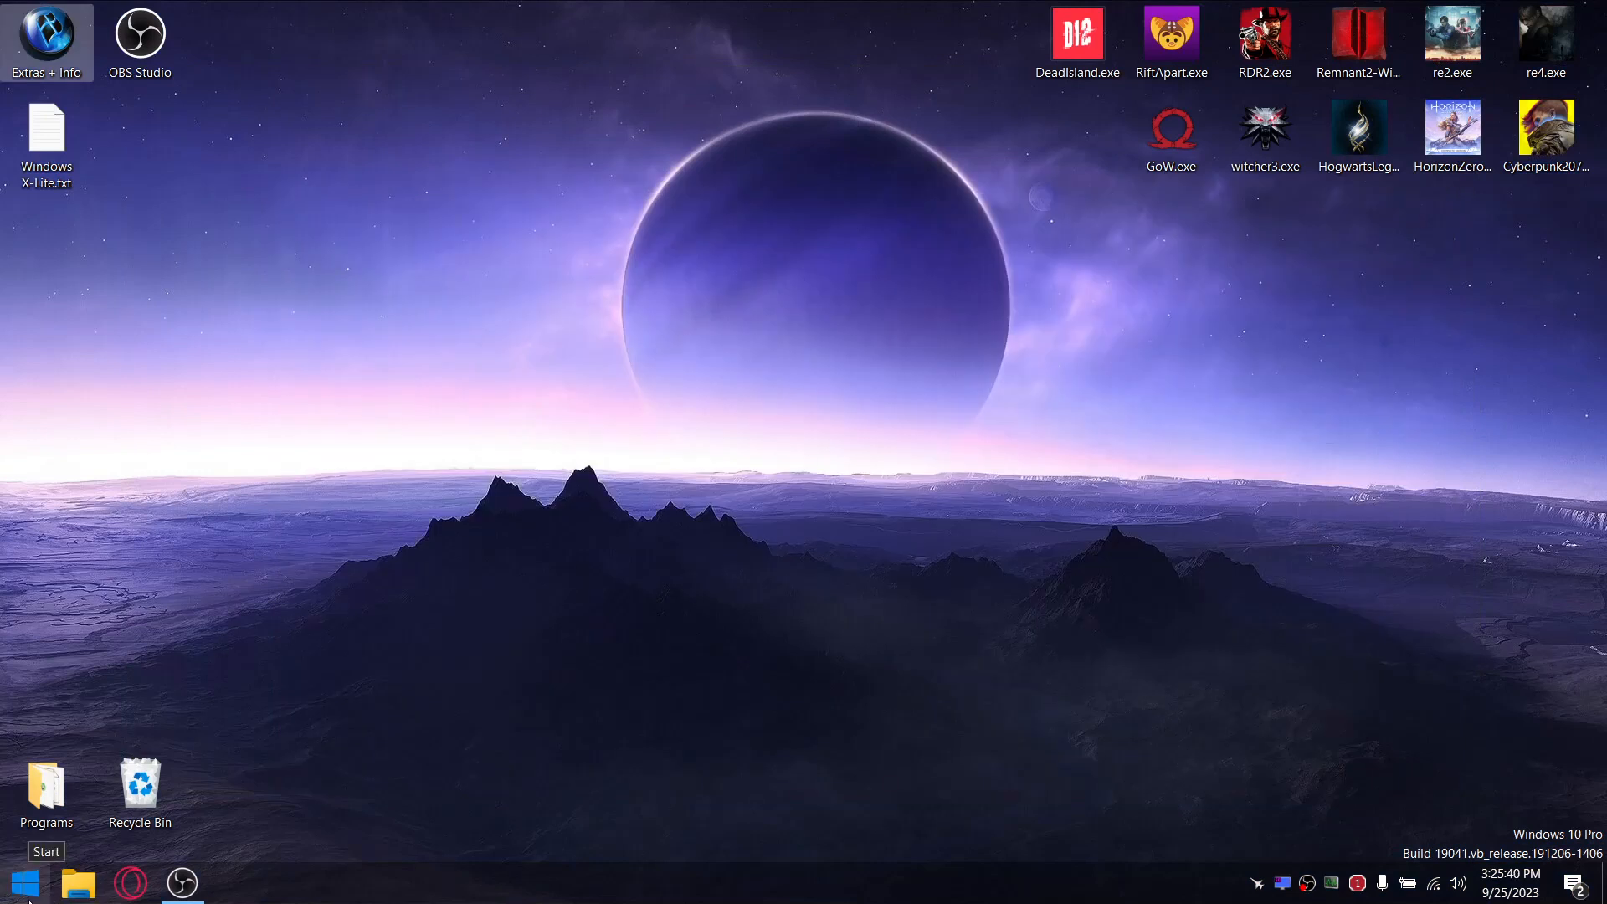
Show the installed programs list from Start and scroll down toward the X-Lite Tools folder.
click(20, 882)
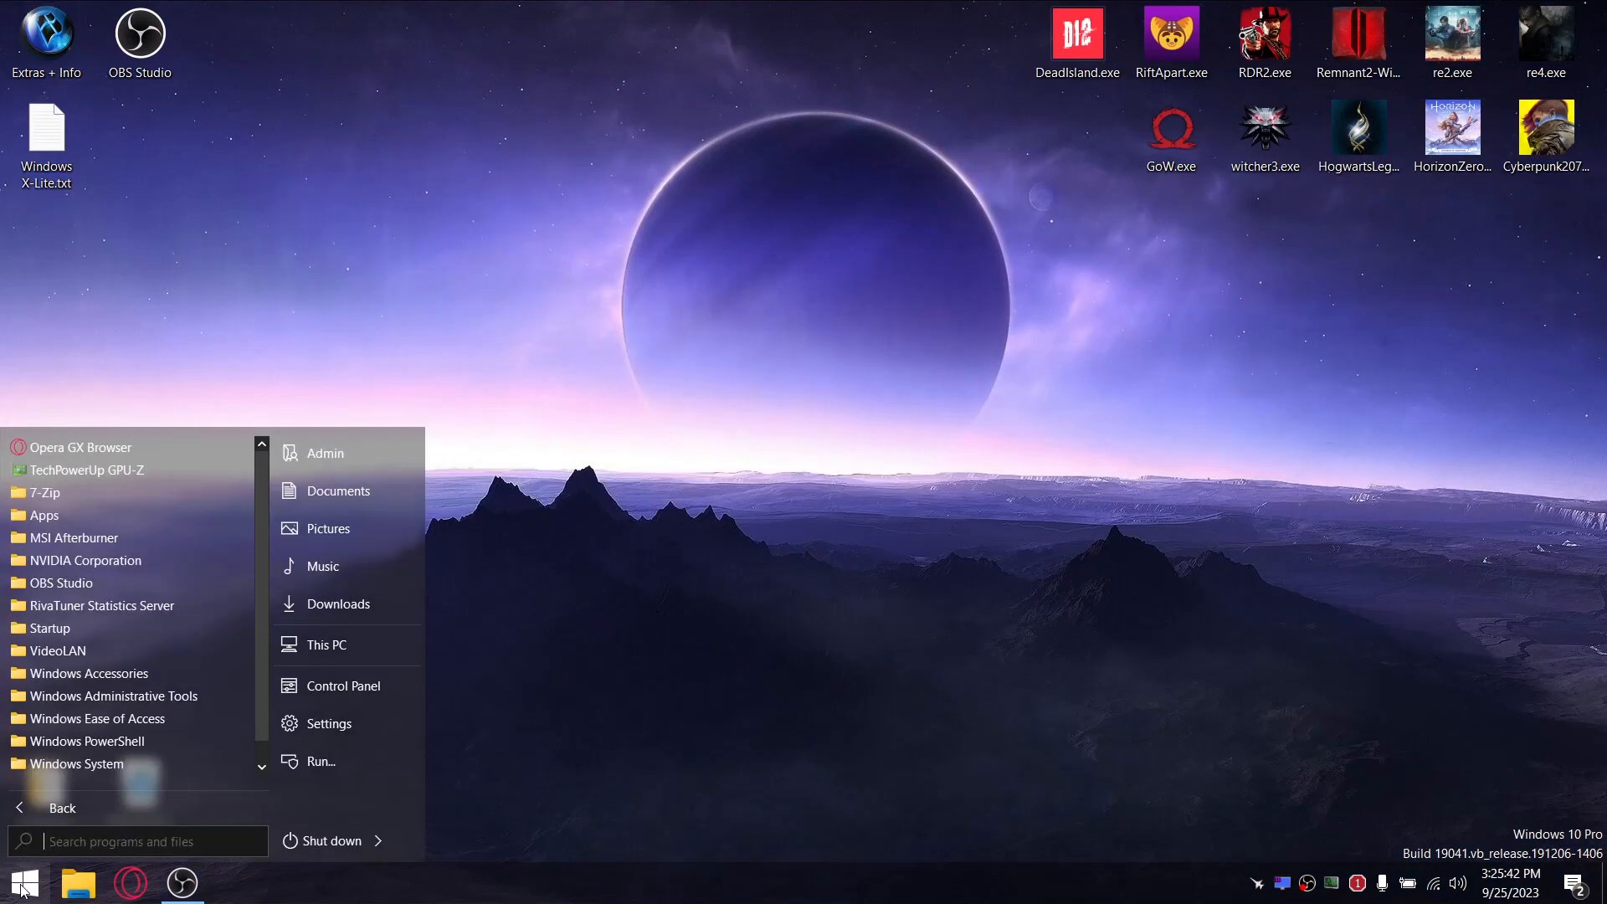
scroll(down, 3)
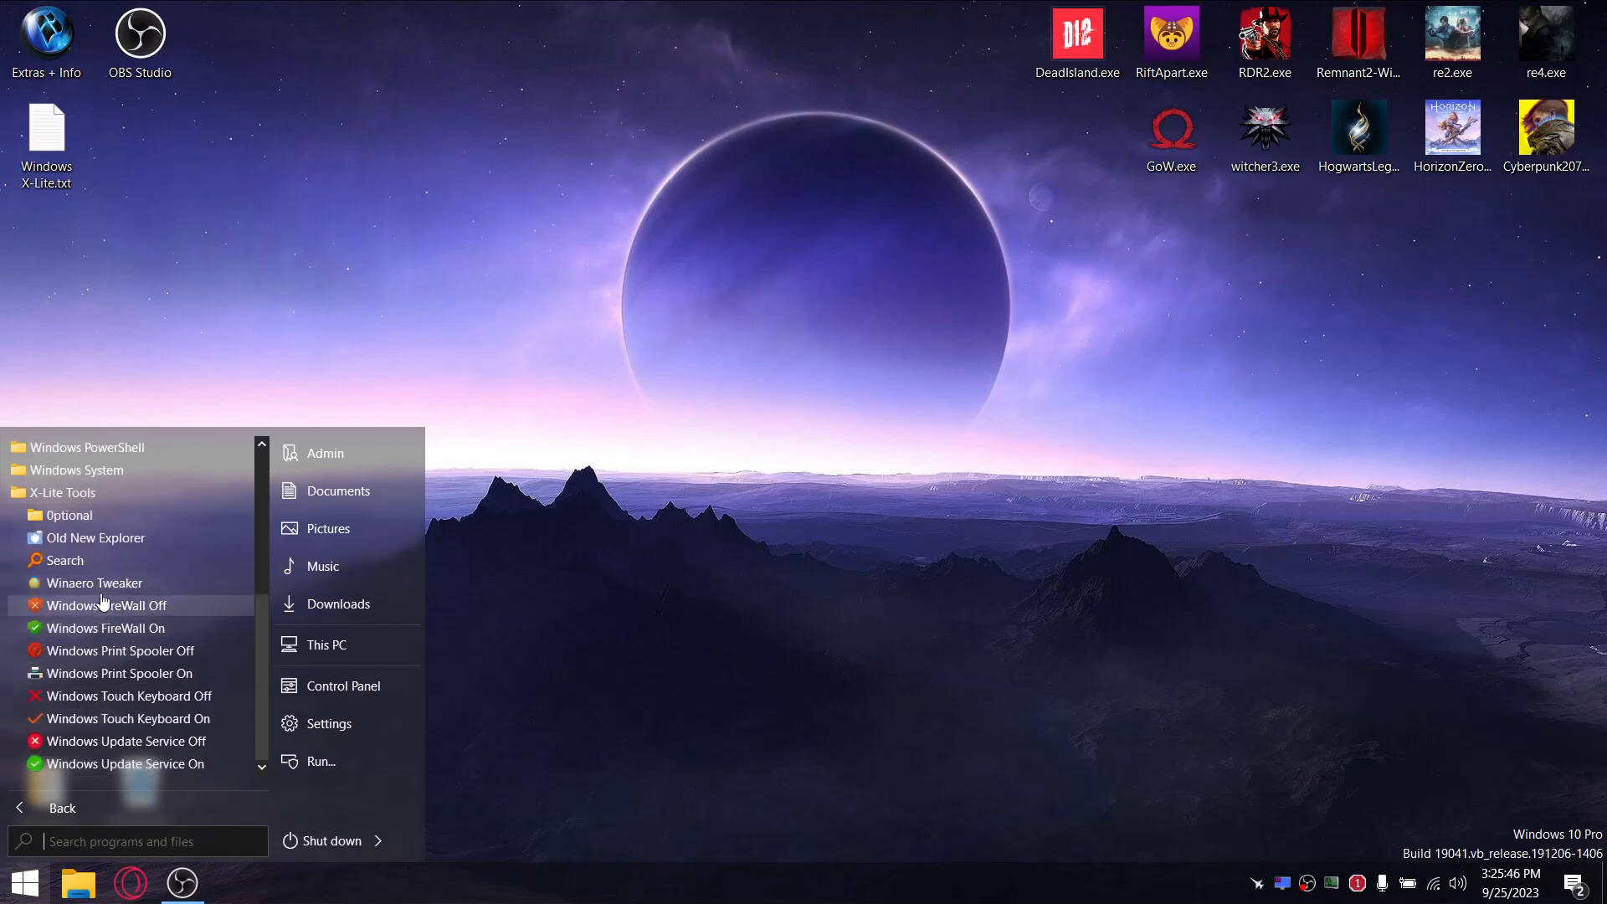
mouse_move(97, 582)
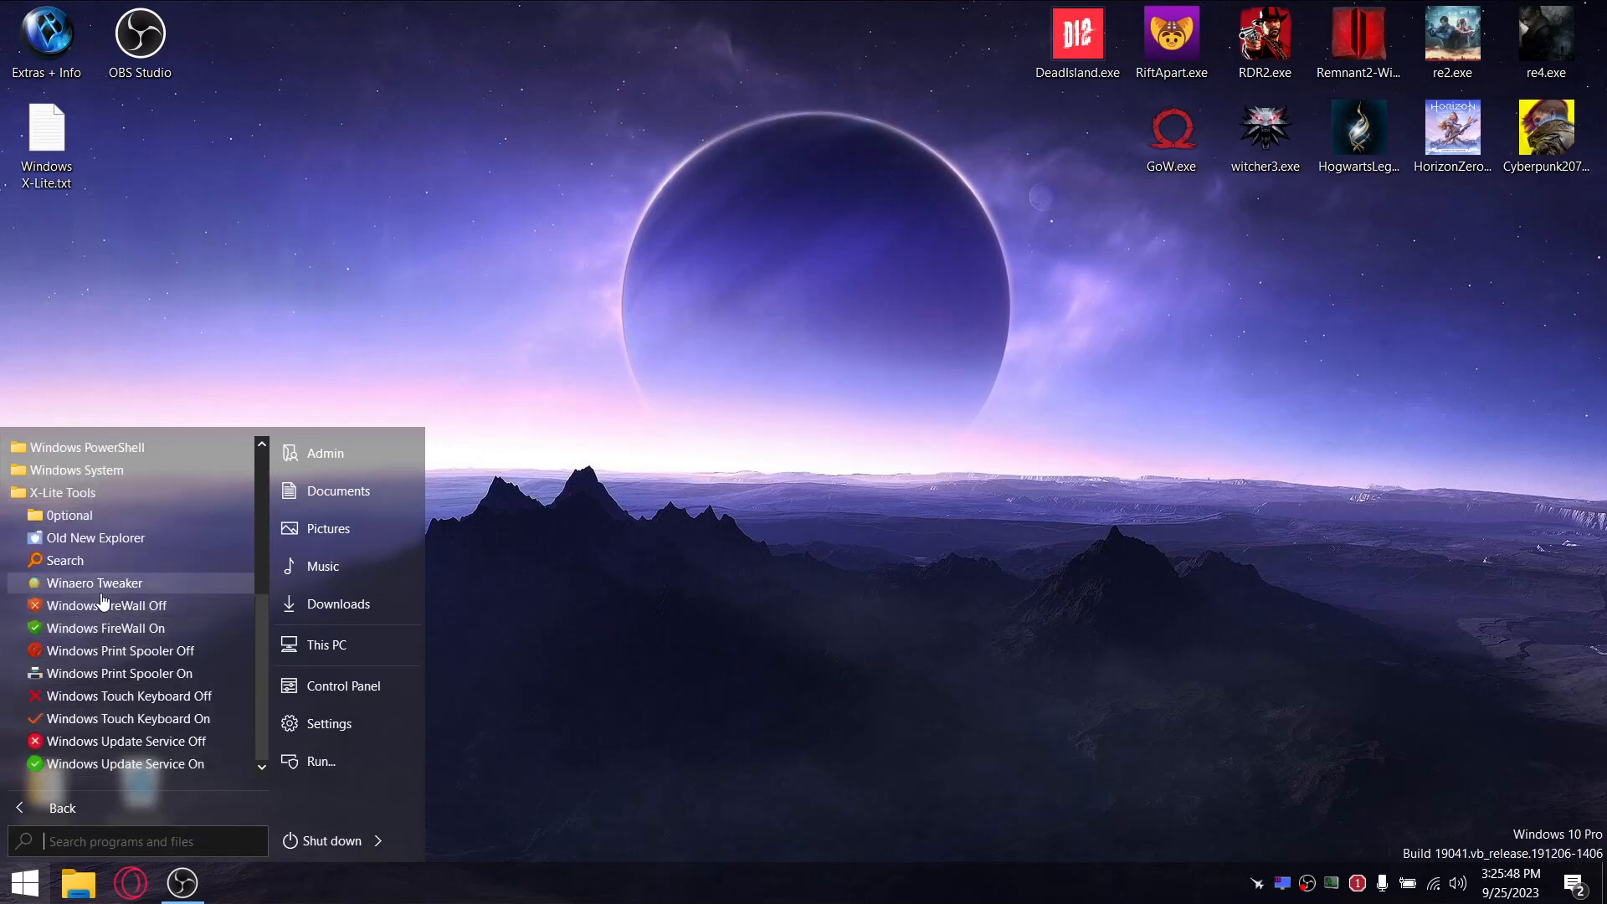
mouse_move(102, 604)
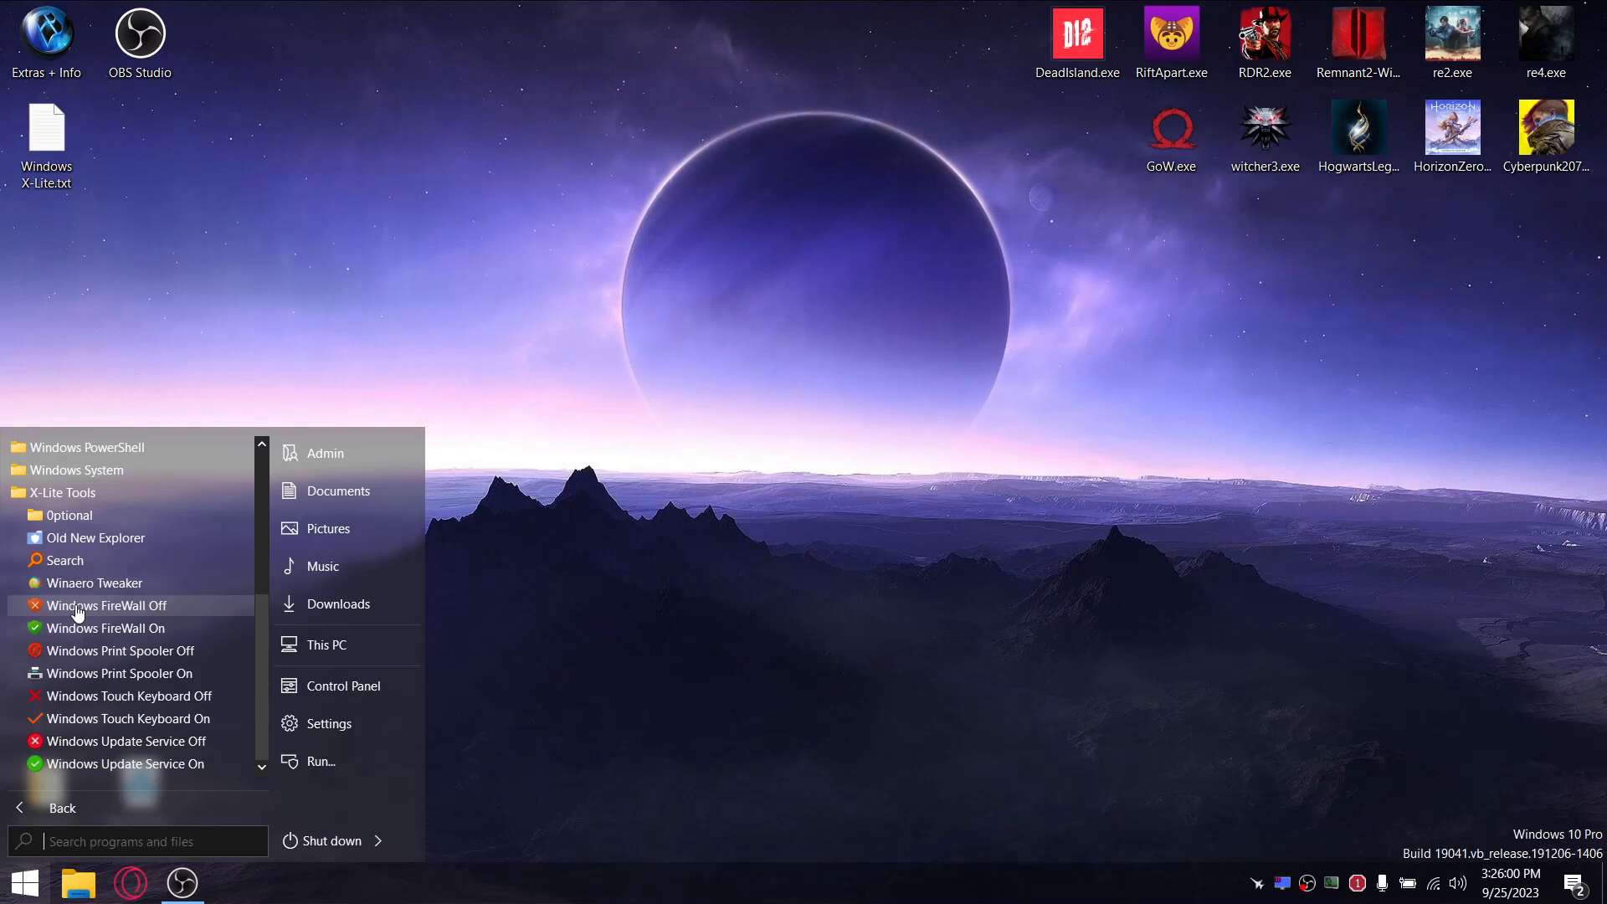
mouse_move(96, 582)
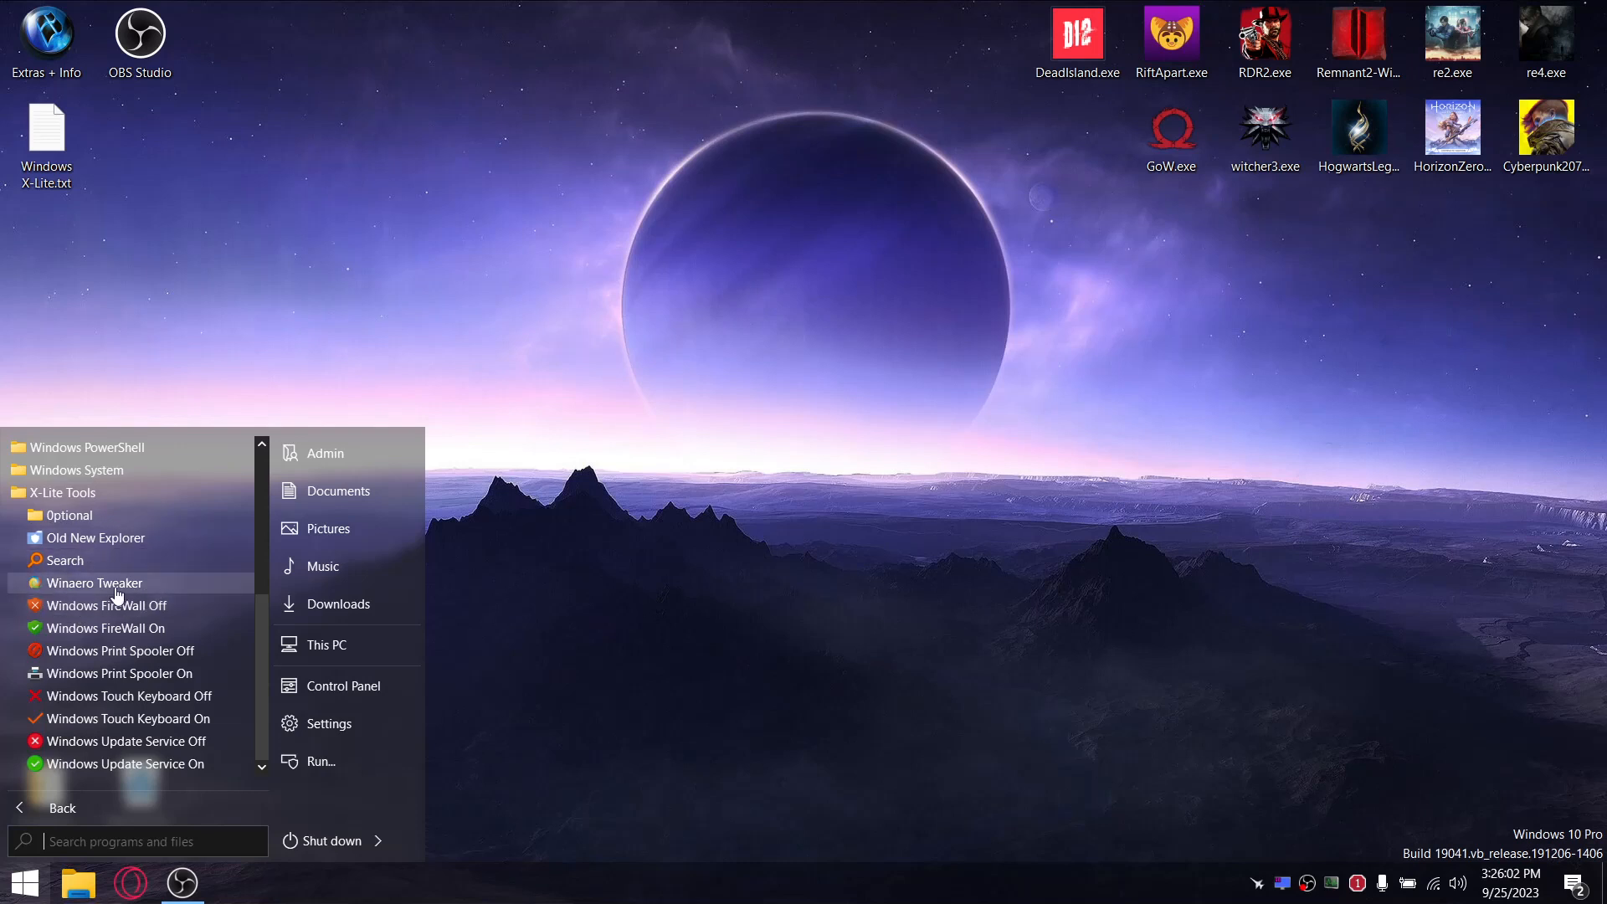
mouse_move(728, 456)
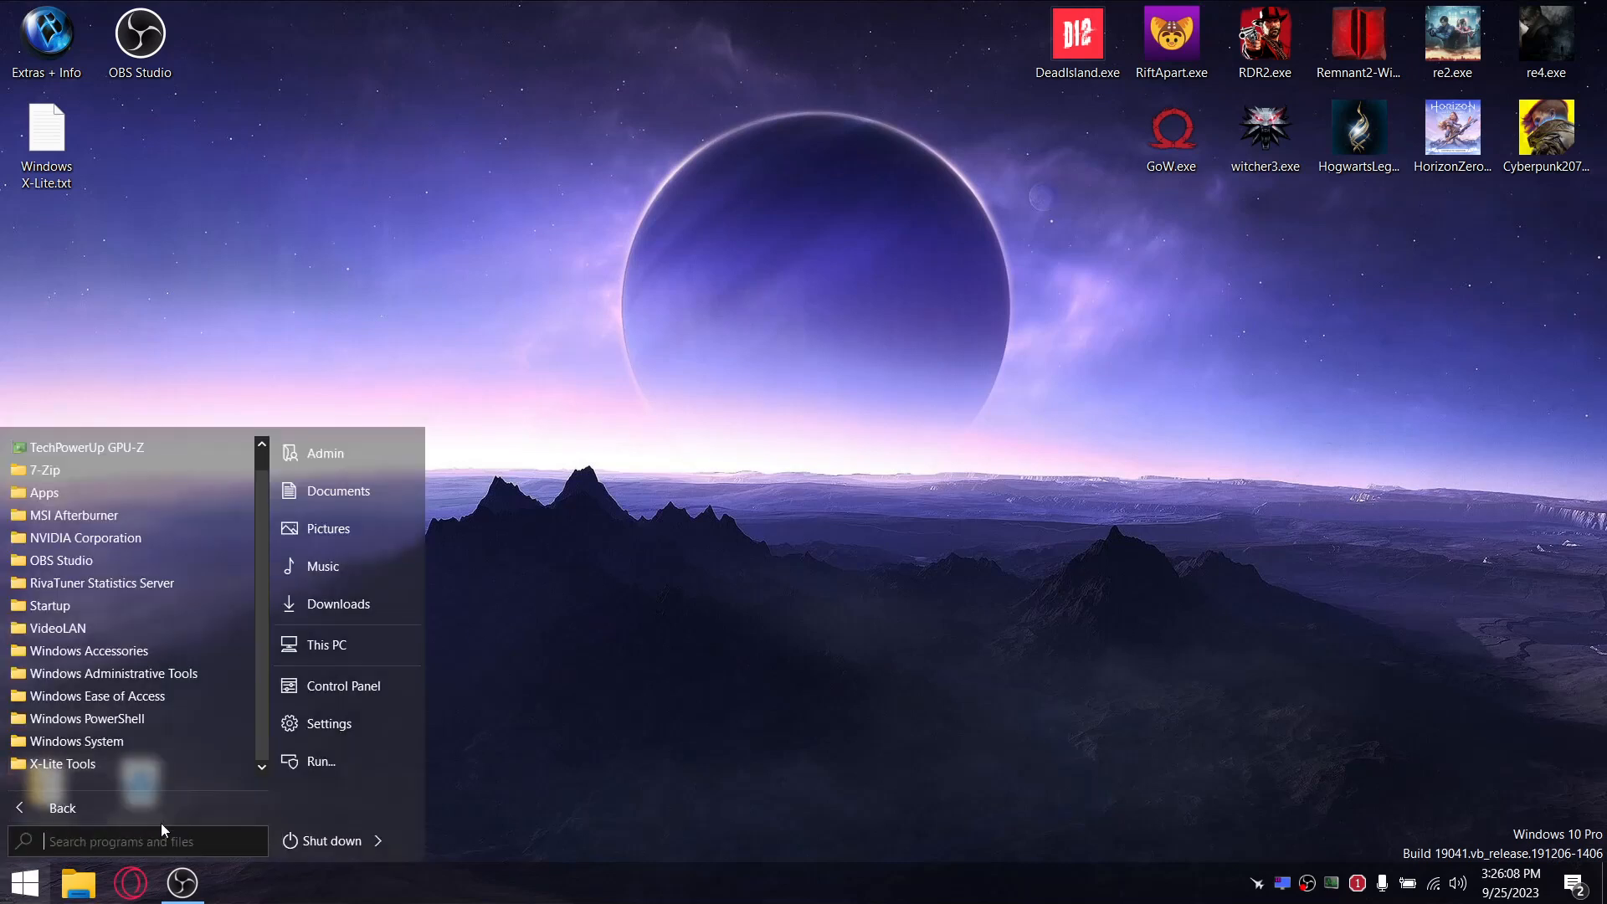
Check the Update & Security page in Settings for the Windows Update error, return home and close Settings.
click(330, 723)
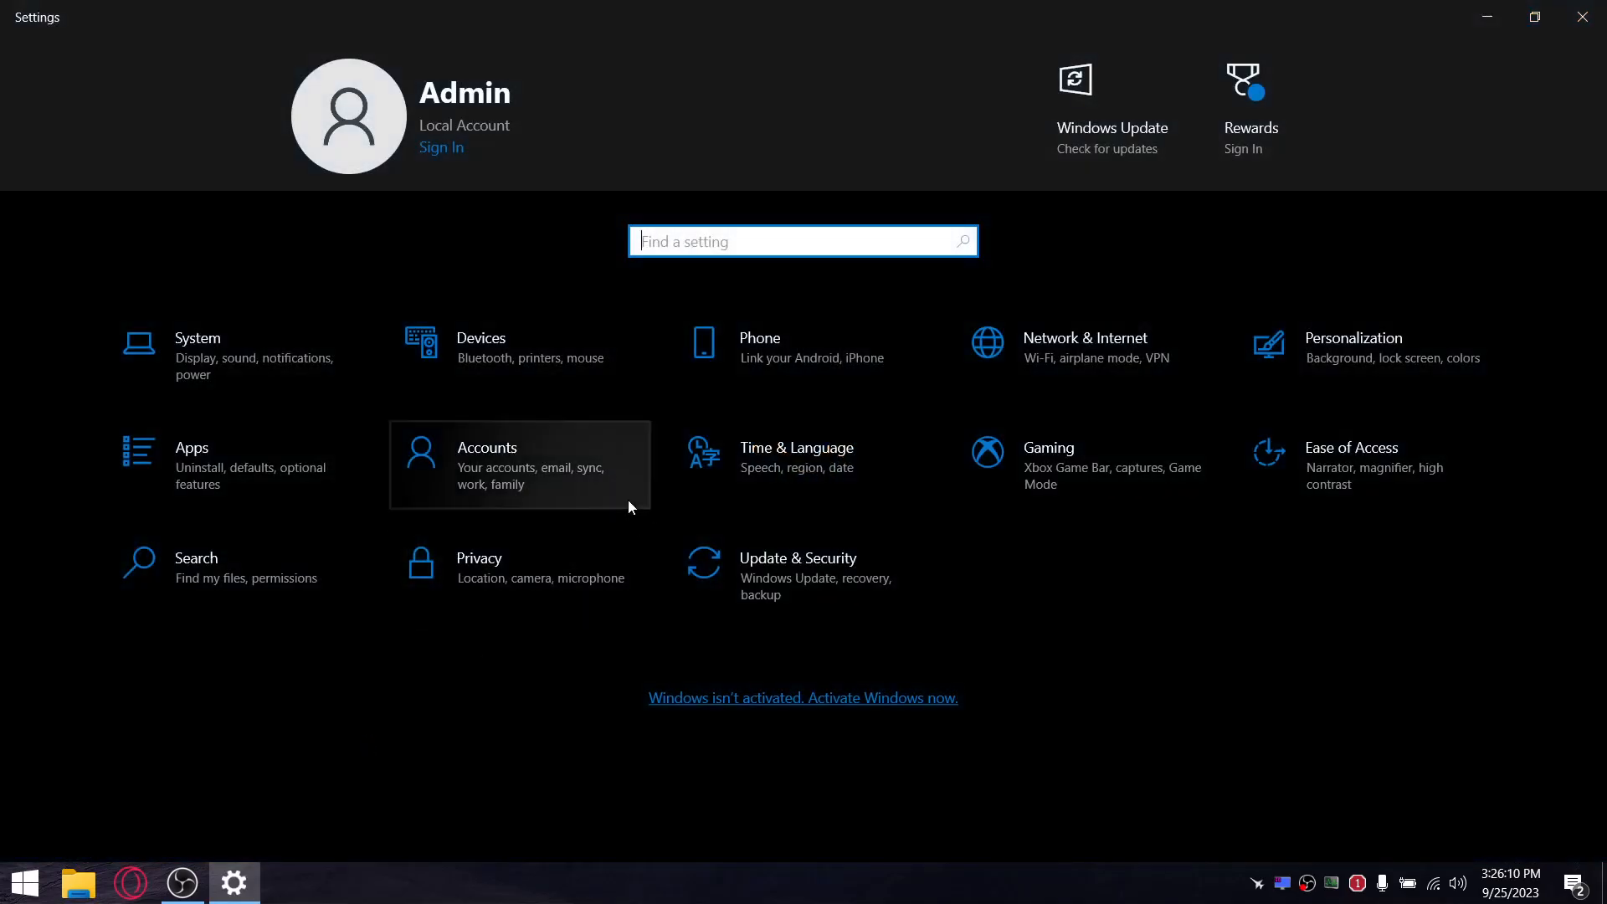
mouse_move(222, 364)
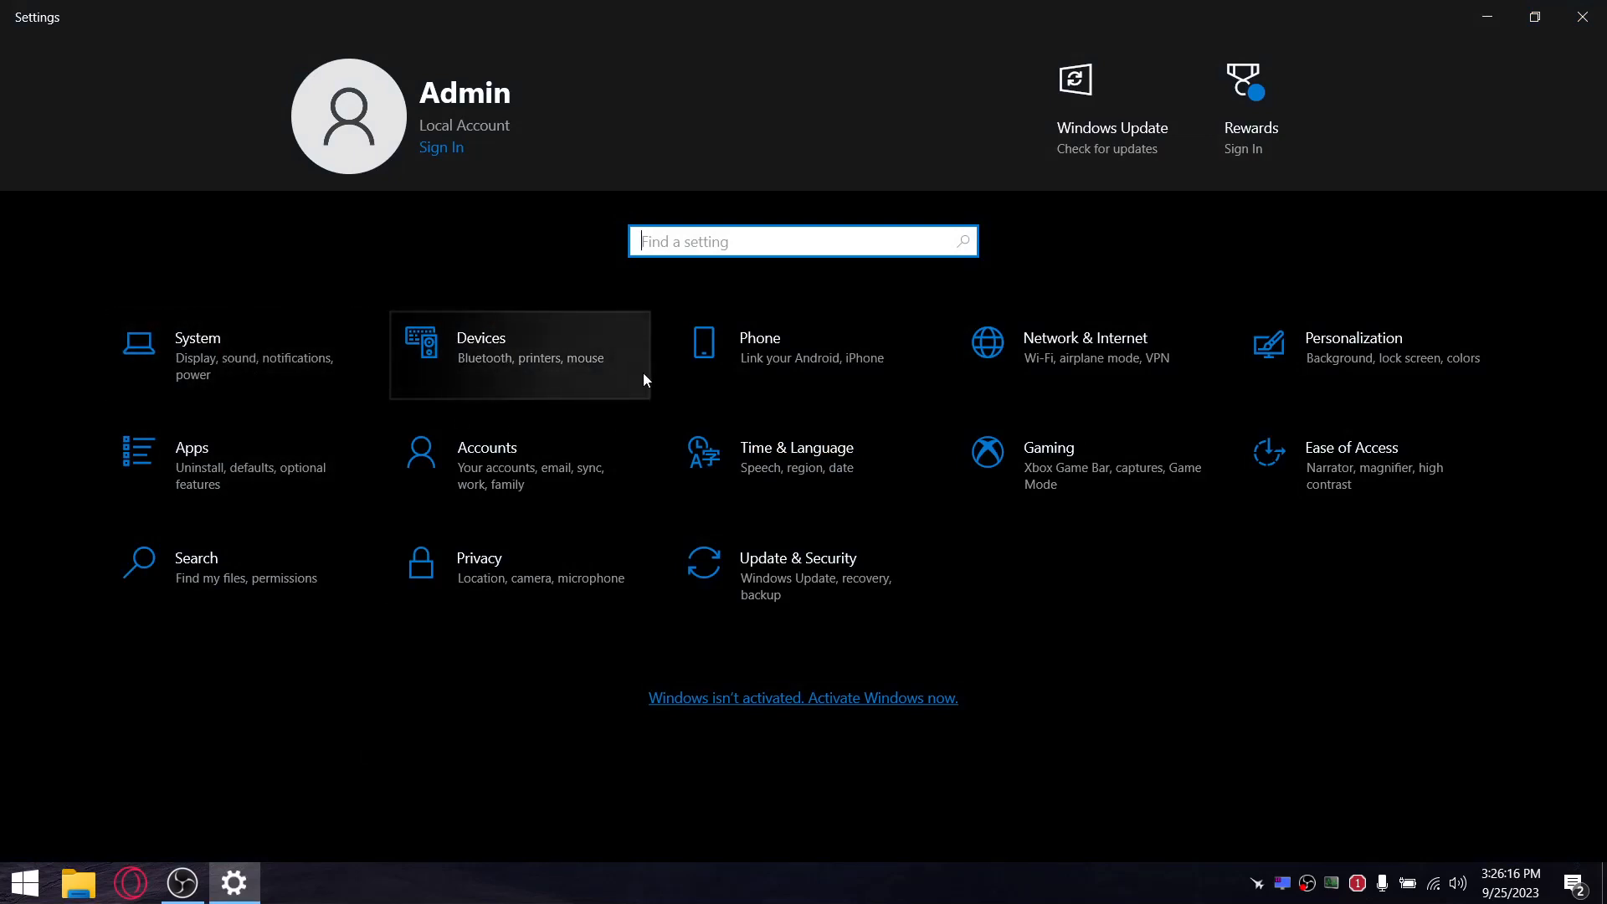
mouse_move(246, 594)
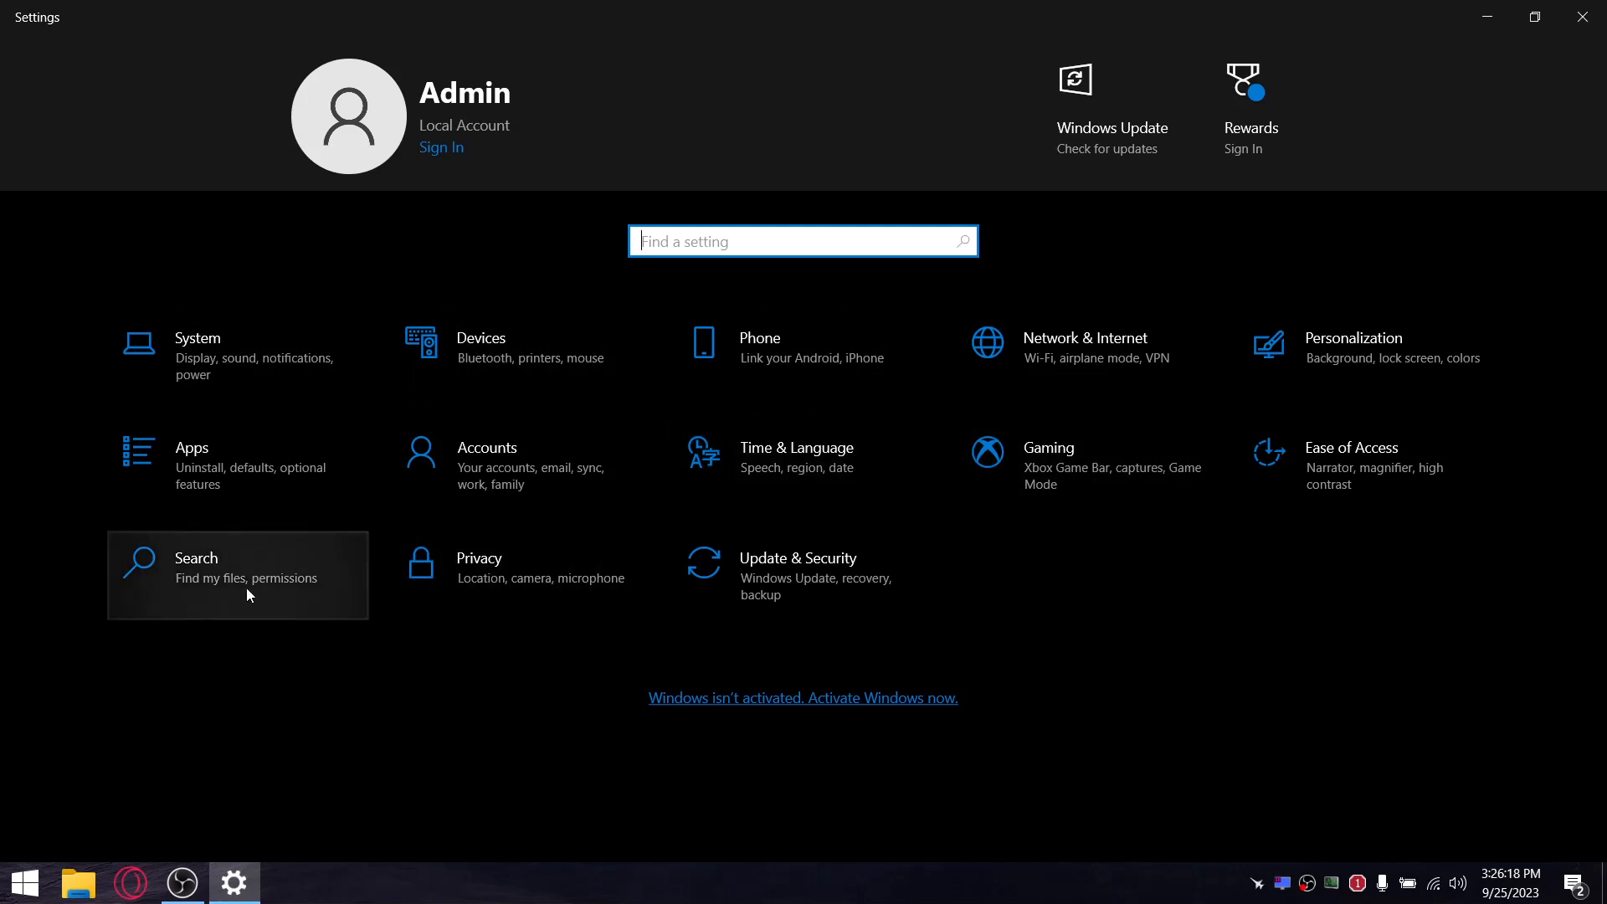
mouse_move(551, 591)
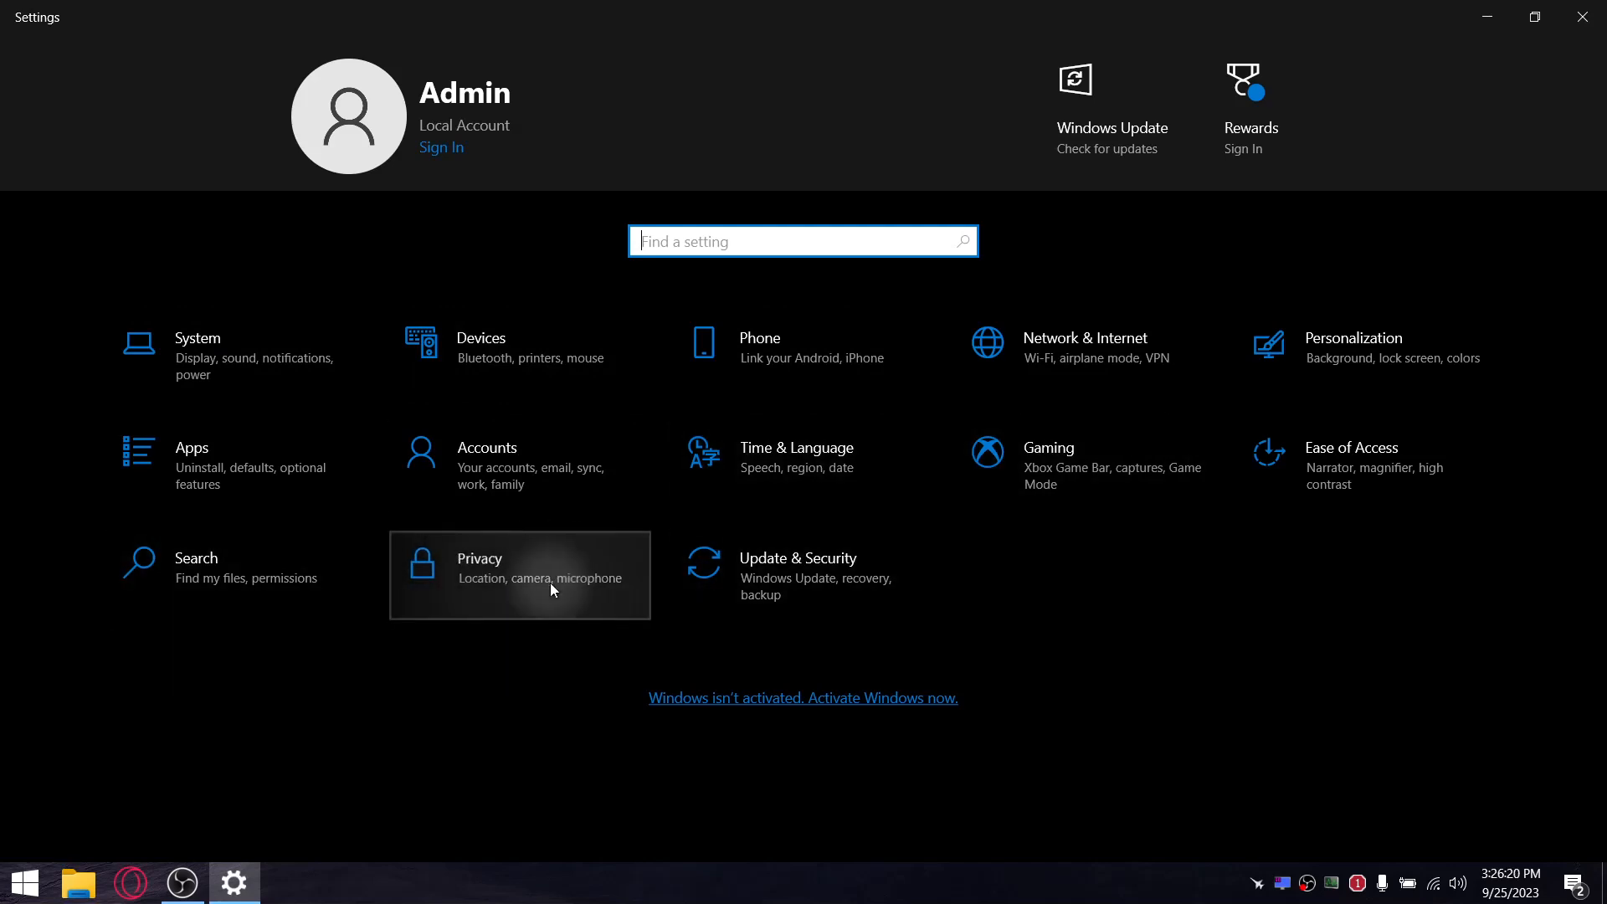
click(519, 574)
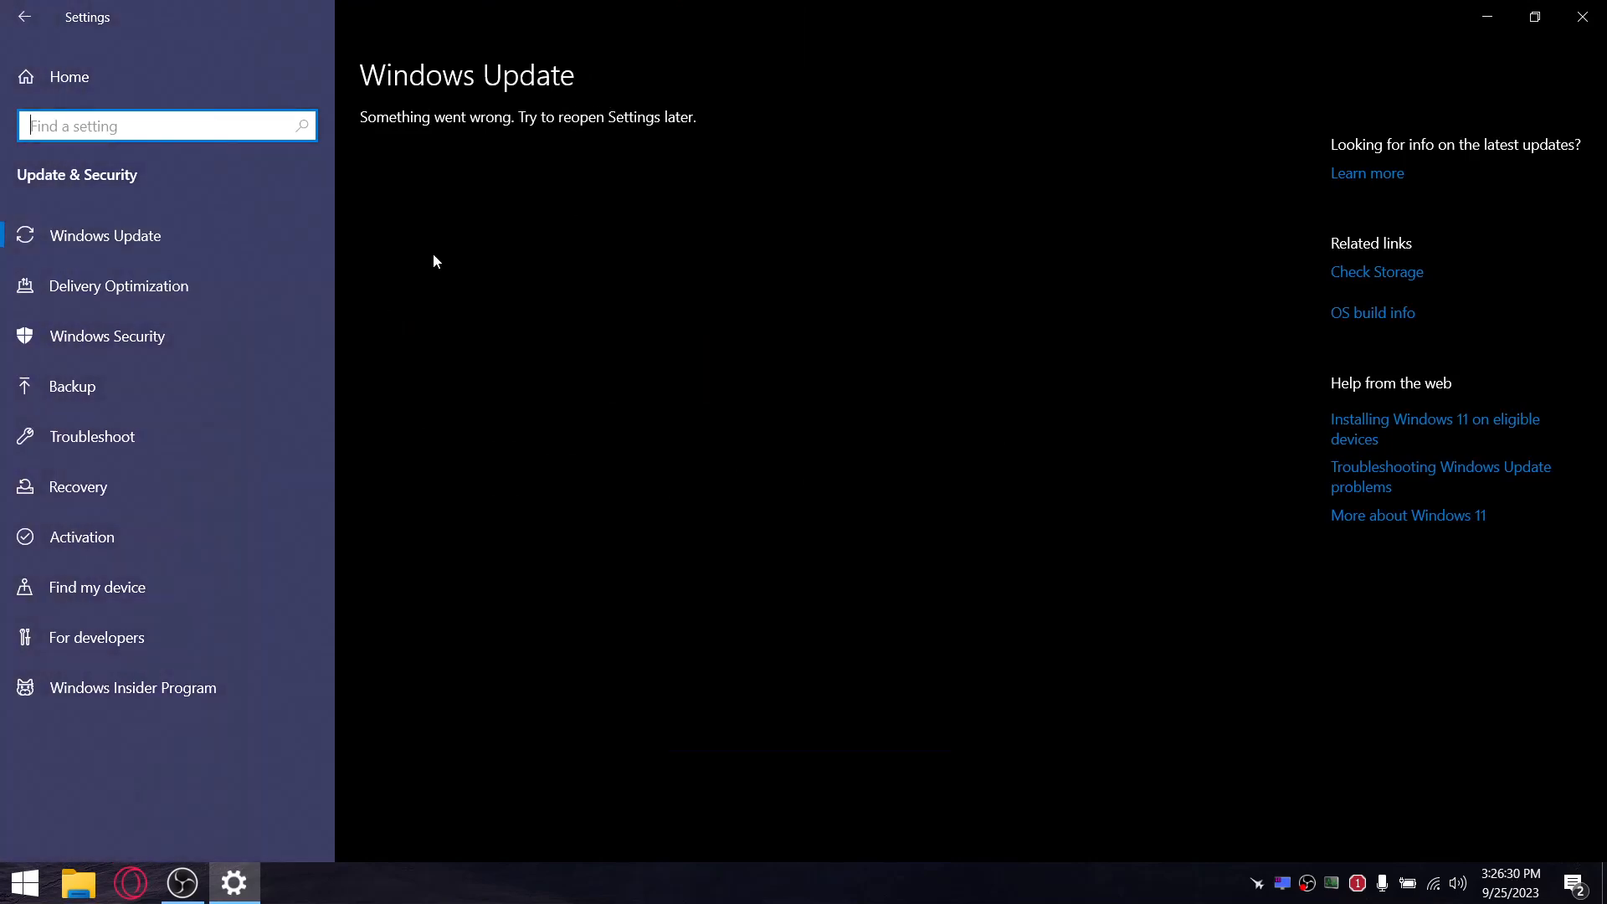
mouse_move(591, 183)
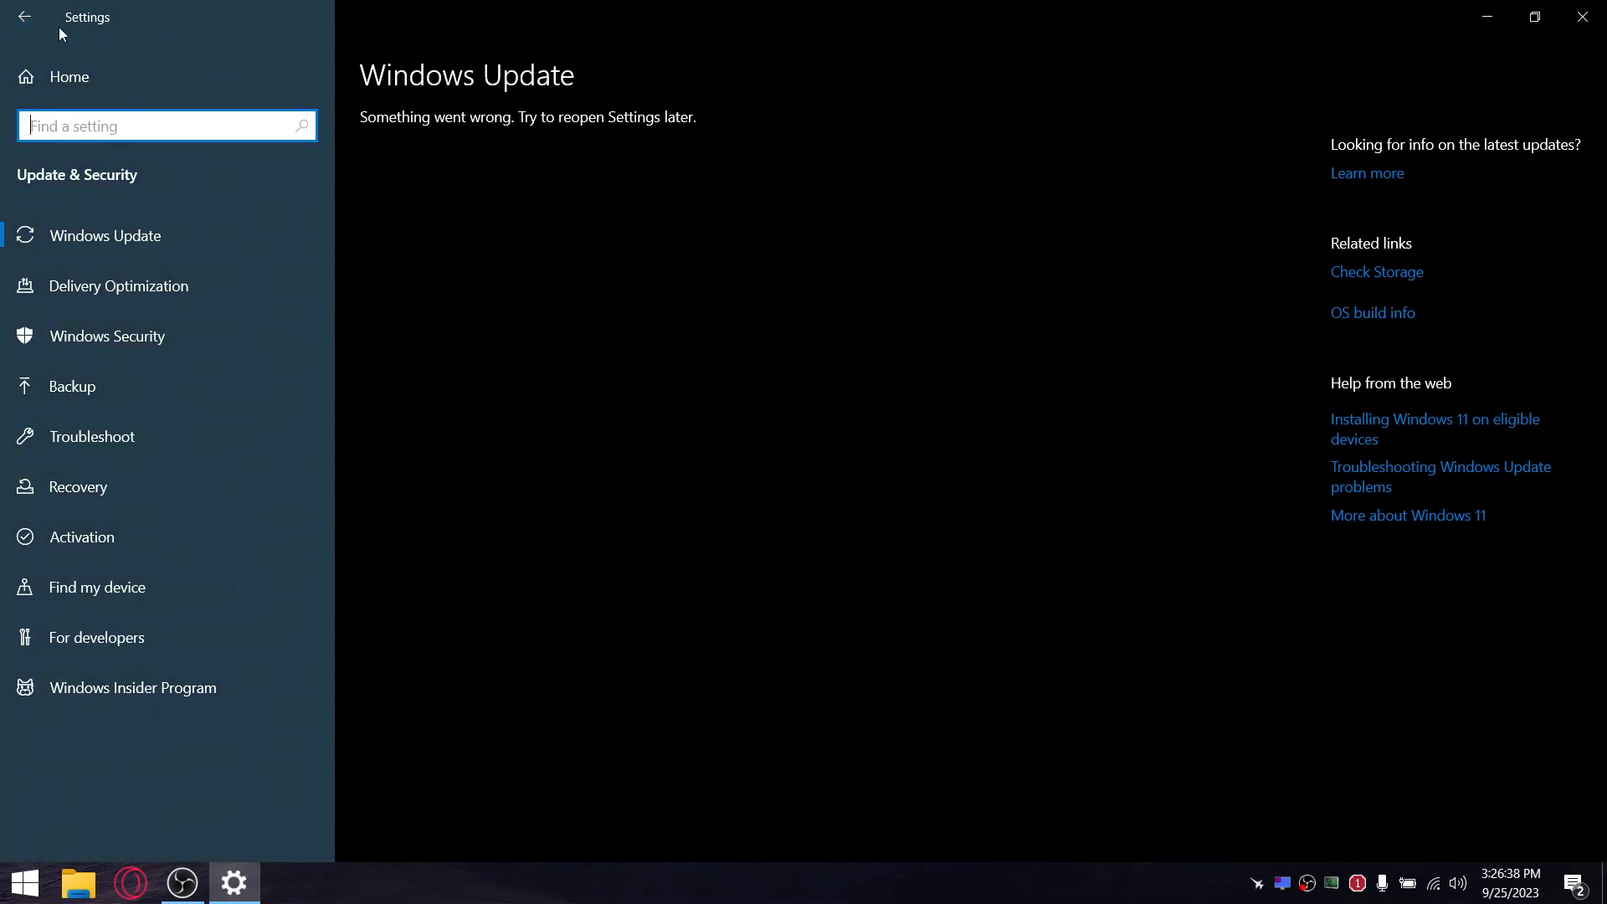
click(24, 17)
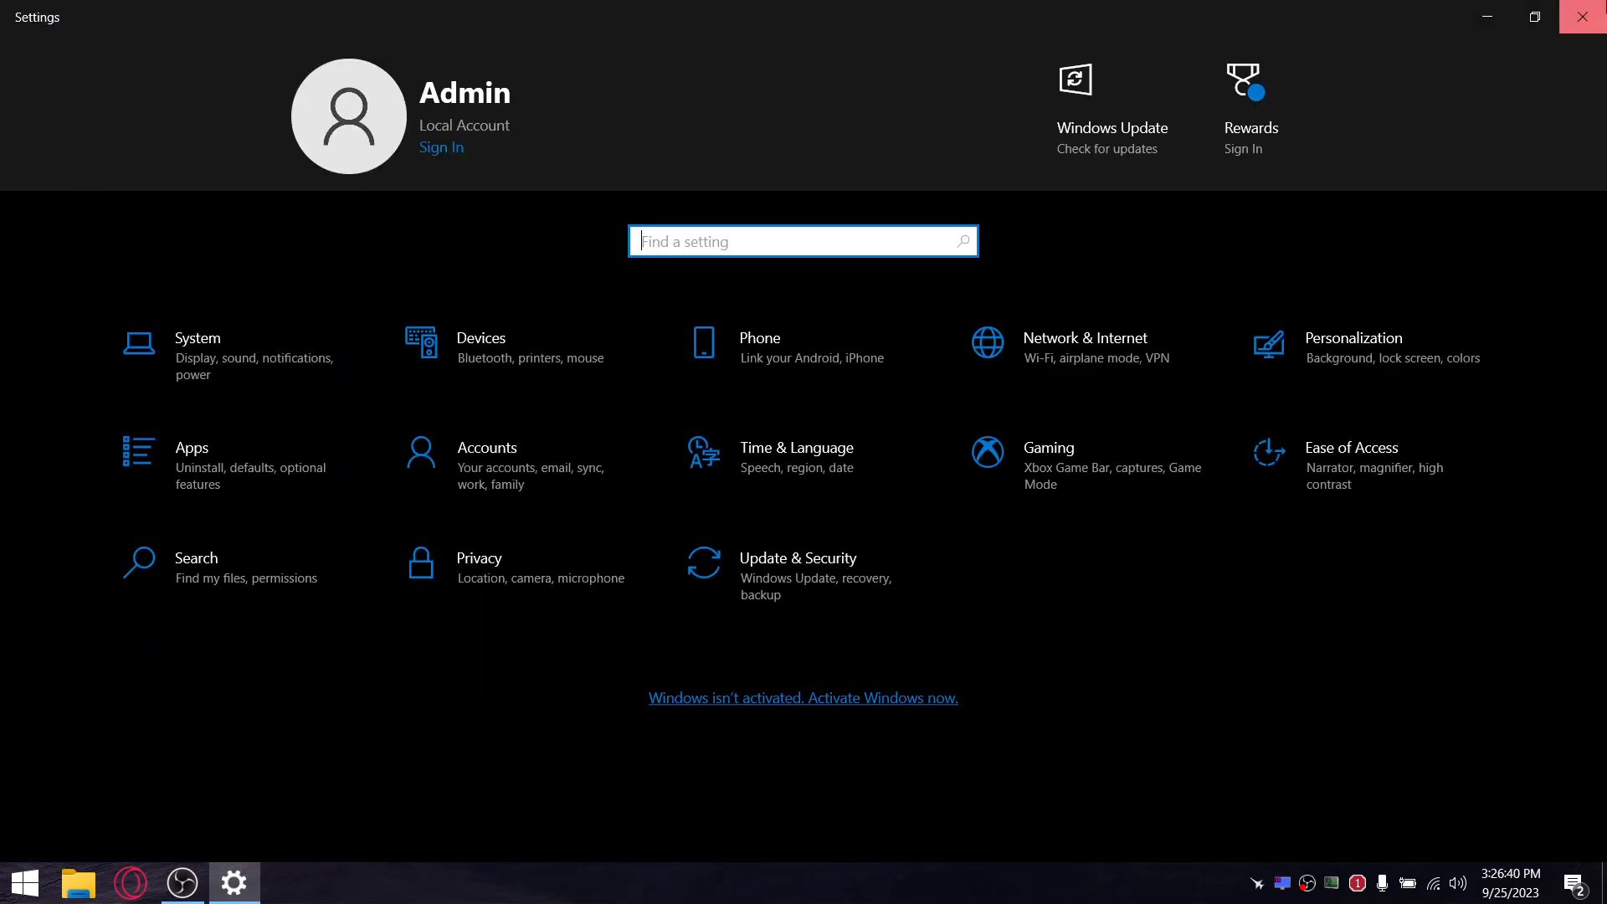
click(1581, 16)
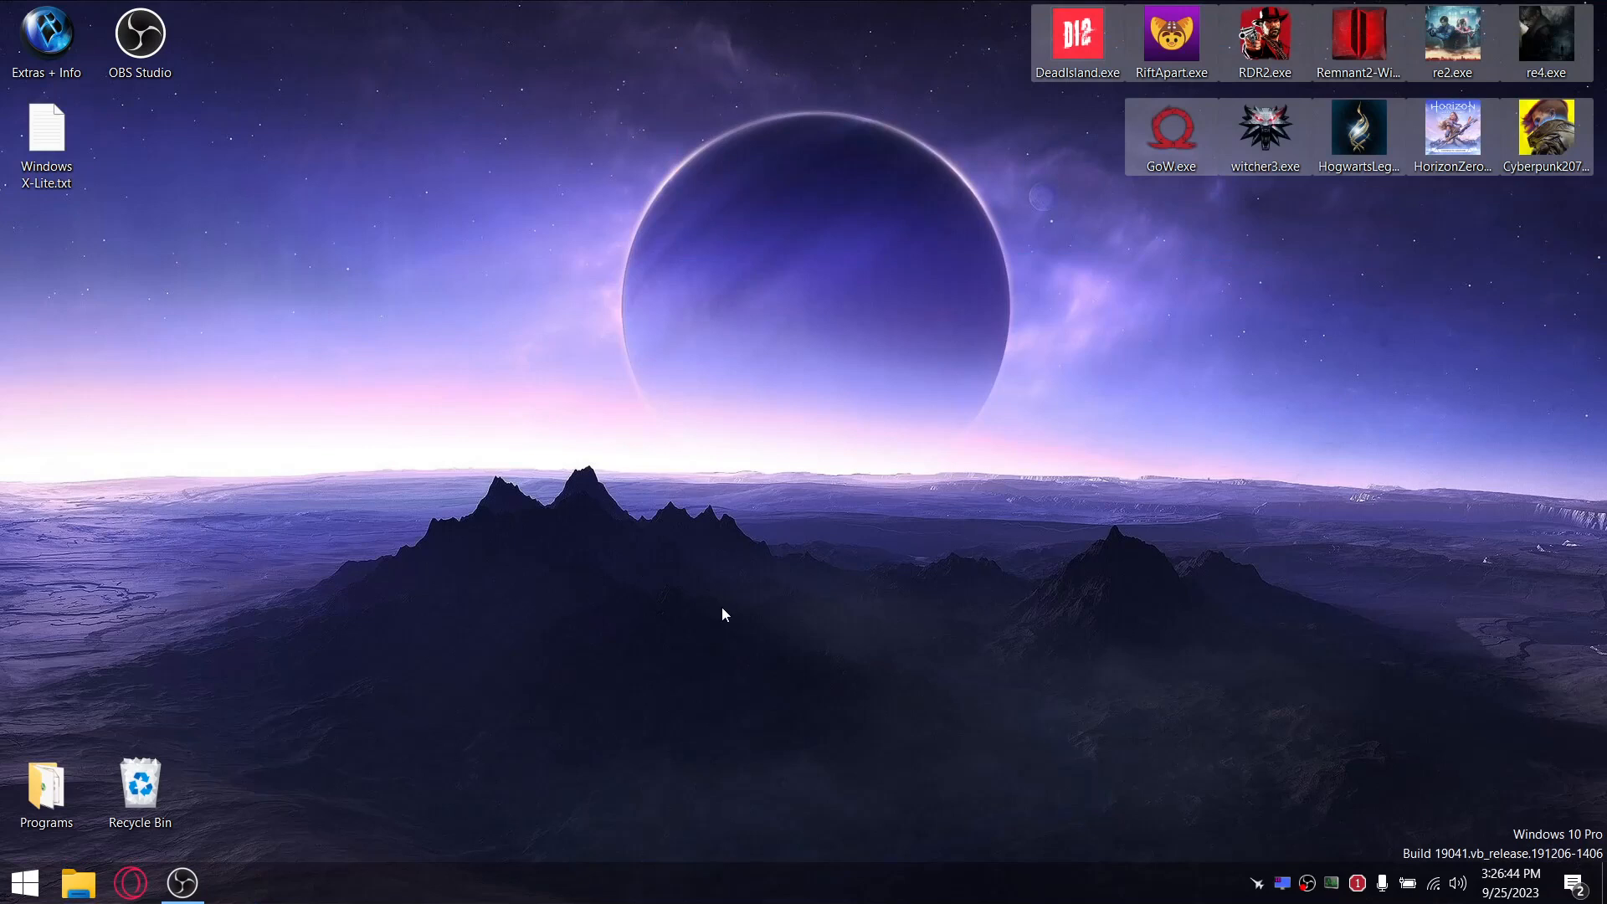
mouse_move(1134, 879)
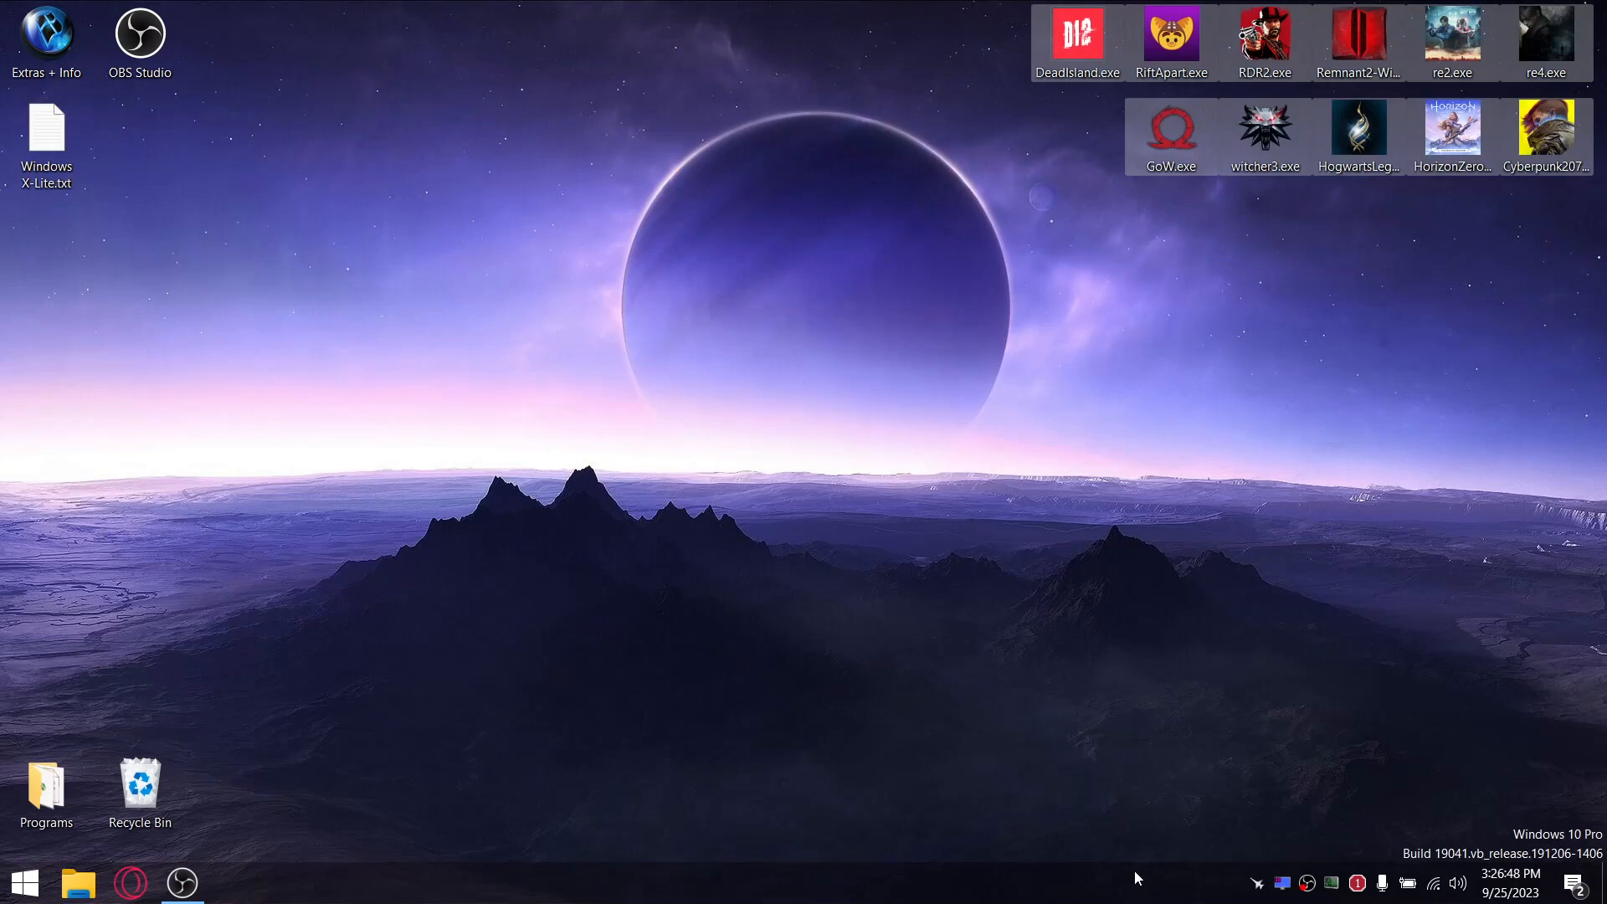
mouse_move(305, 164)
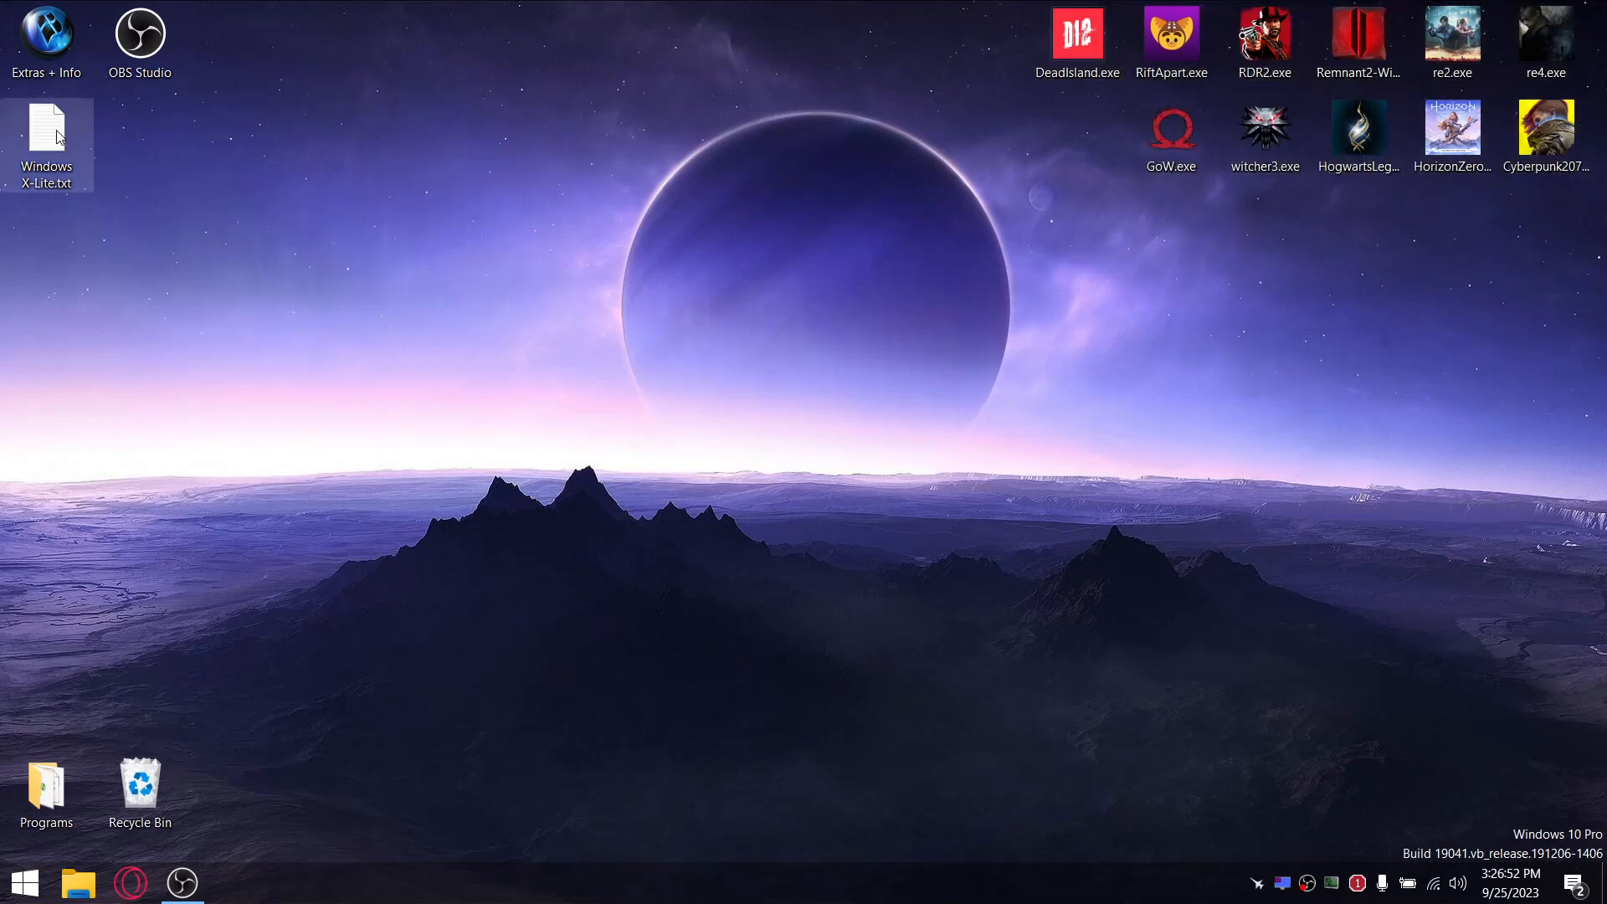
Load the Windows X-Lite.txt benchmark notes from the desktop into Notepad.
double_click(46, 144)
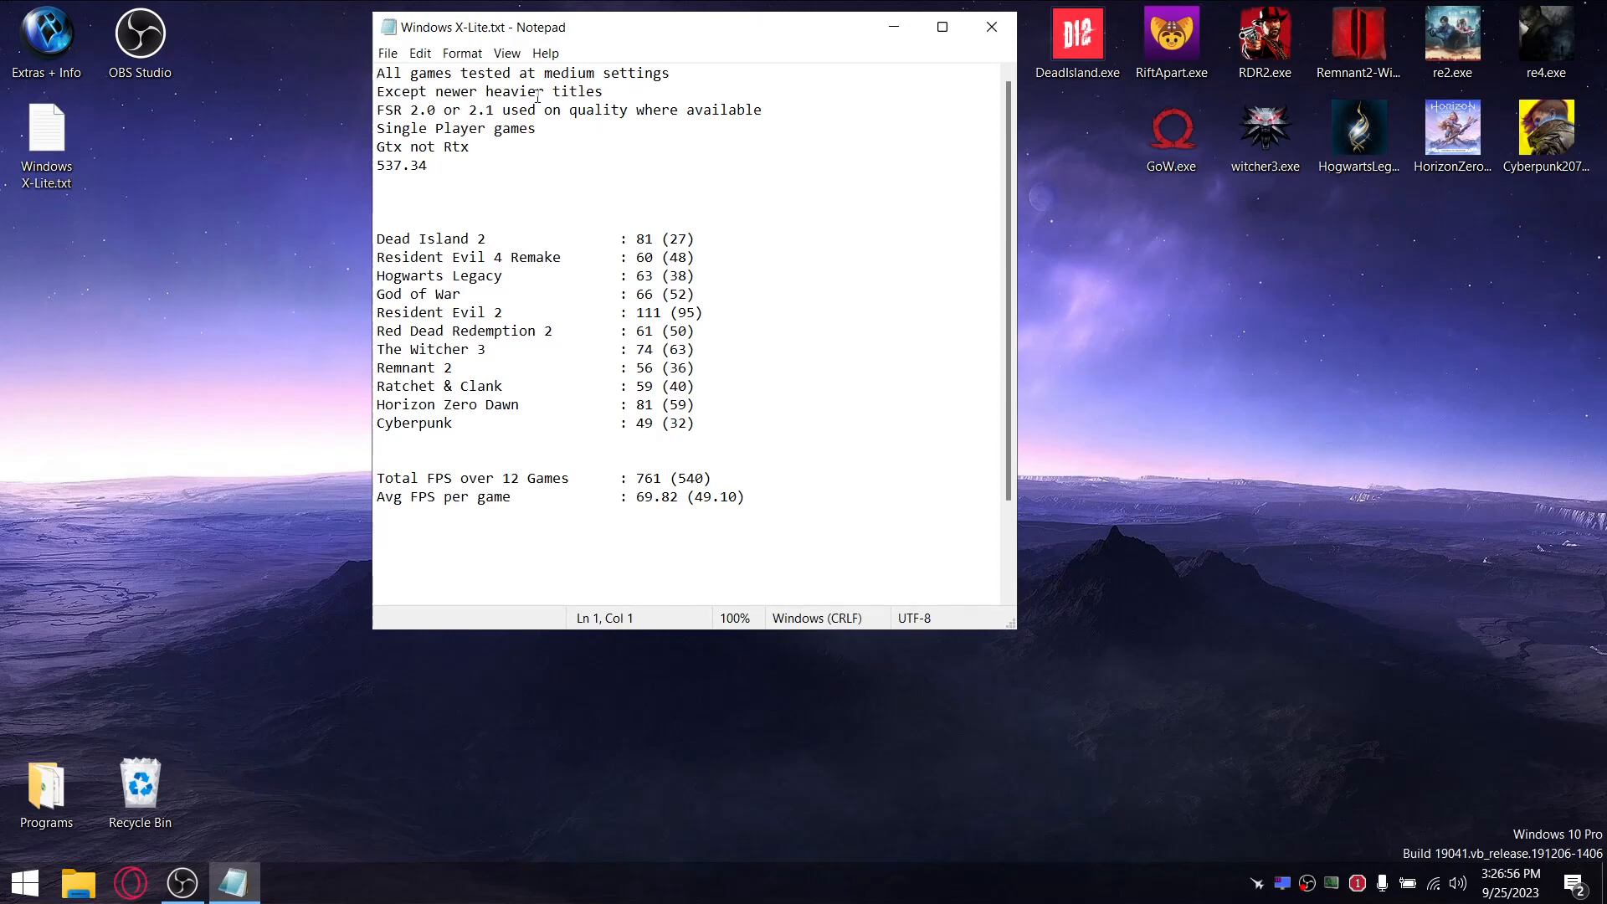
mouse_move(463, 415)
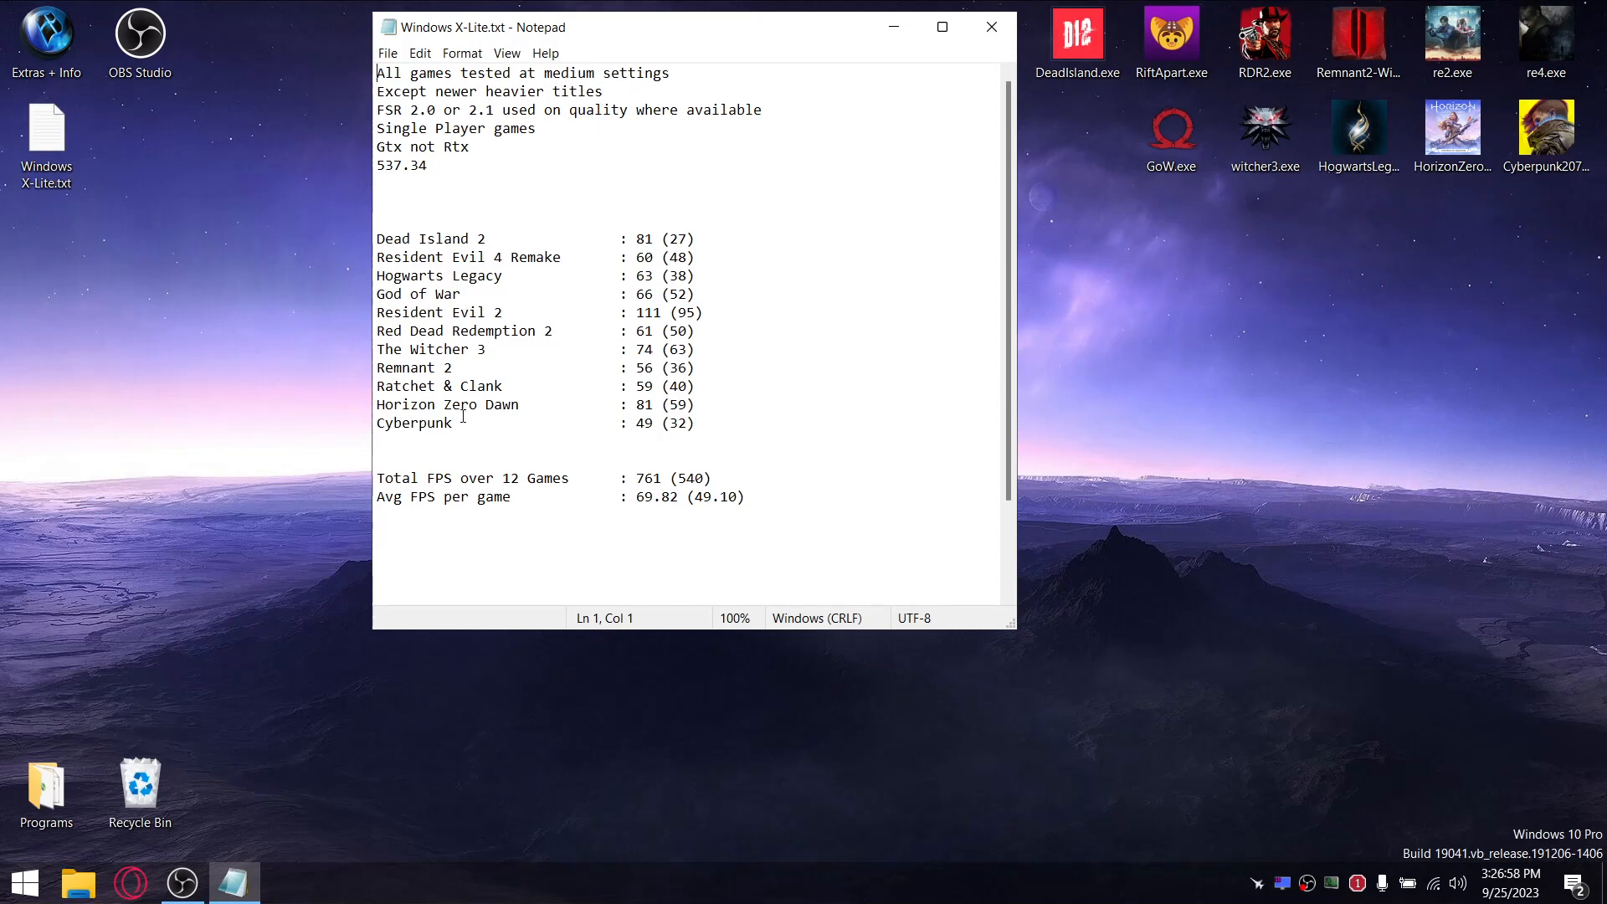
double_click(440, 385)
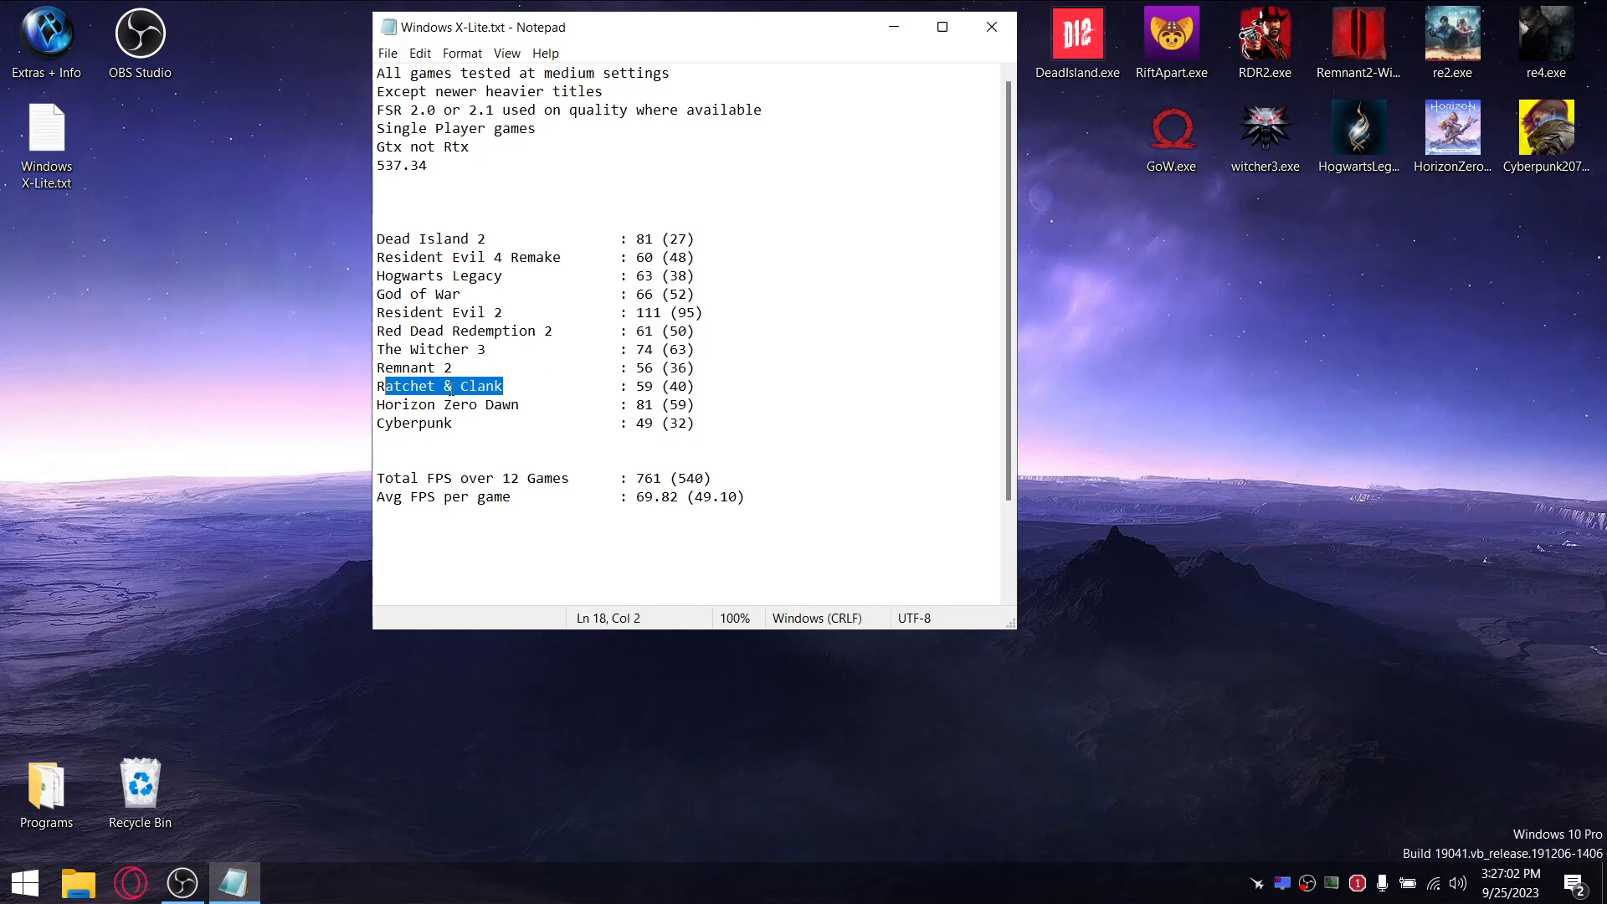
double_click(413, 367)
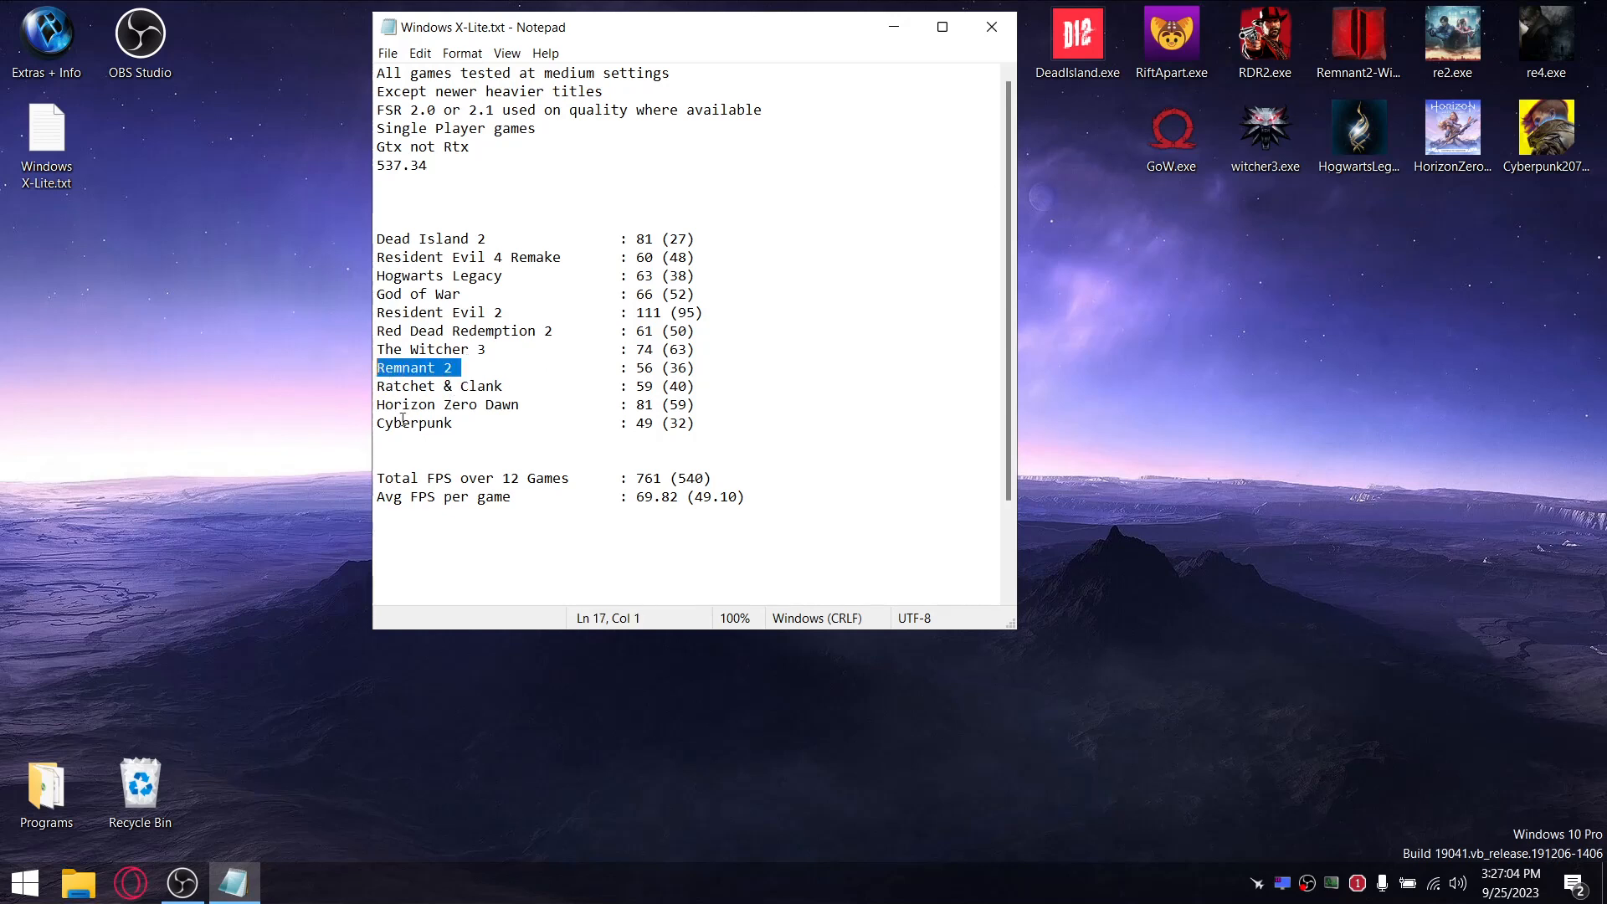
mouse_move(495, 273)
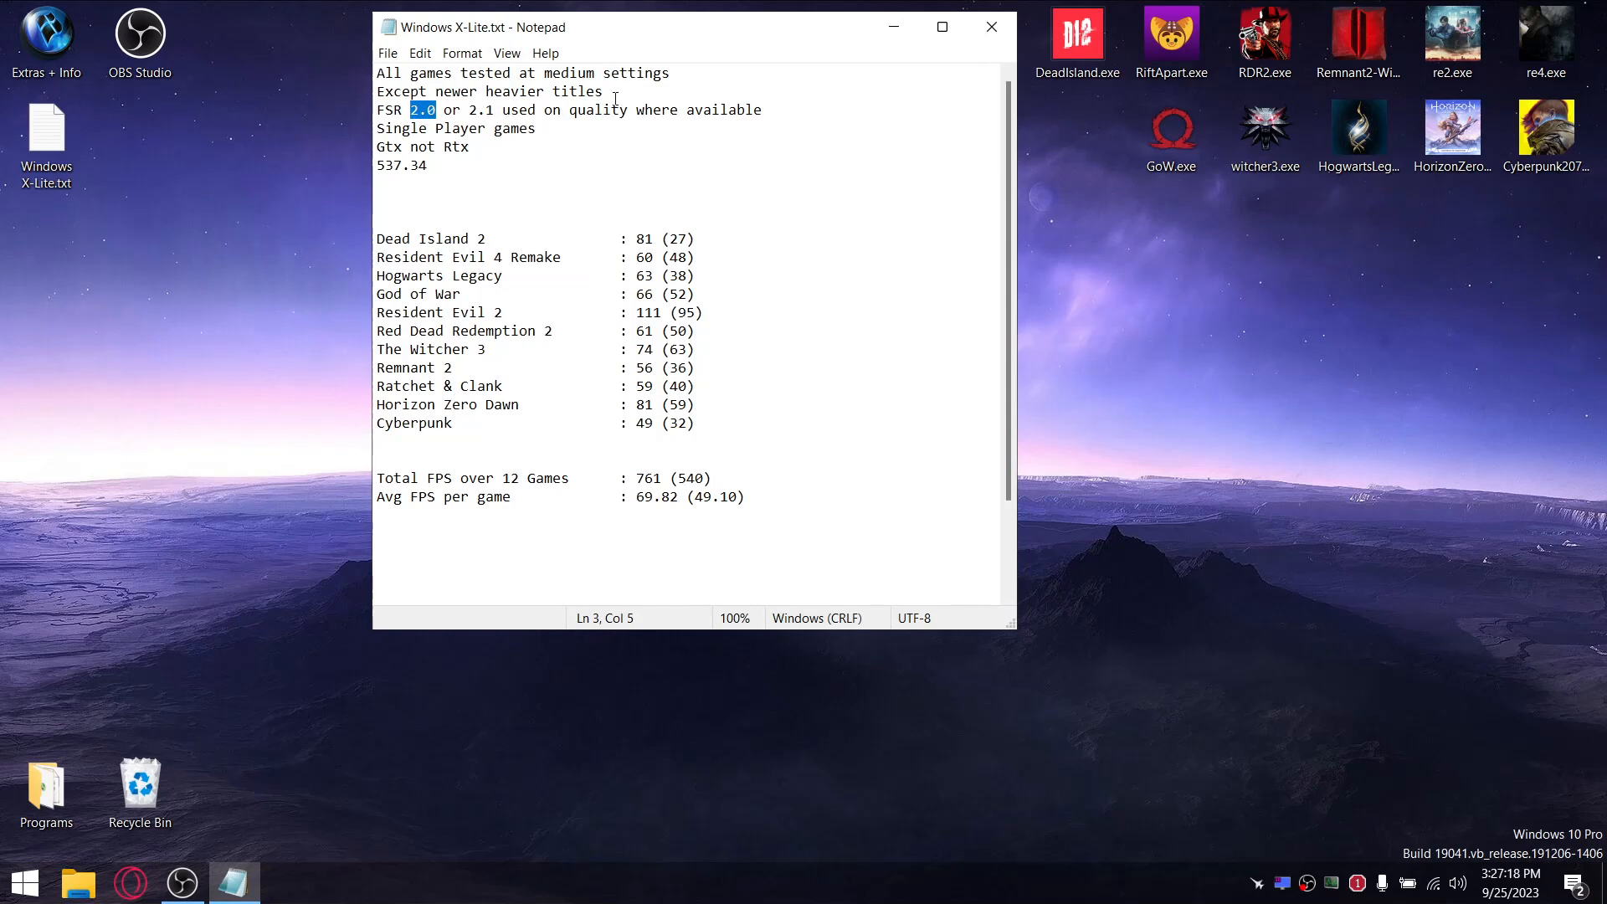
mouse_move(549, 392)
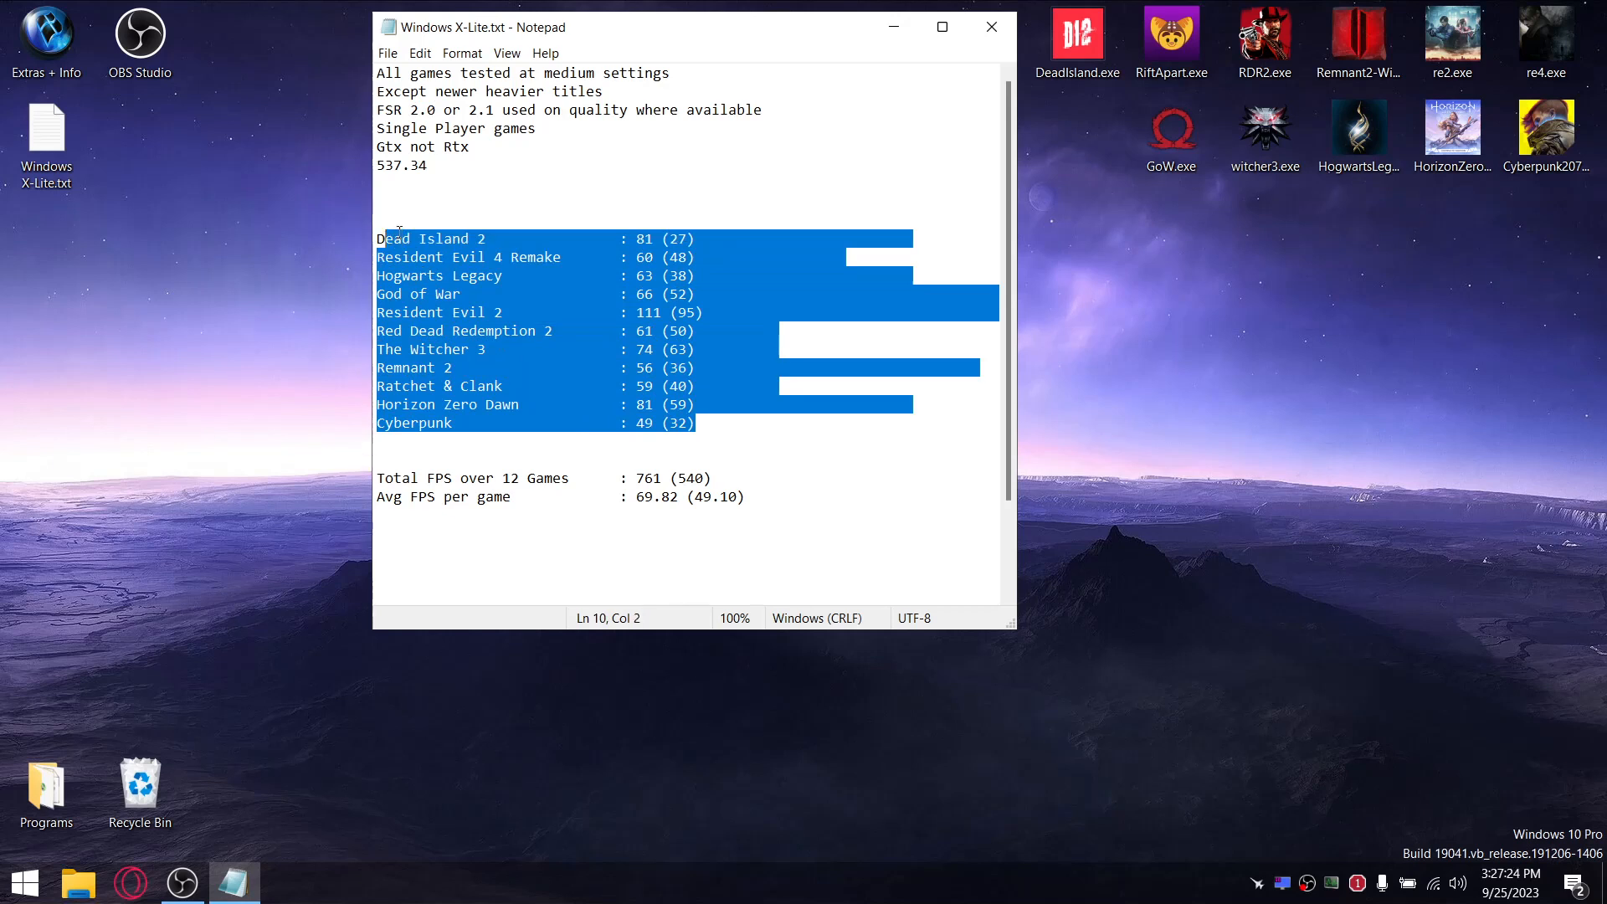
mouse_move(591, 432)
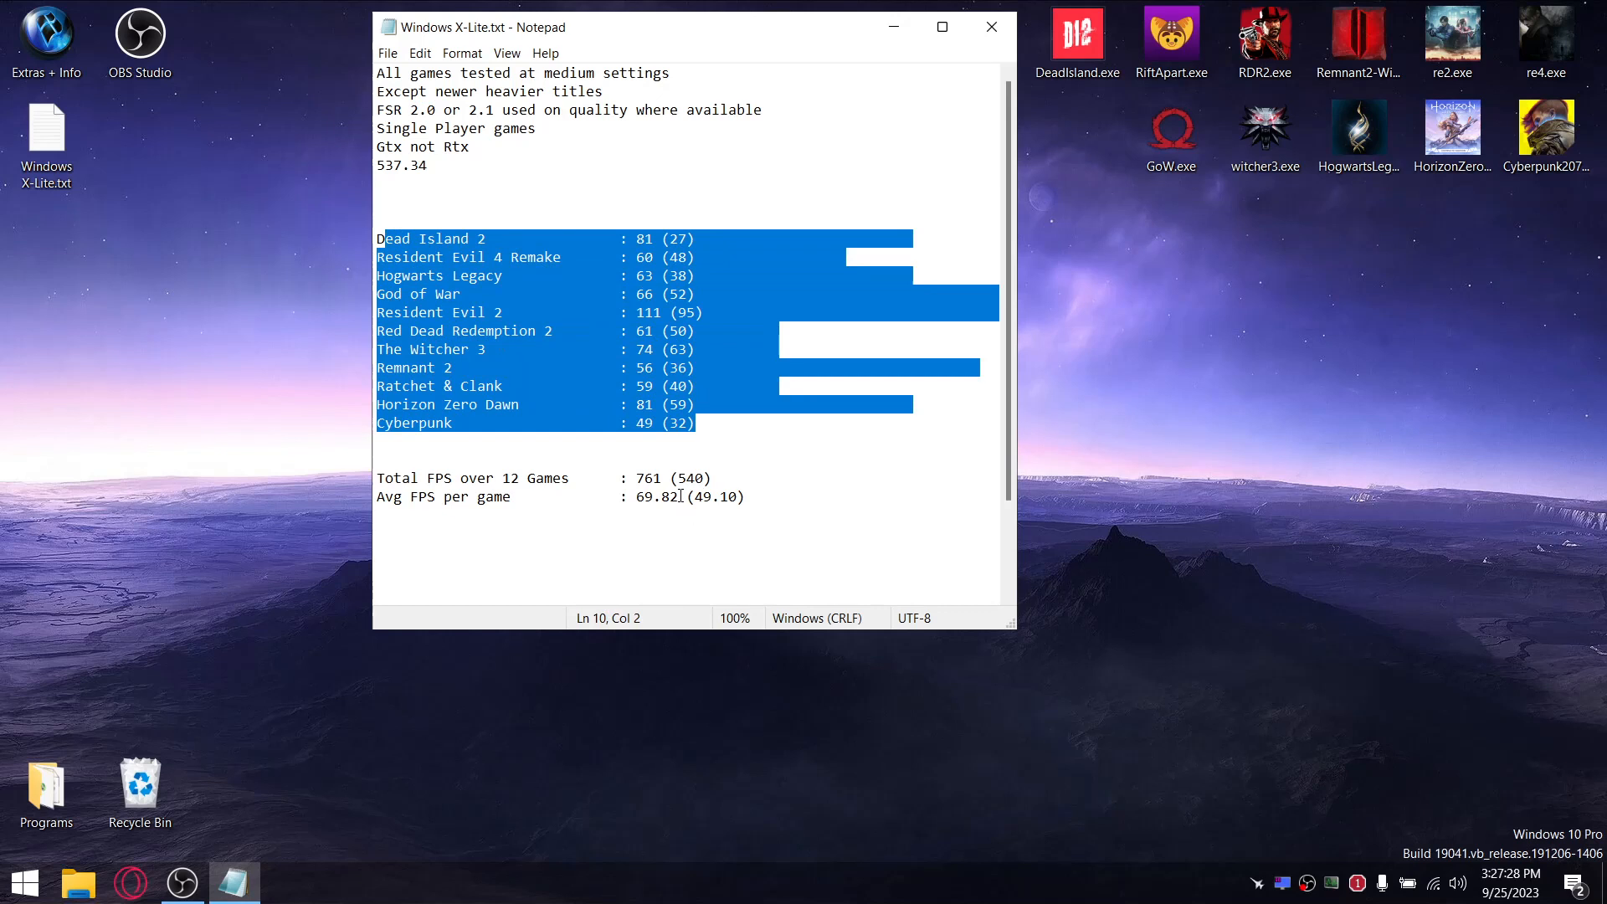
mouse_move(564, 144)
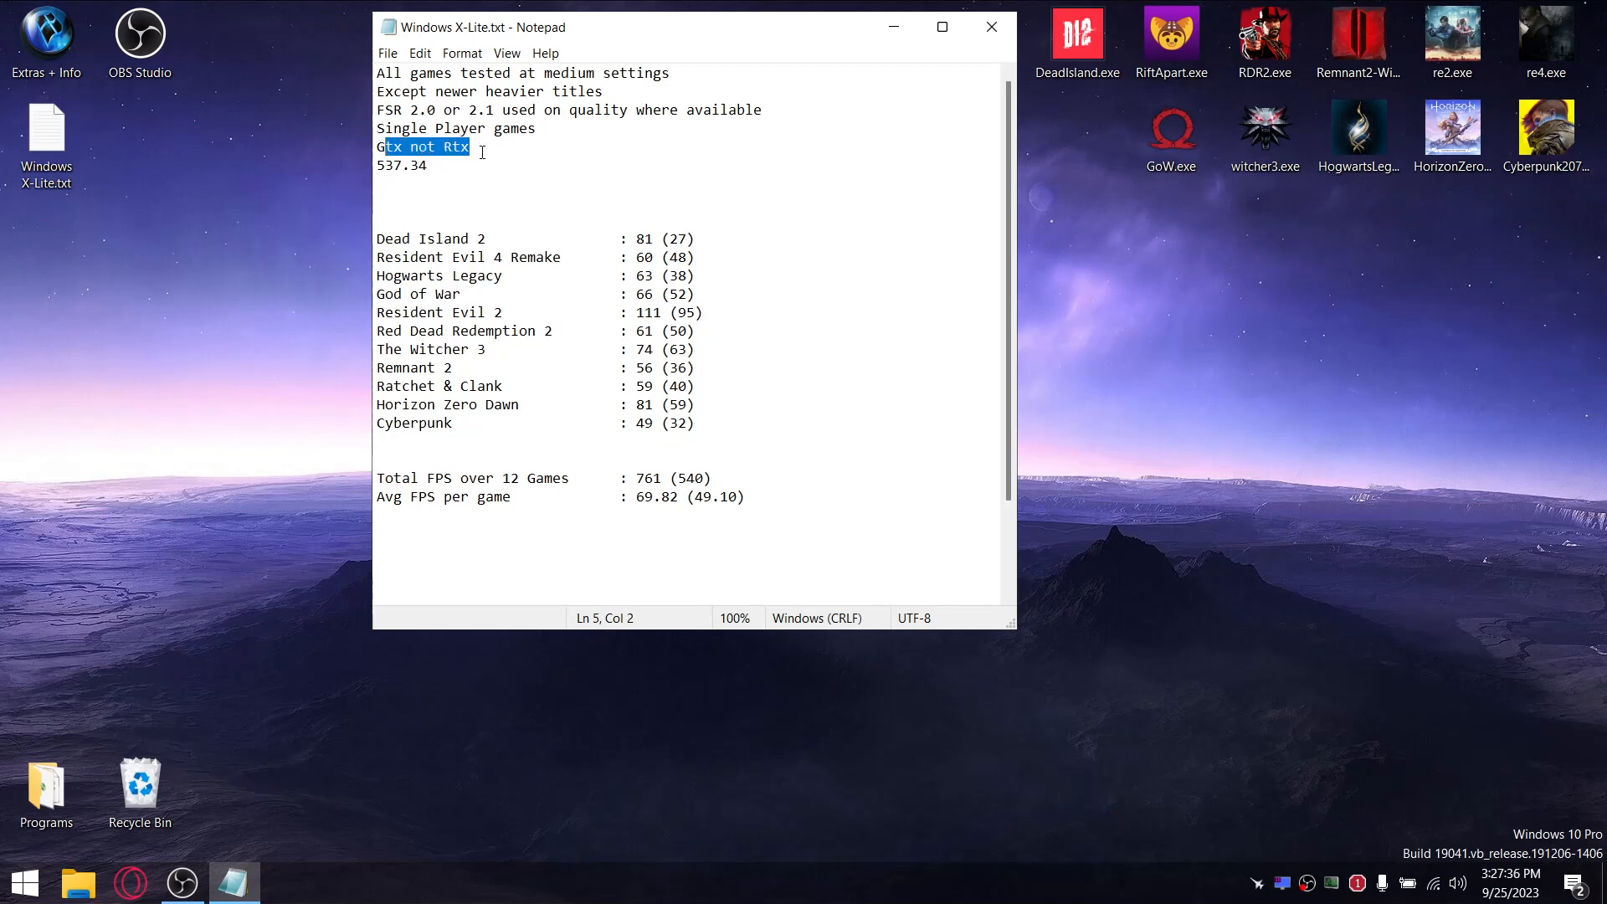
mouse_move(609, 355)
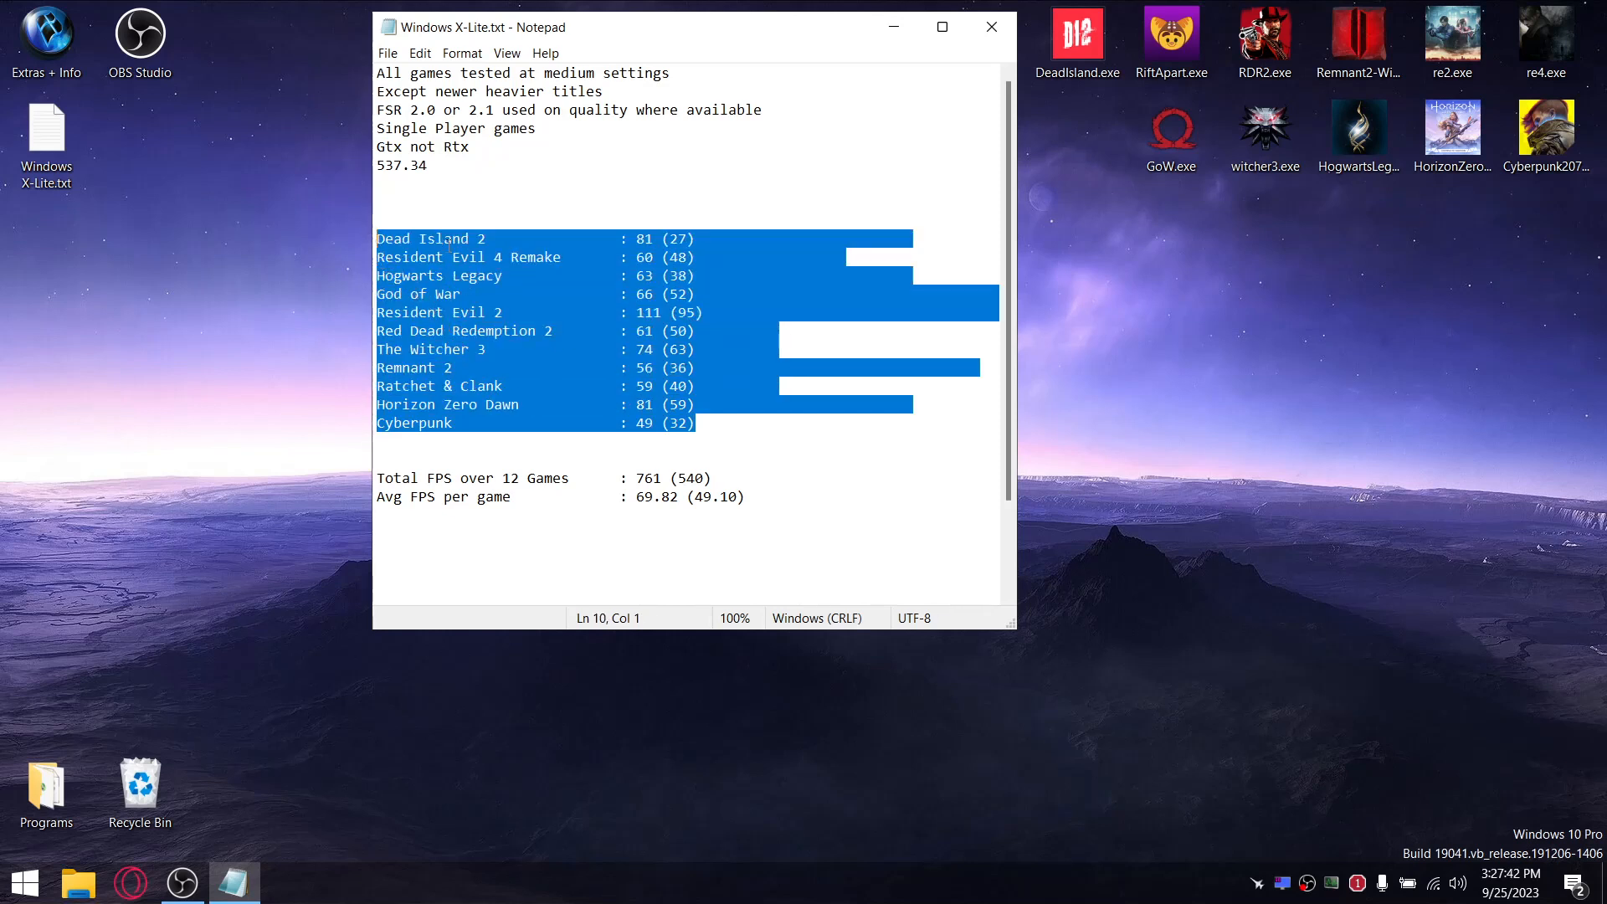
mouse_move(646, 171)
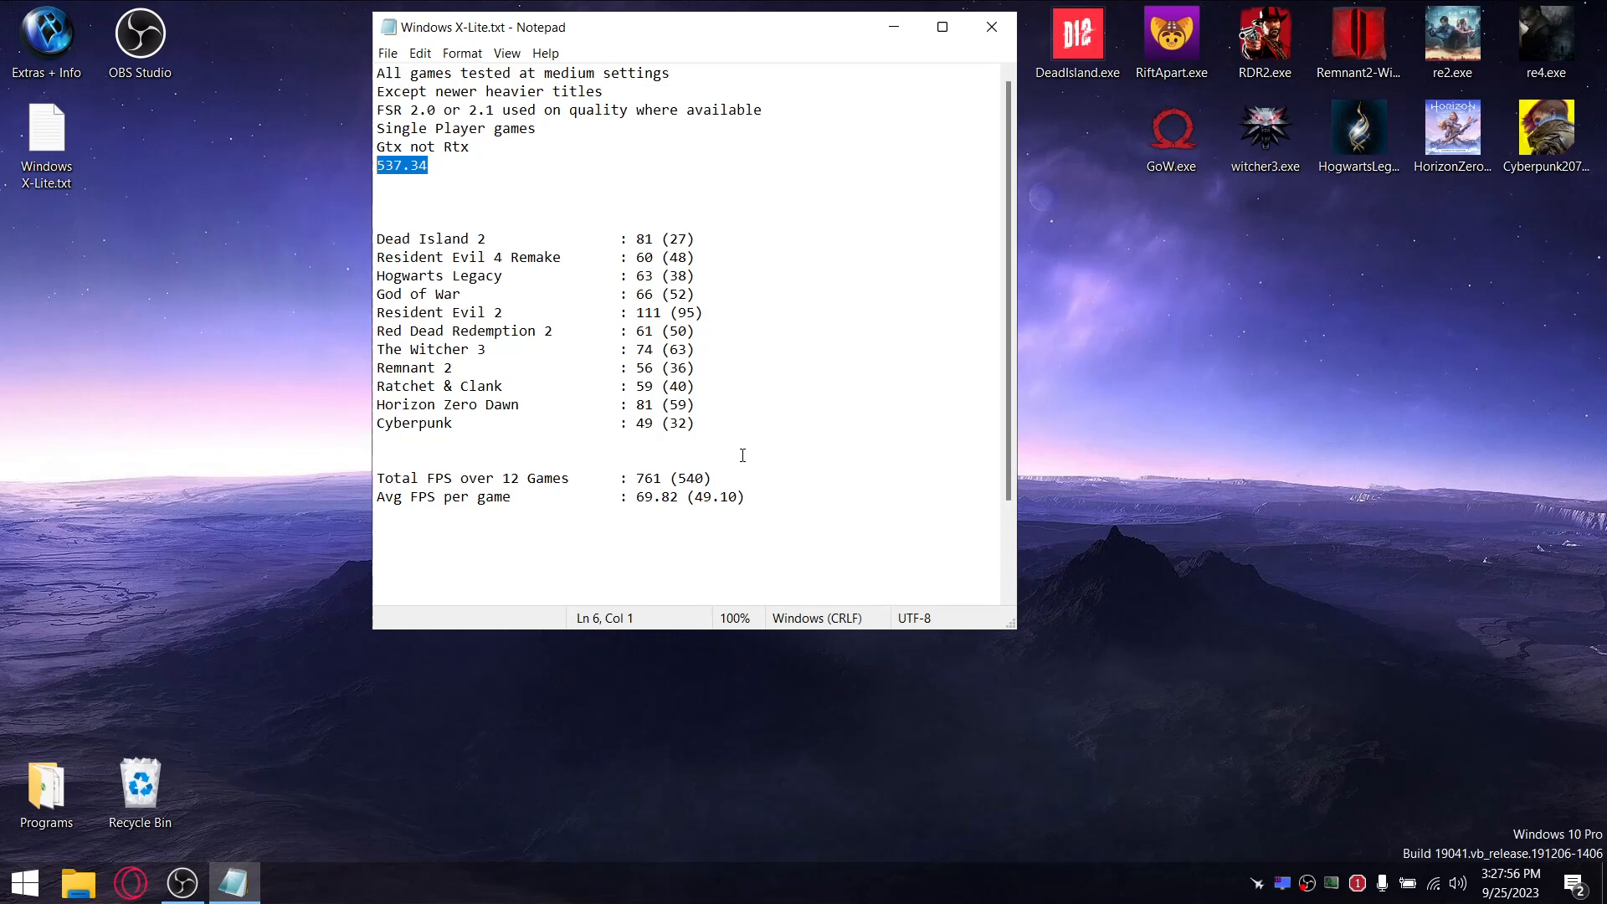
Highlight the Dead Island 2 average and the 761 total FPS while editing the game count to 11.
double_click(643, 239)
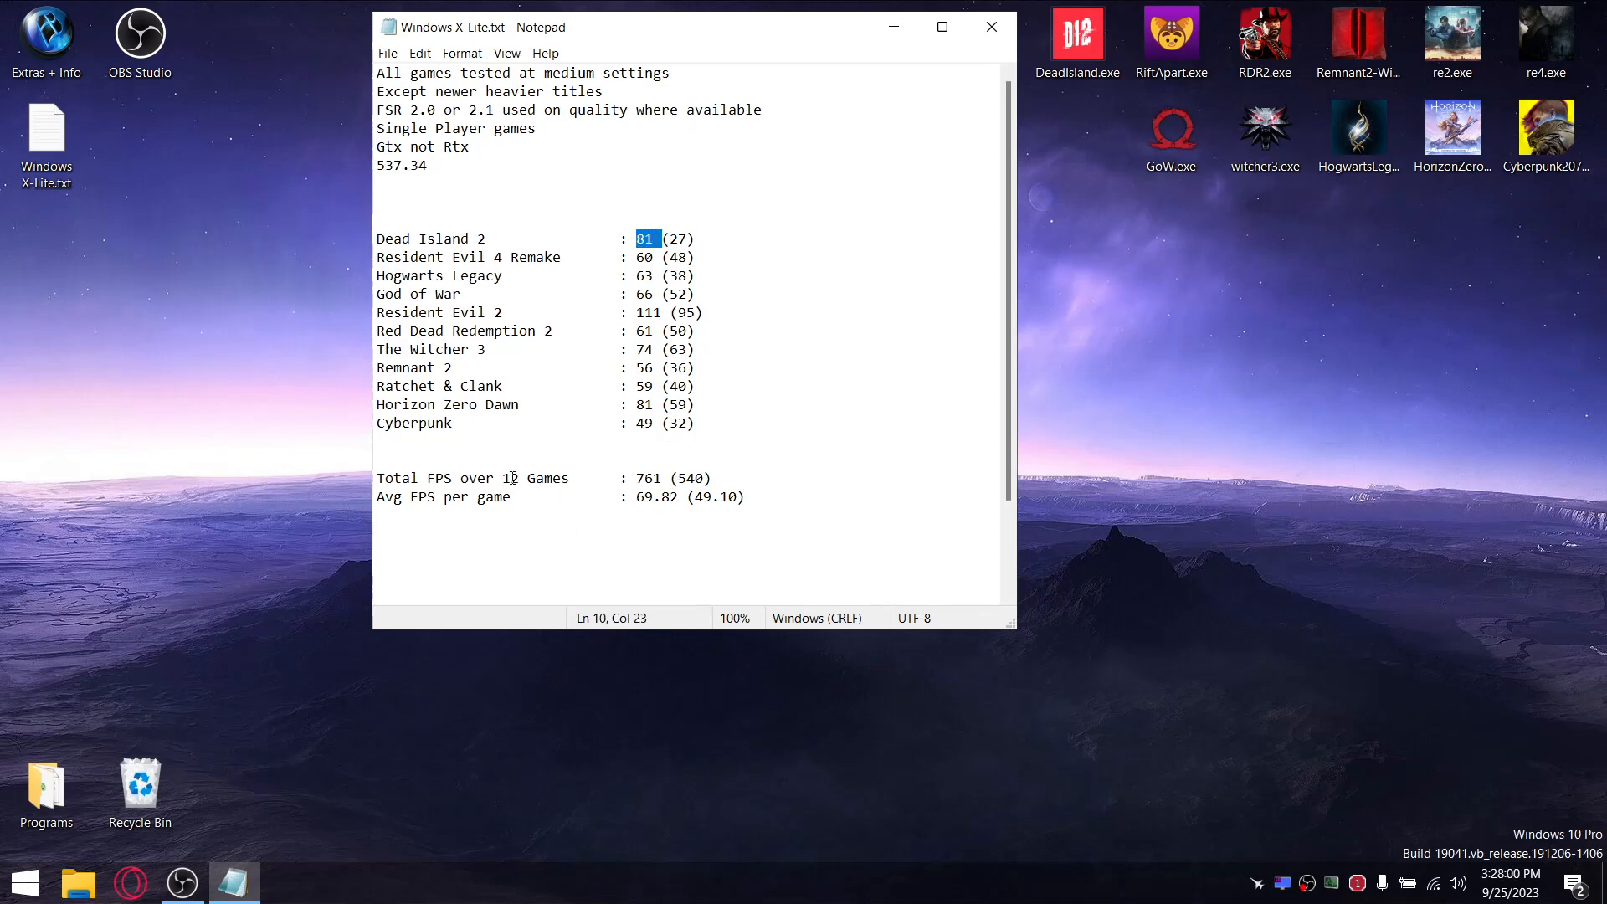
click(520, 477)
text(1)
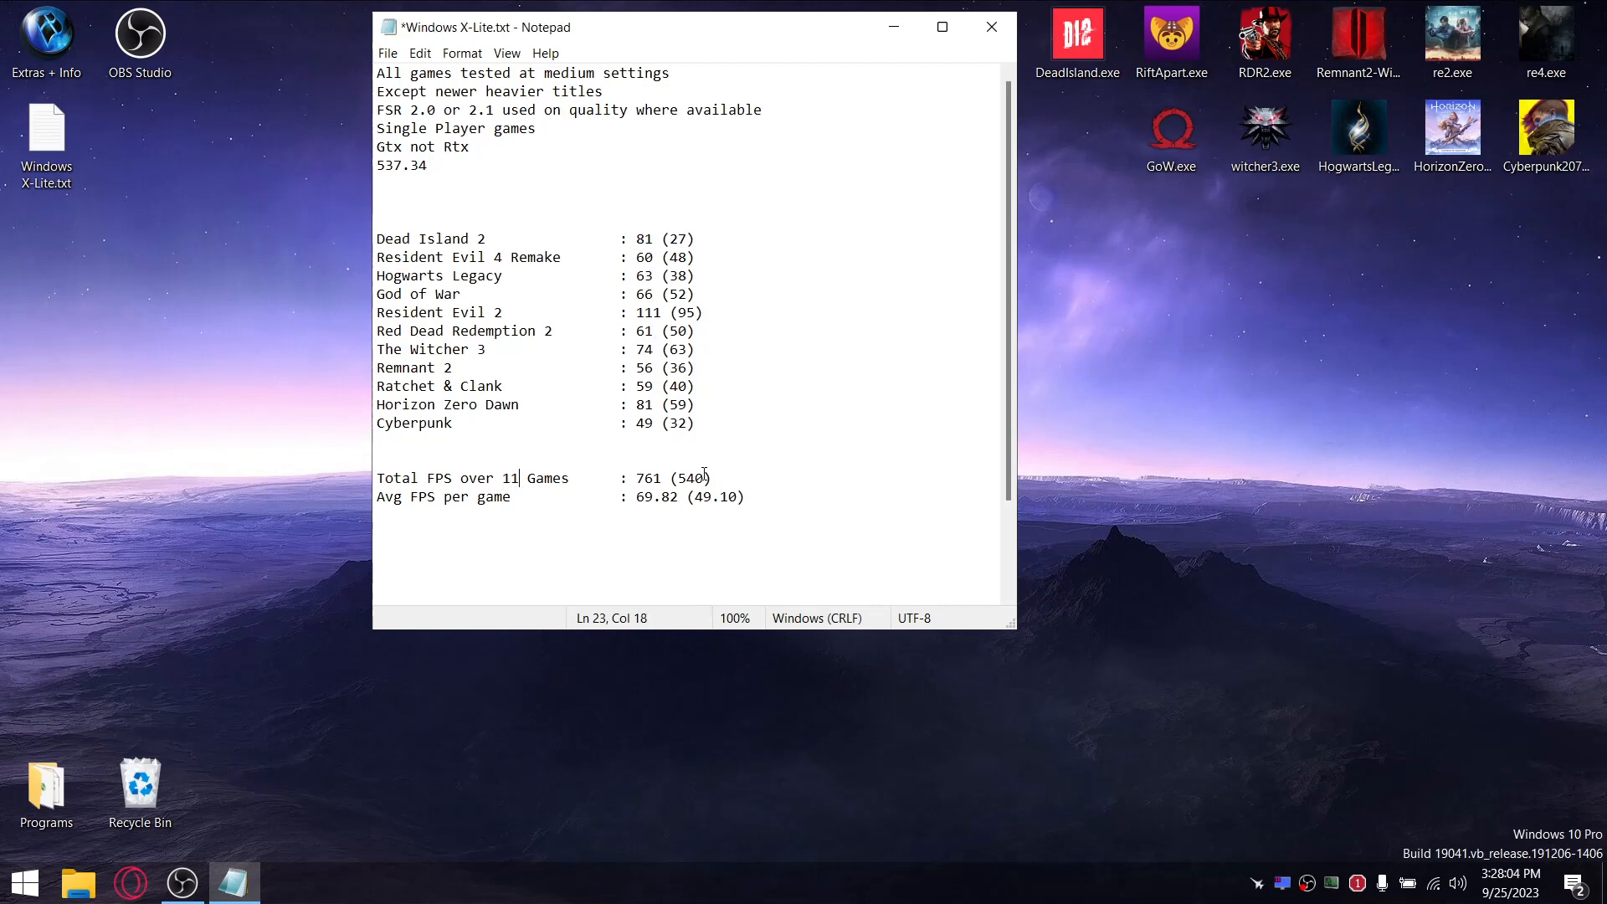
double_click(644, 477)
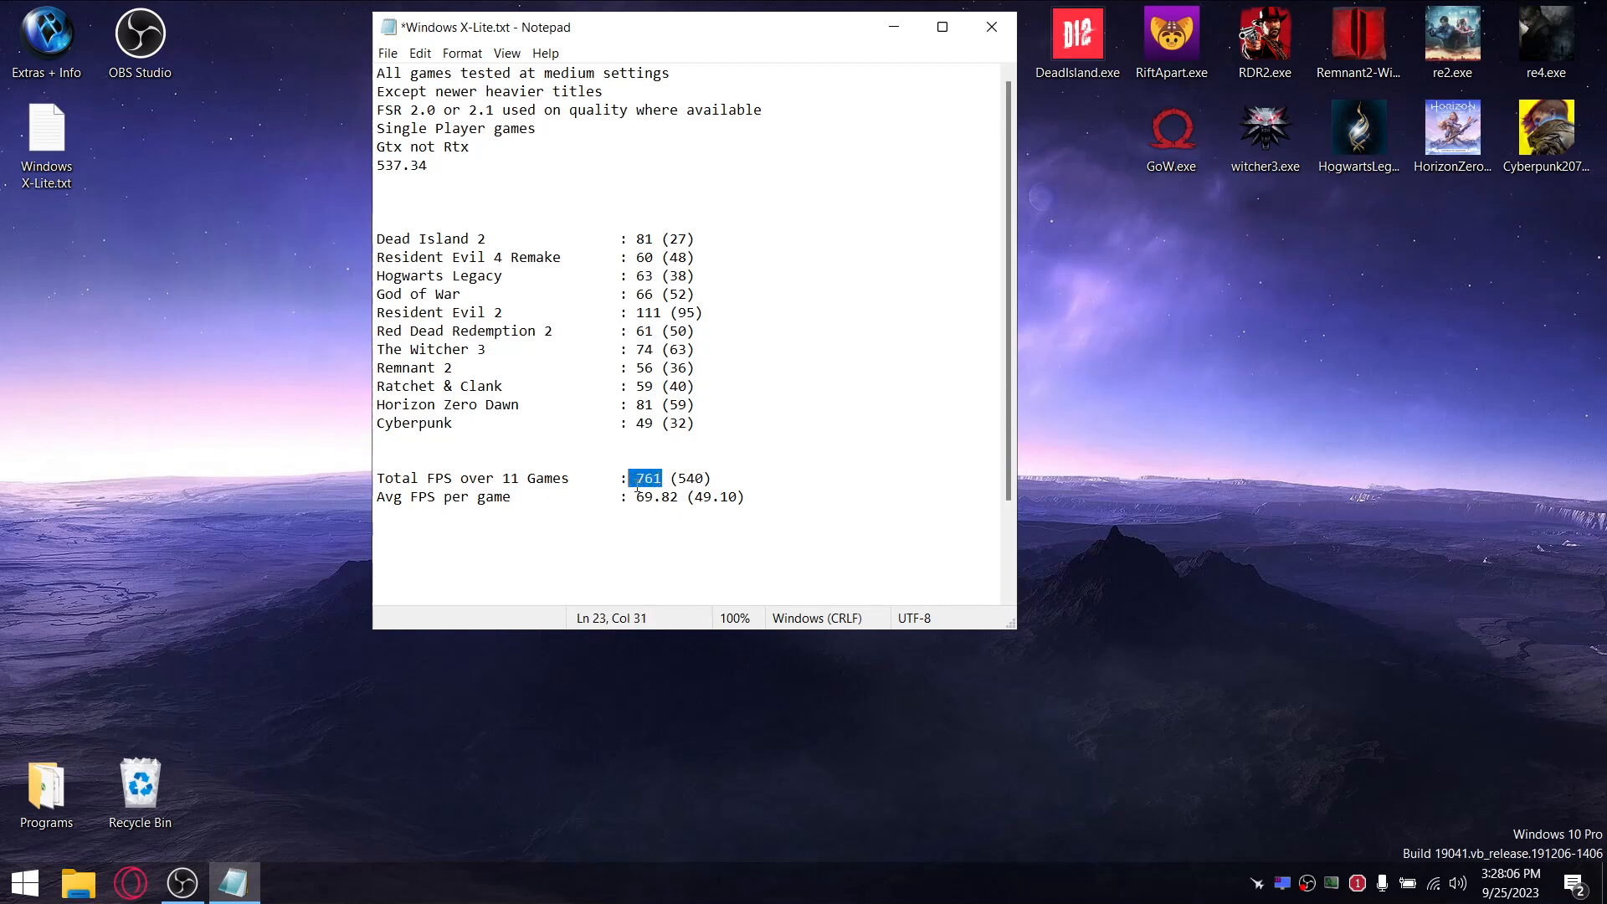
click(676, 495)
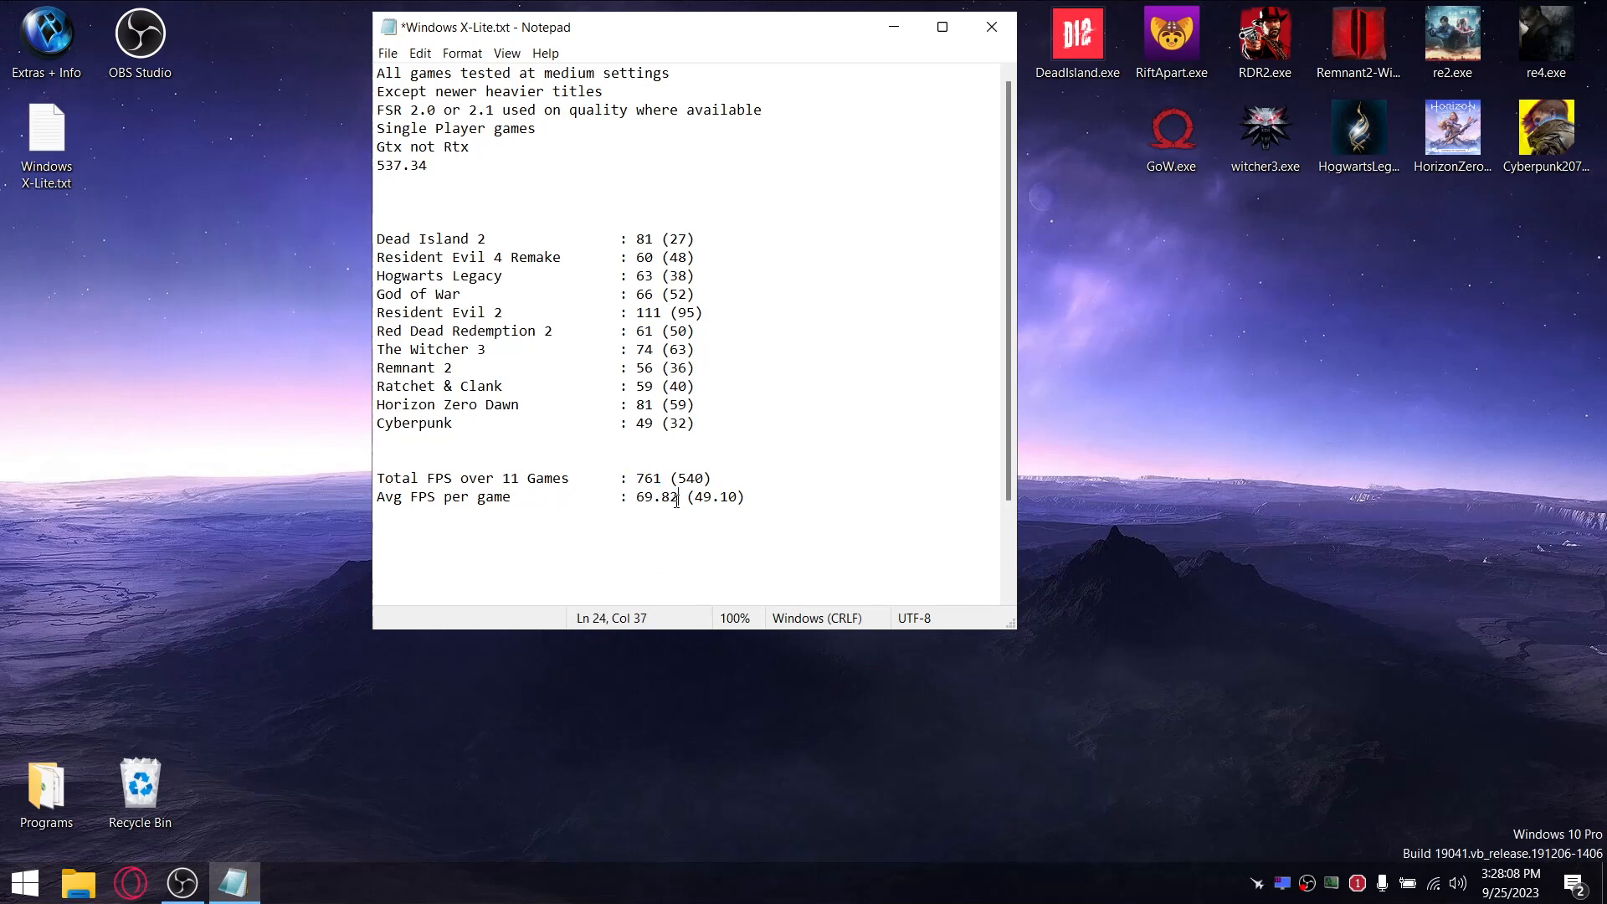
Highlight the 69.82 average FPS and 49.10 average 1% low, then close the notes.
double_click(656, 495)
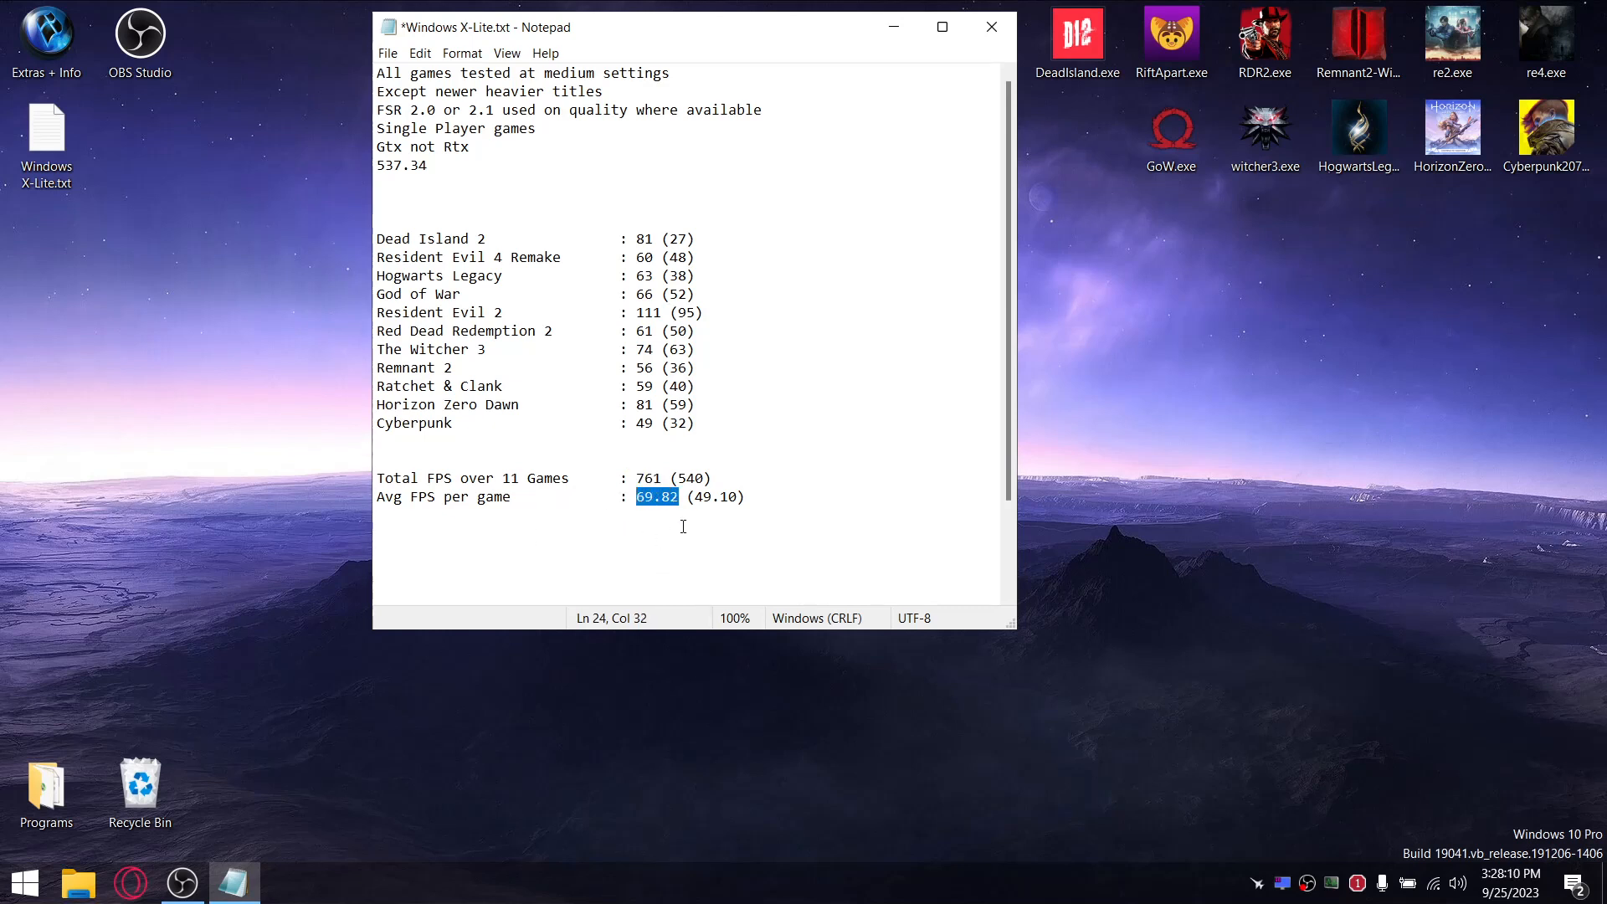
mouse_move(660, 206)
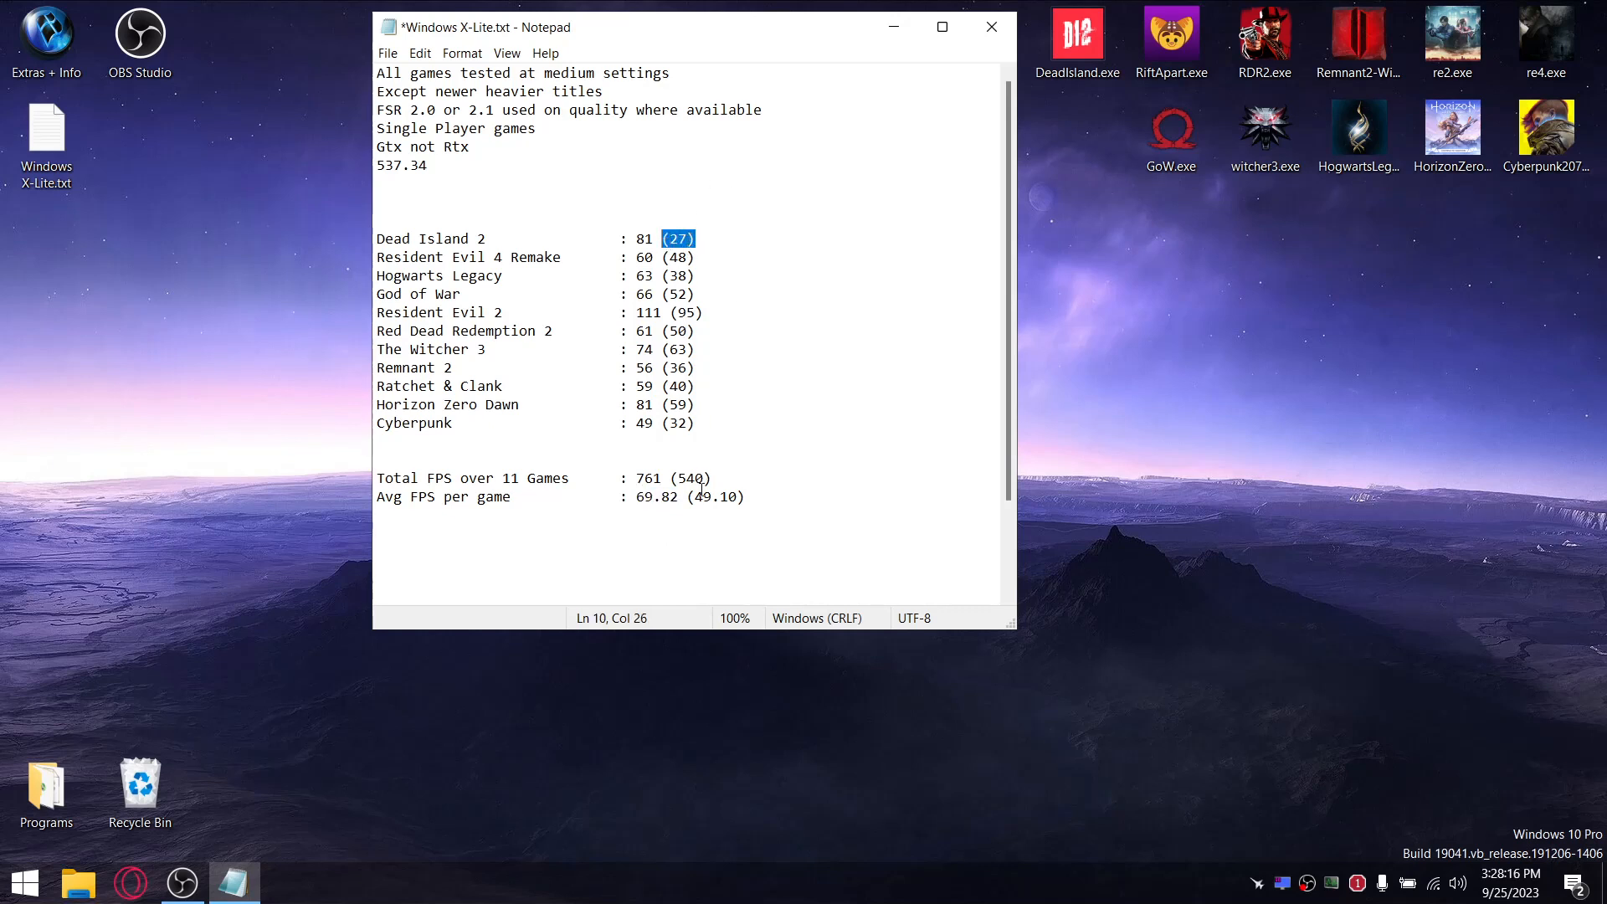
double_click(688, 477)
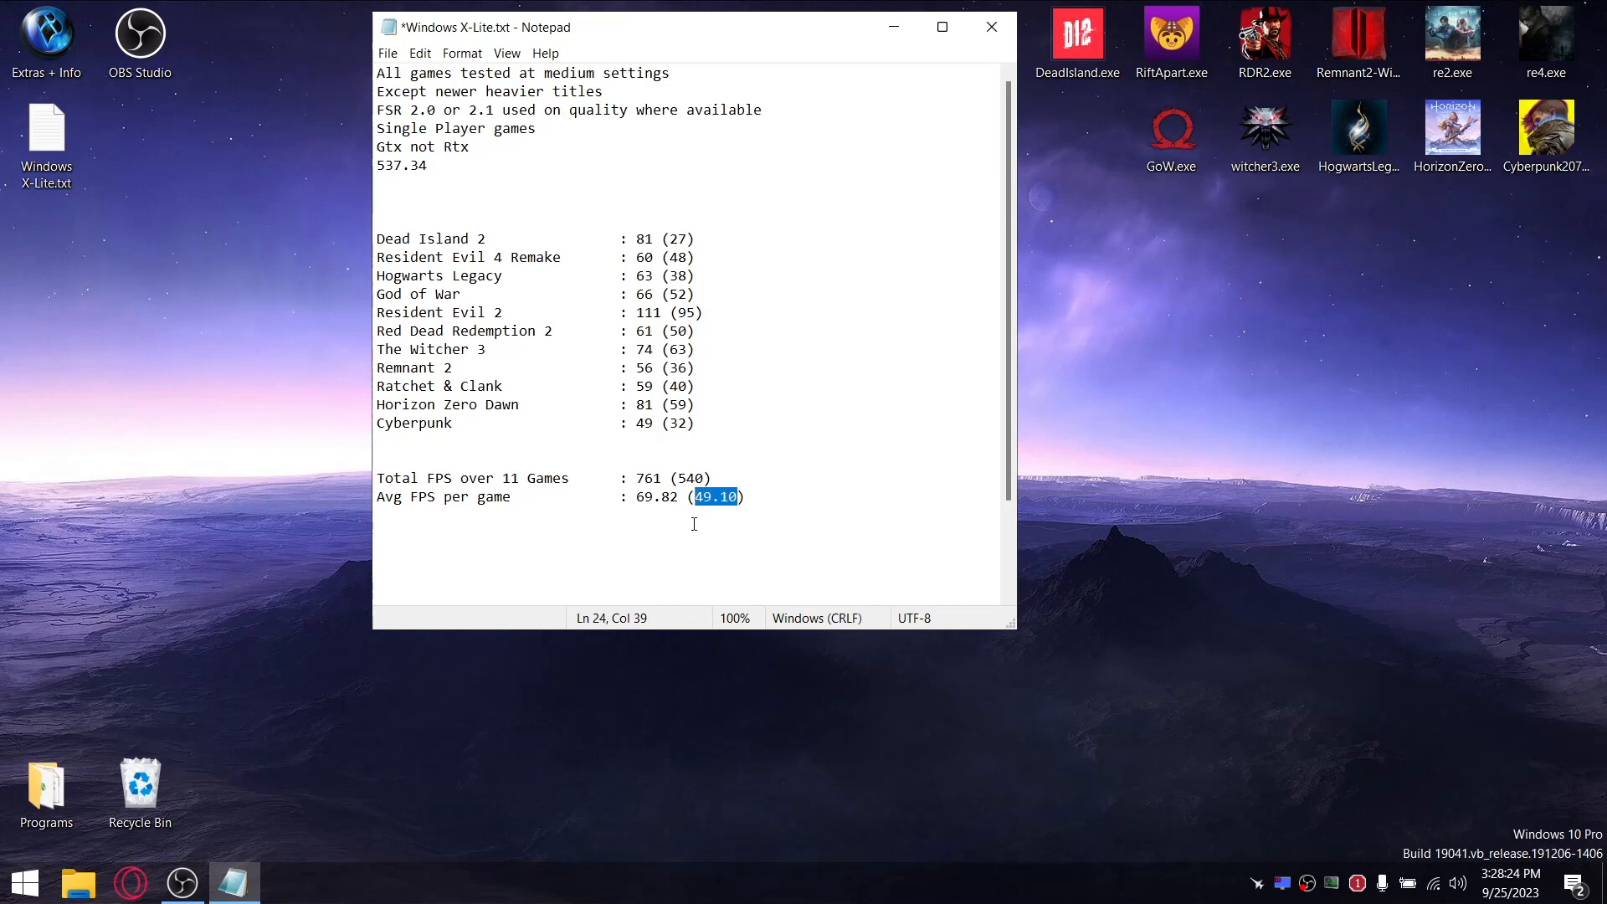
mouse_move(673, 530)
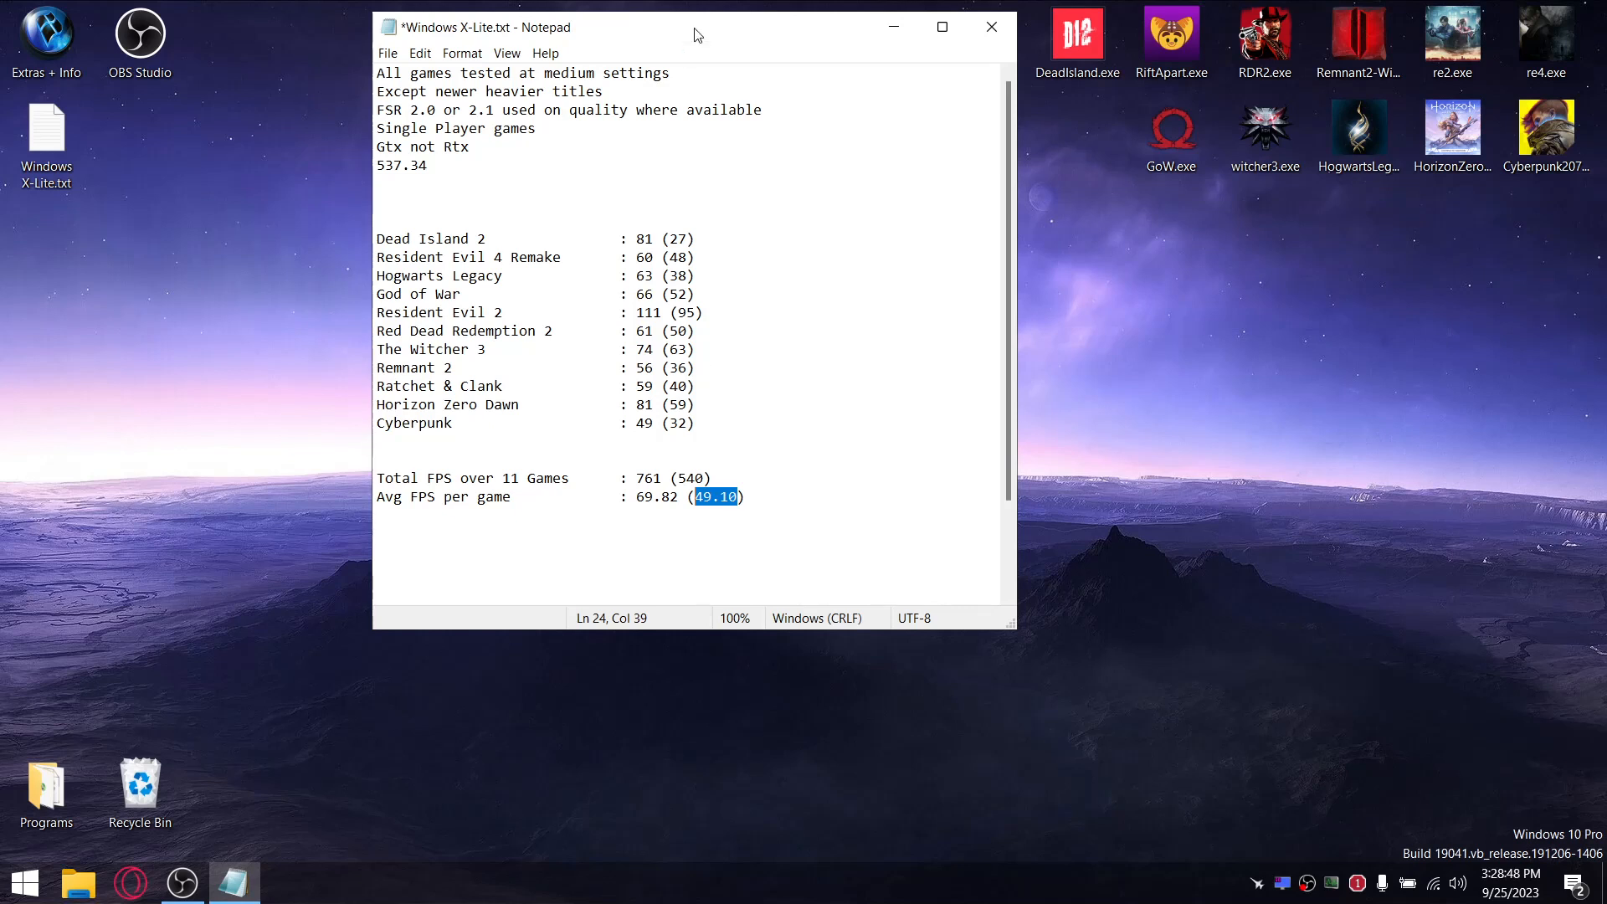
click(989, 27)
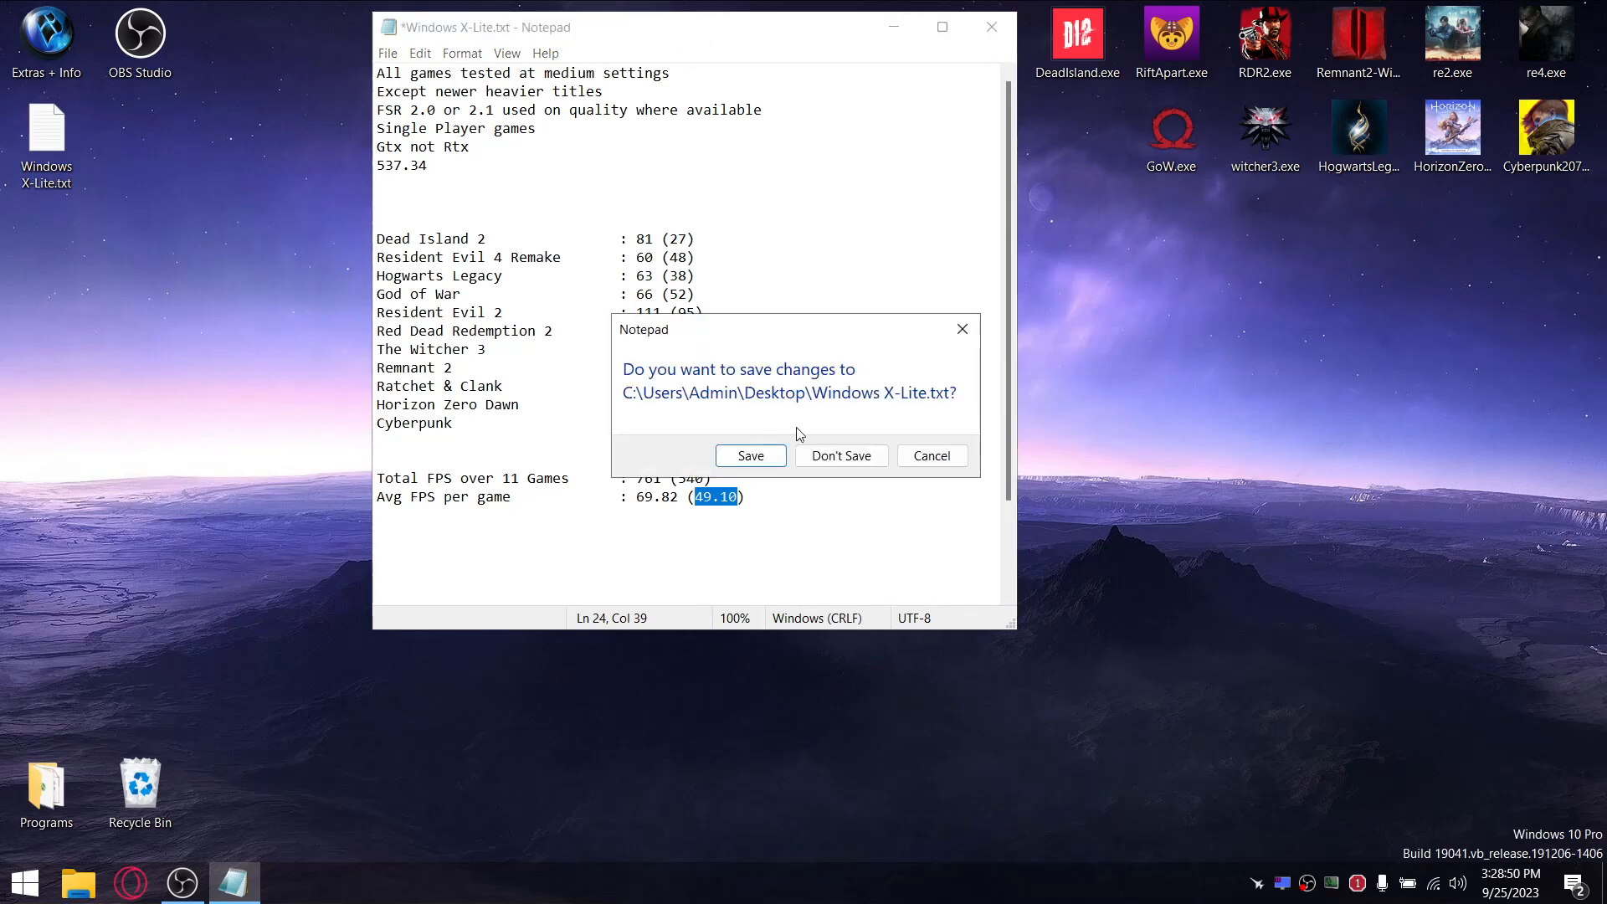
Answer the save-changes prompt, then launch Windows Settings from the LTSC Start app list.
click(838, 455)
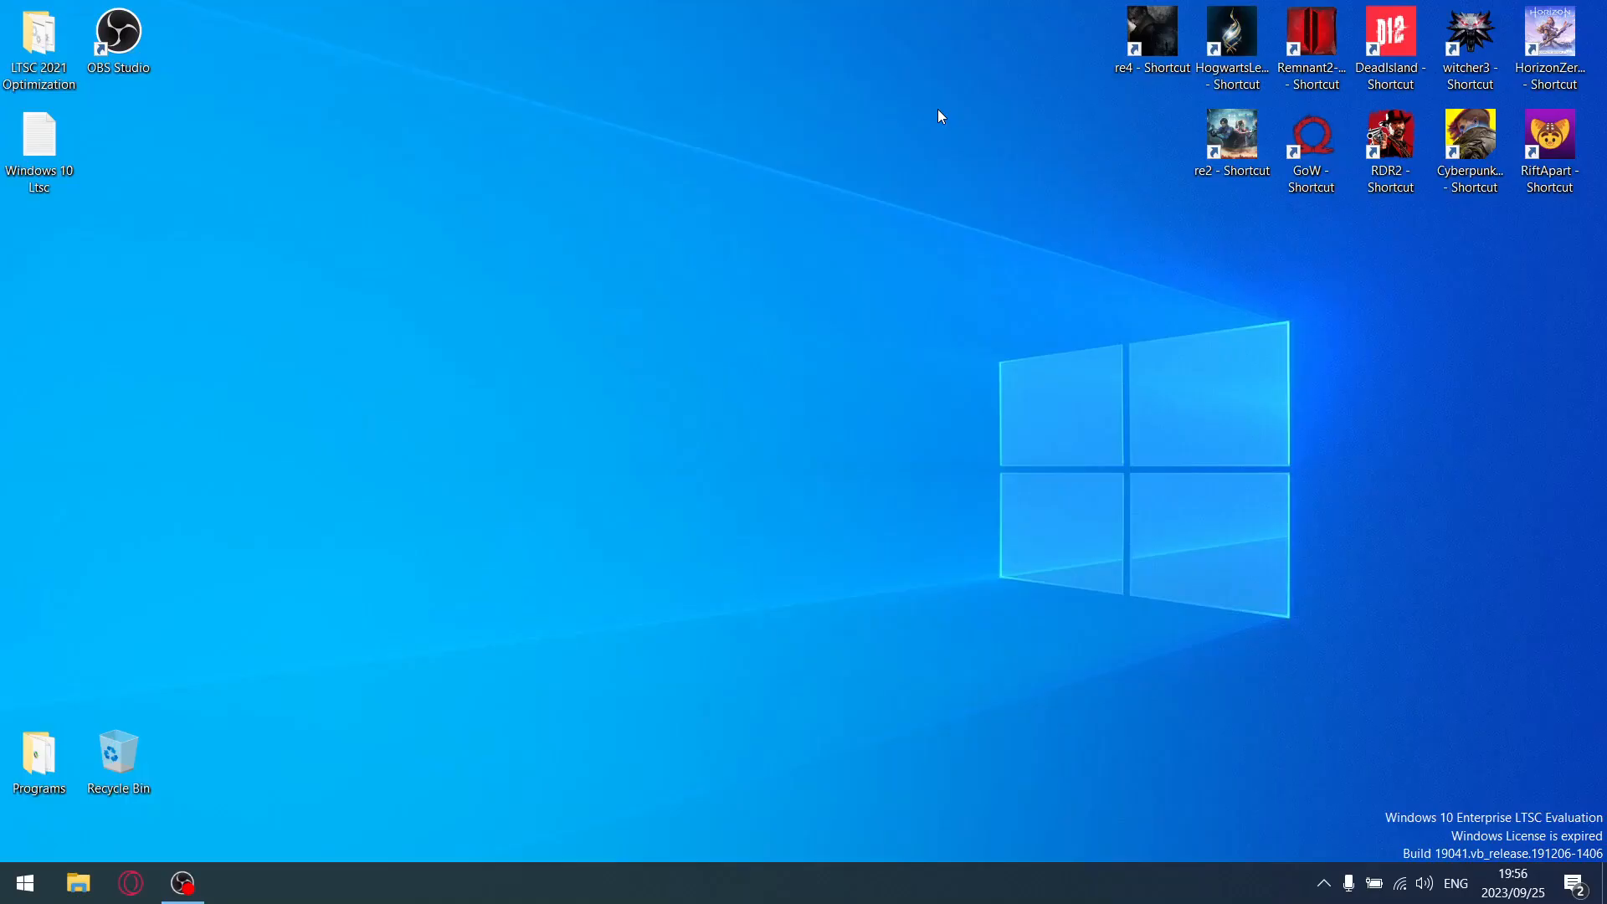
mouse_move(969, 213)
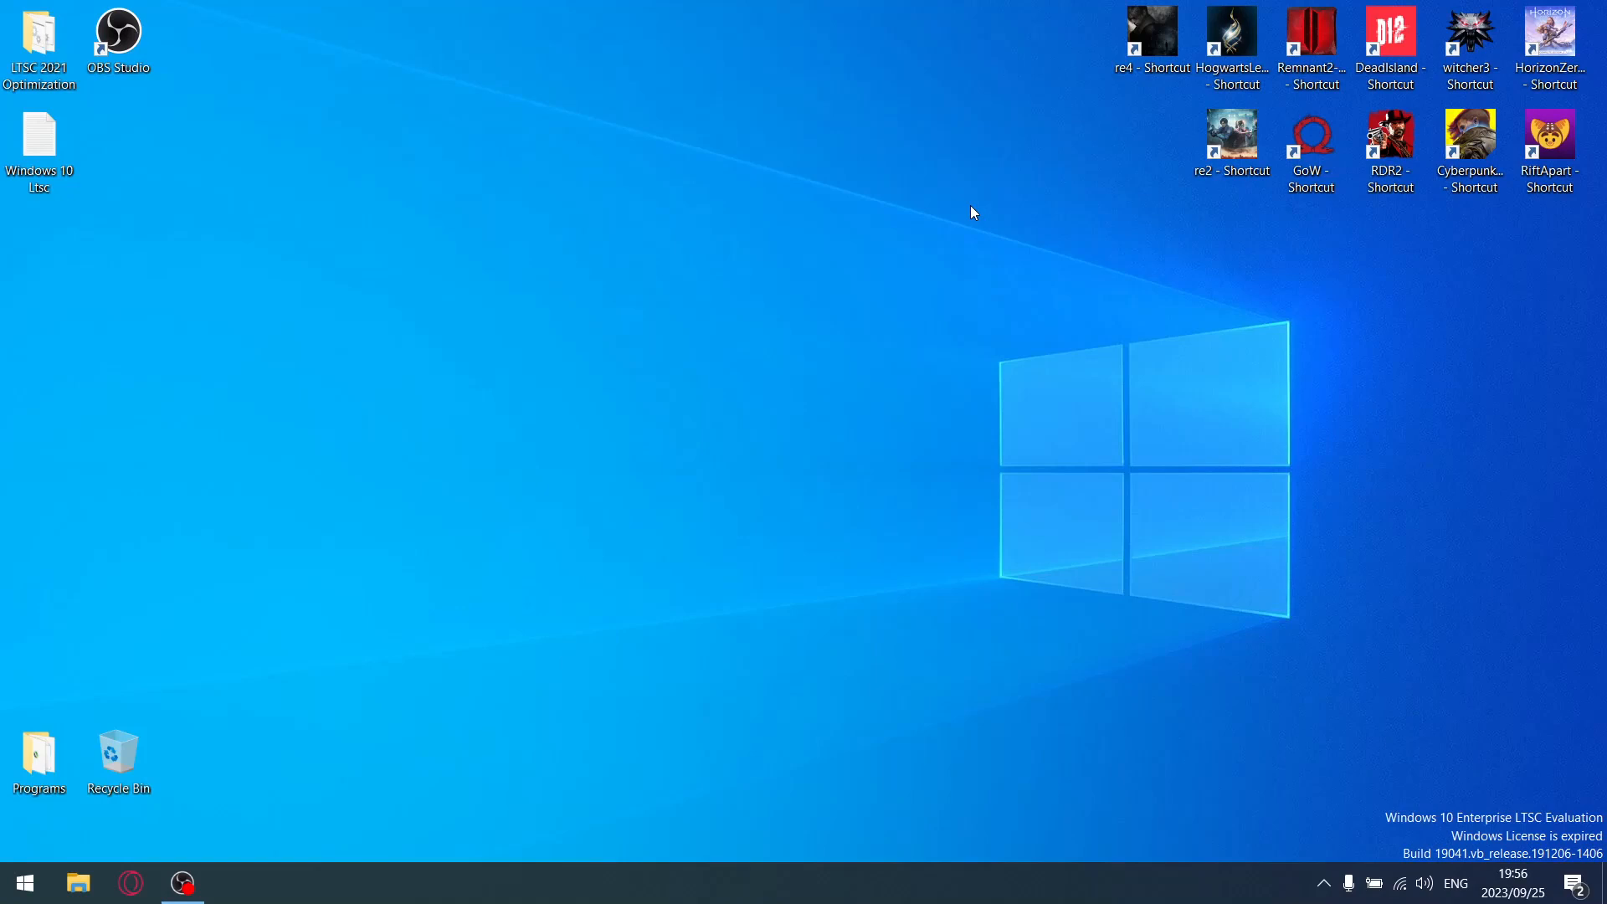
mouse_move(1584, 823)
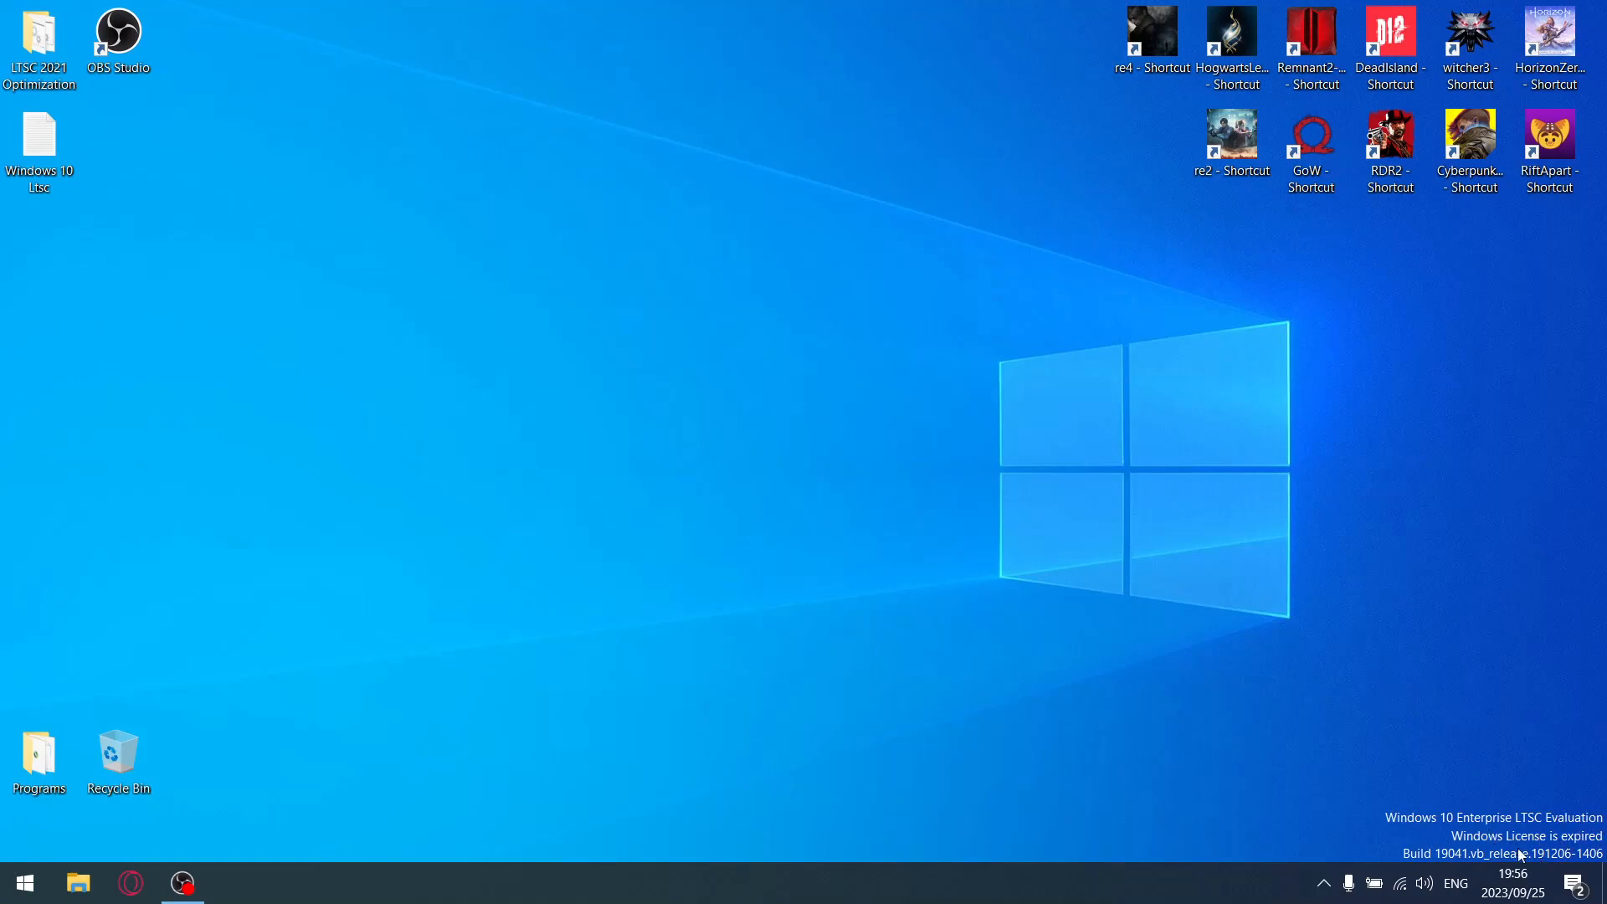
mouse_move(626, 601)
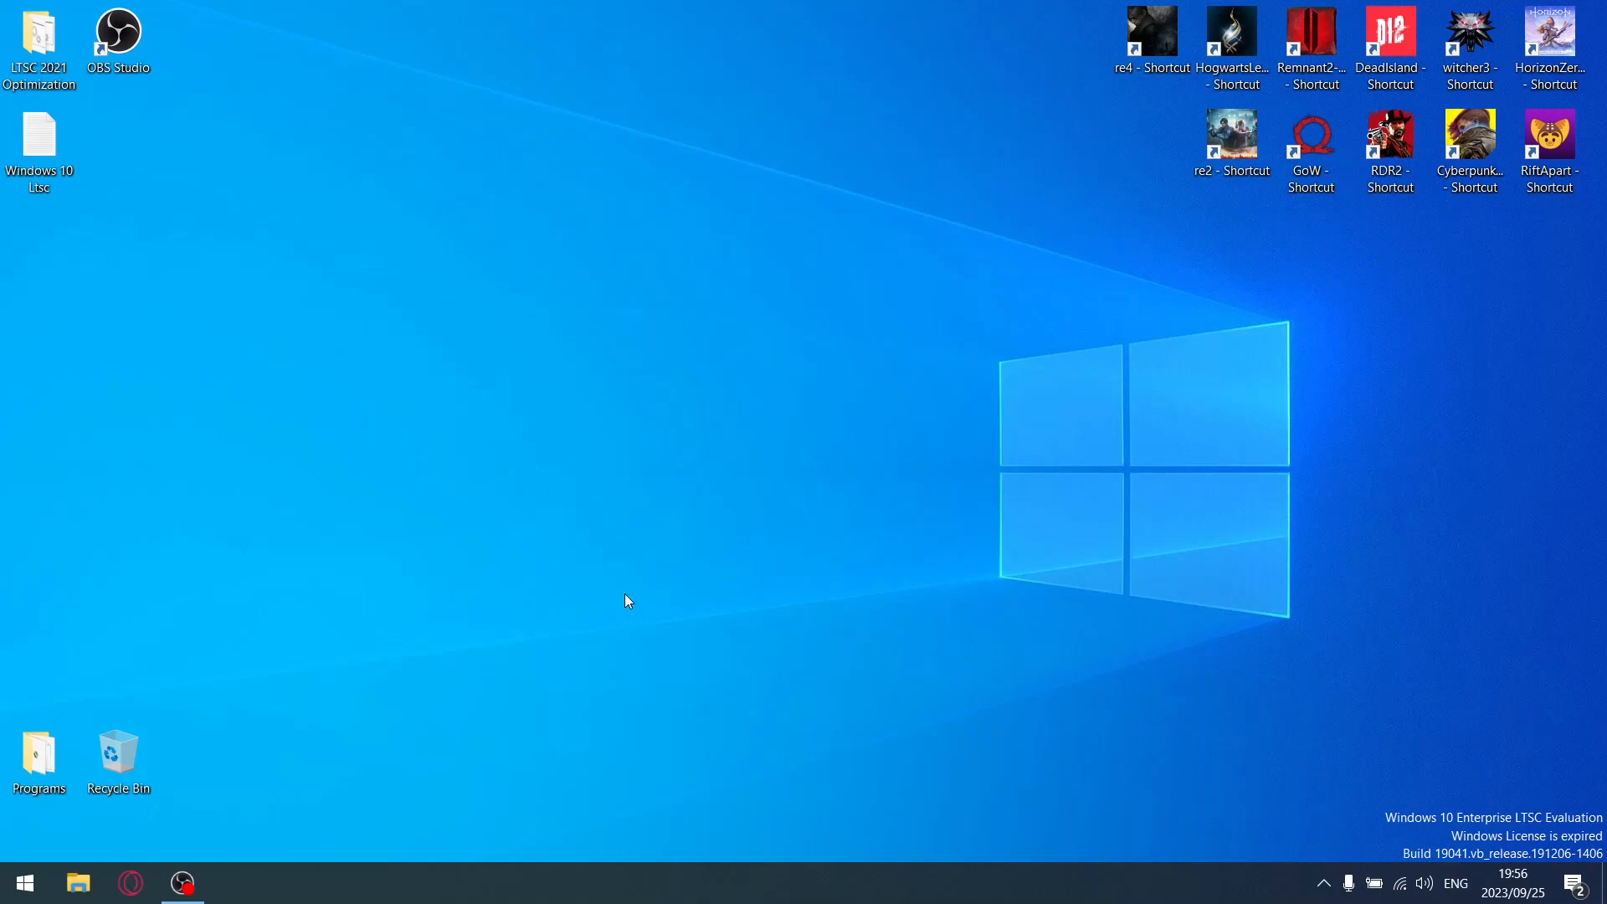
mouse_move(838, 430)
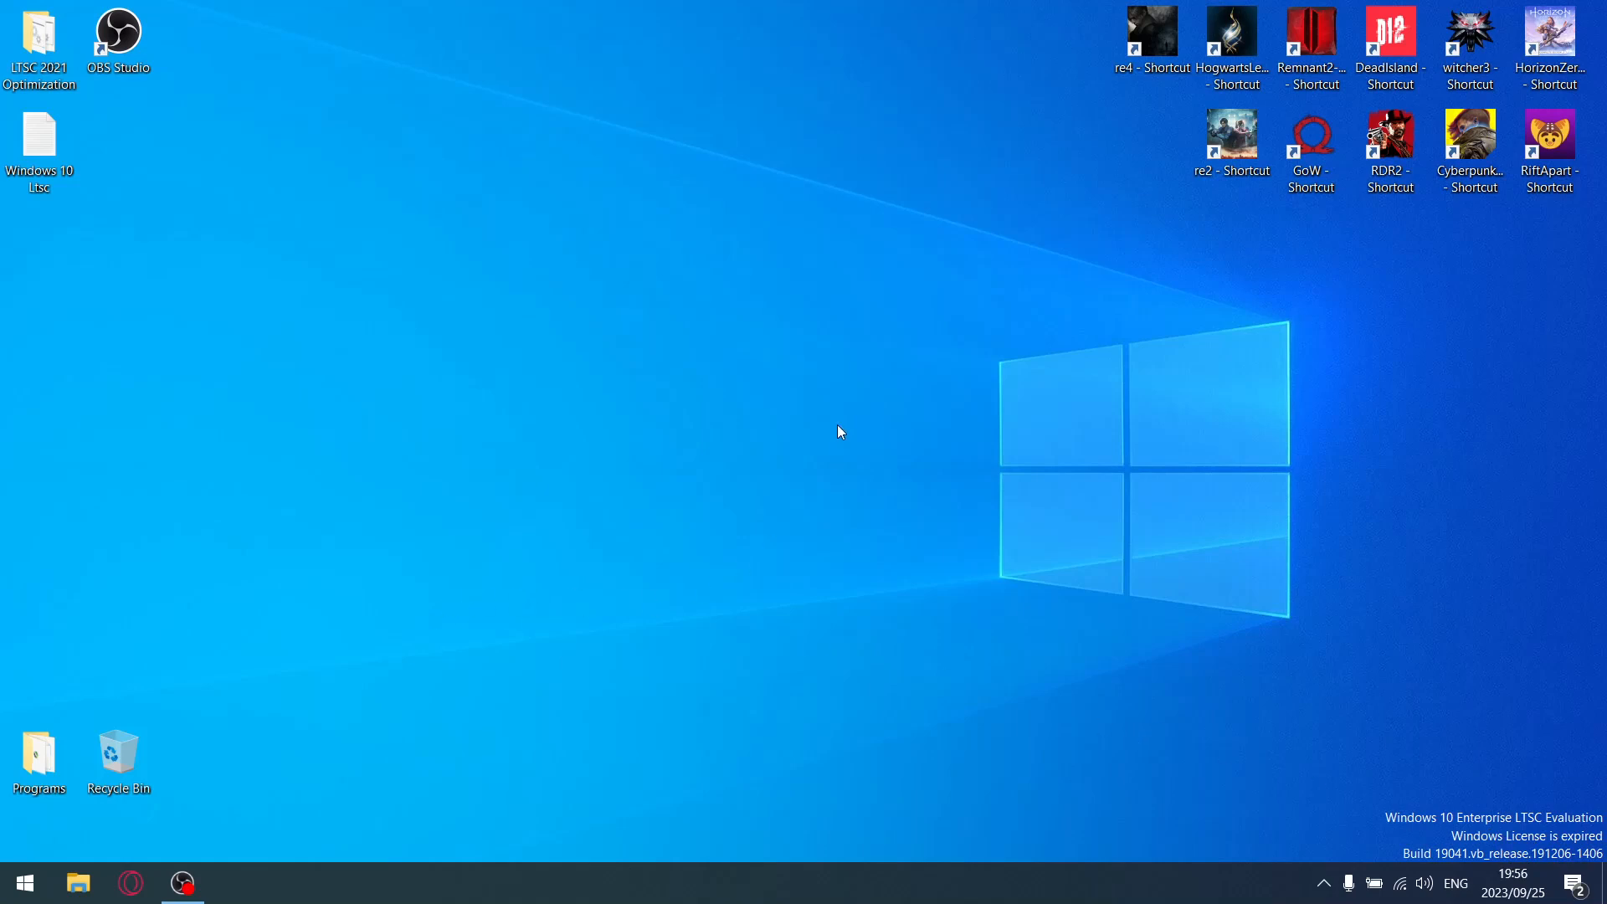
mouse_move(984, 351)
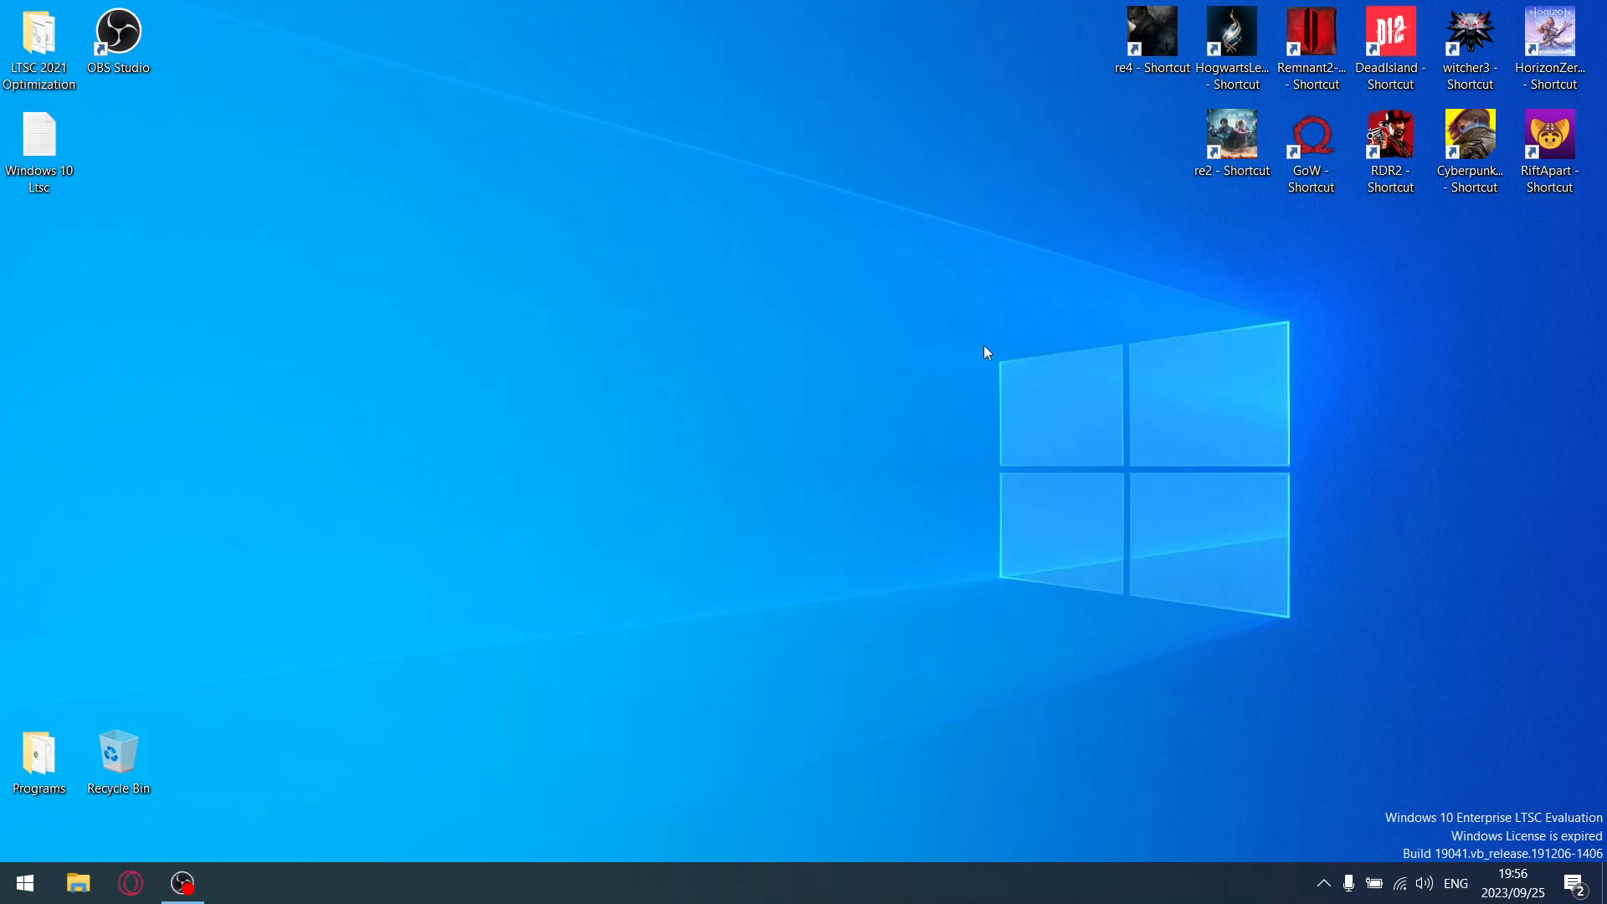
mouse_move(620, 550)
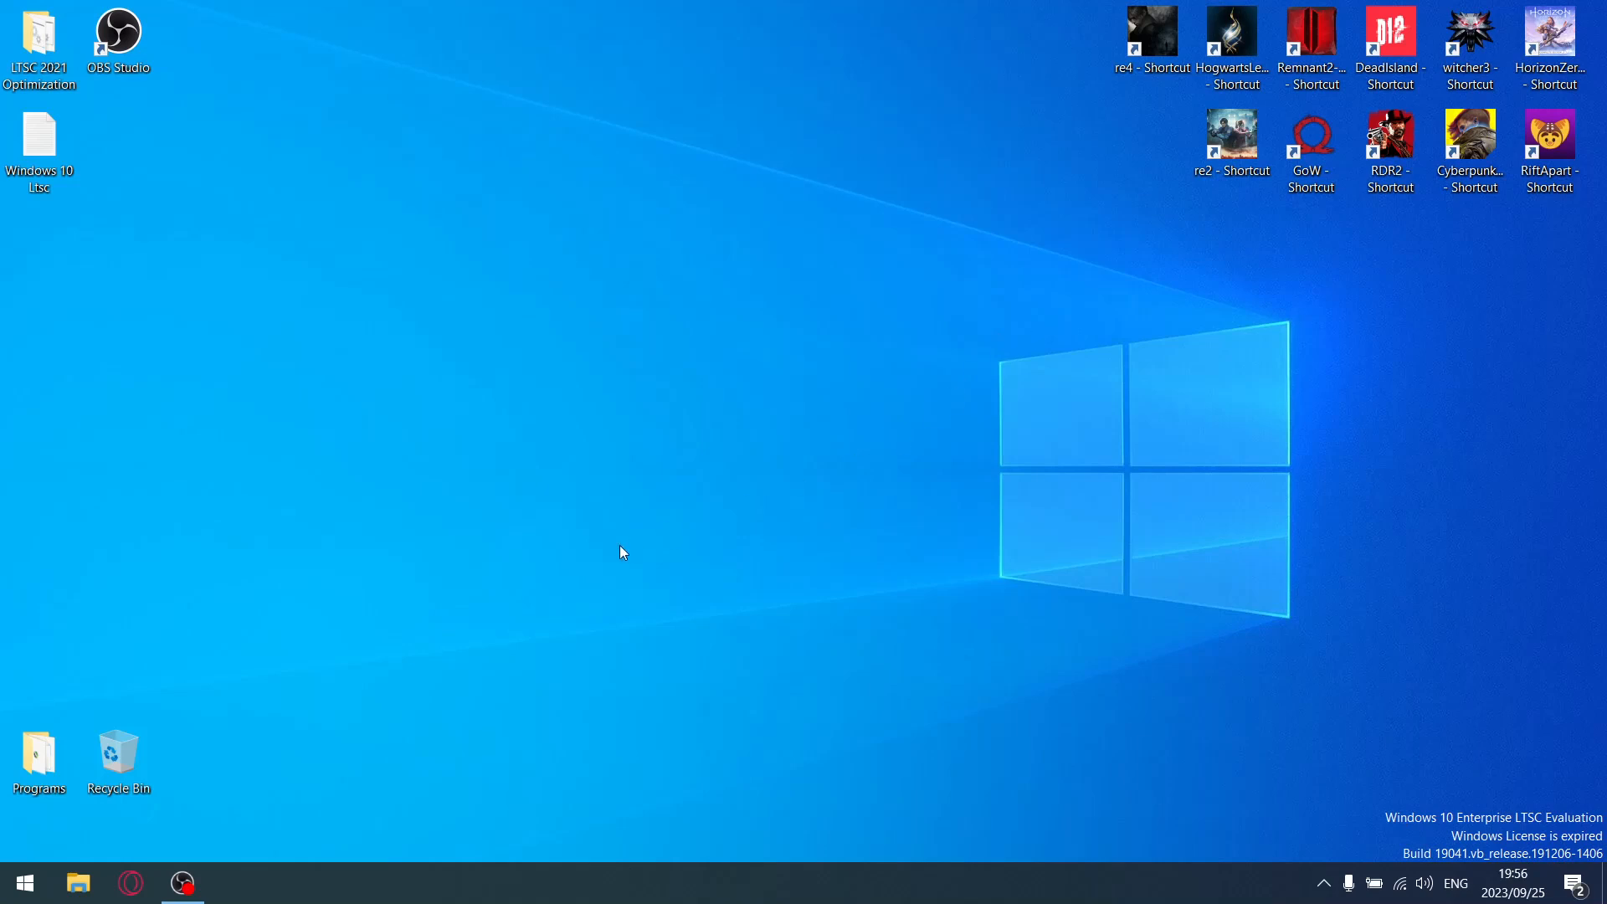
click(21, 882)
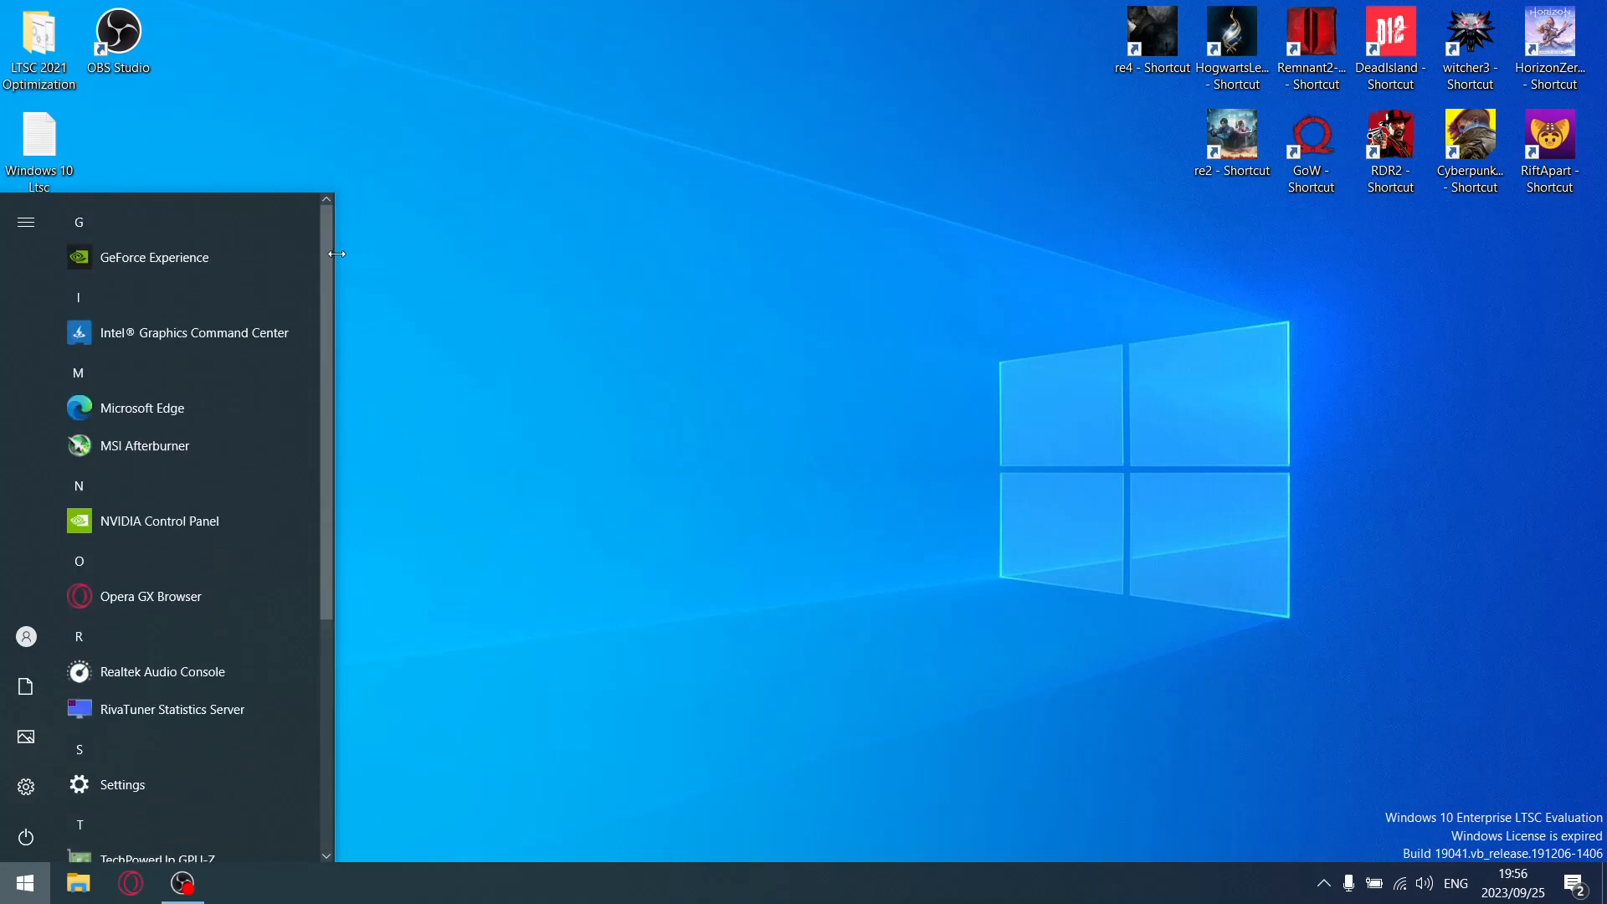
click(120, 783)
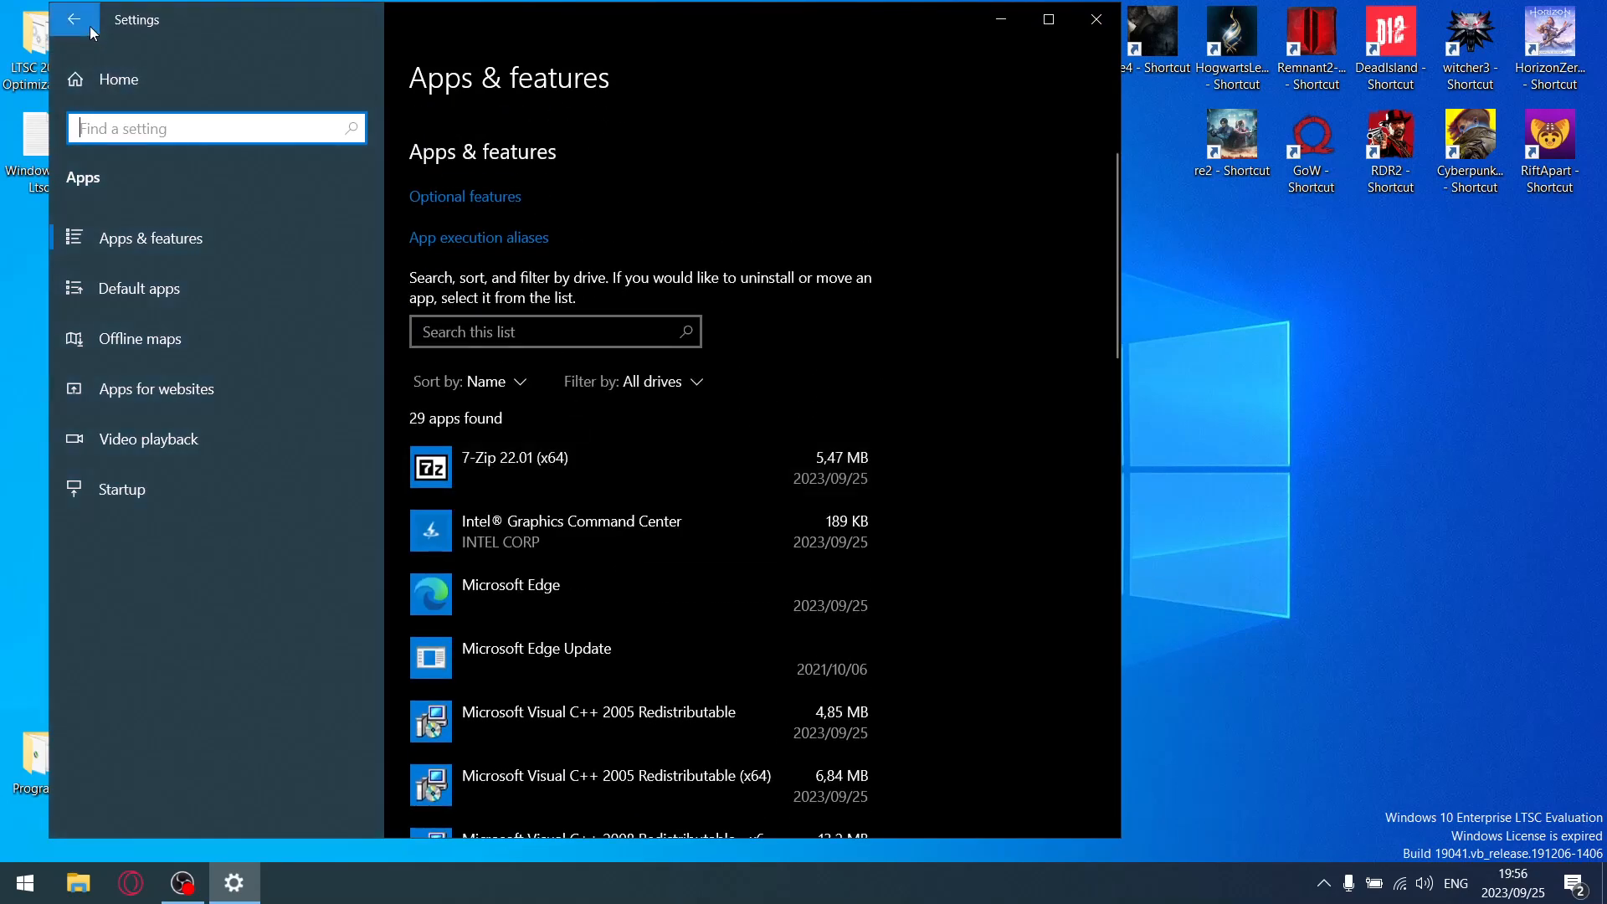
Return from Apps & features to the Settings home page and close the window.
click(74, 20)
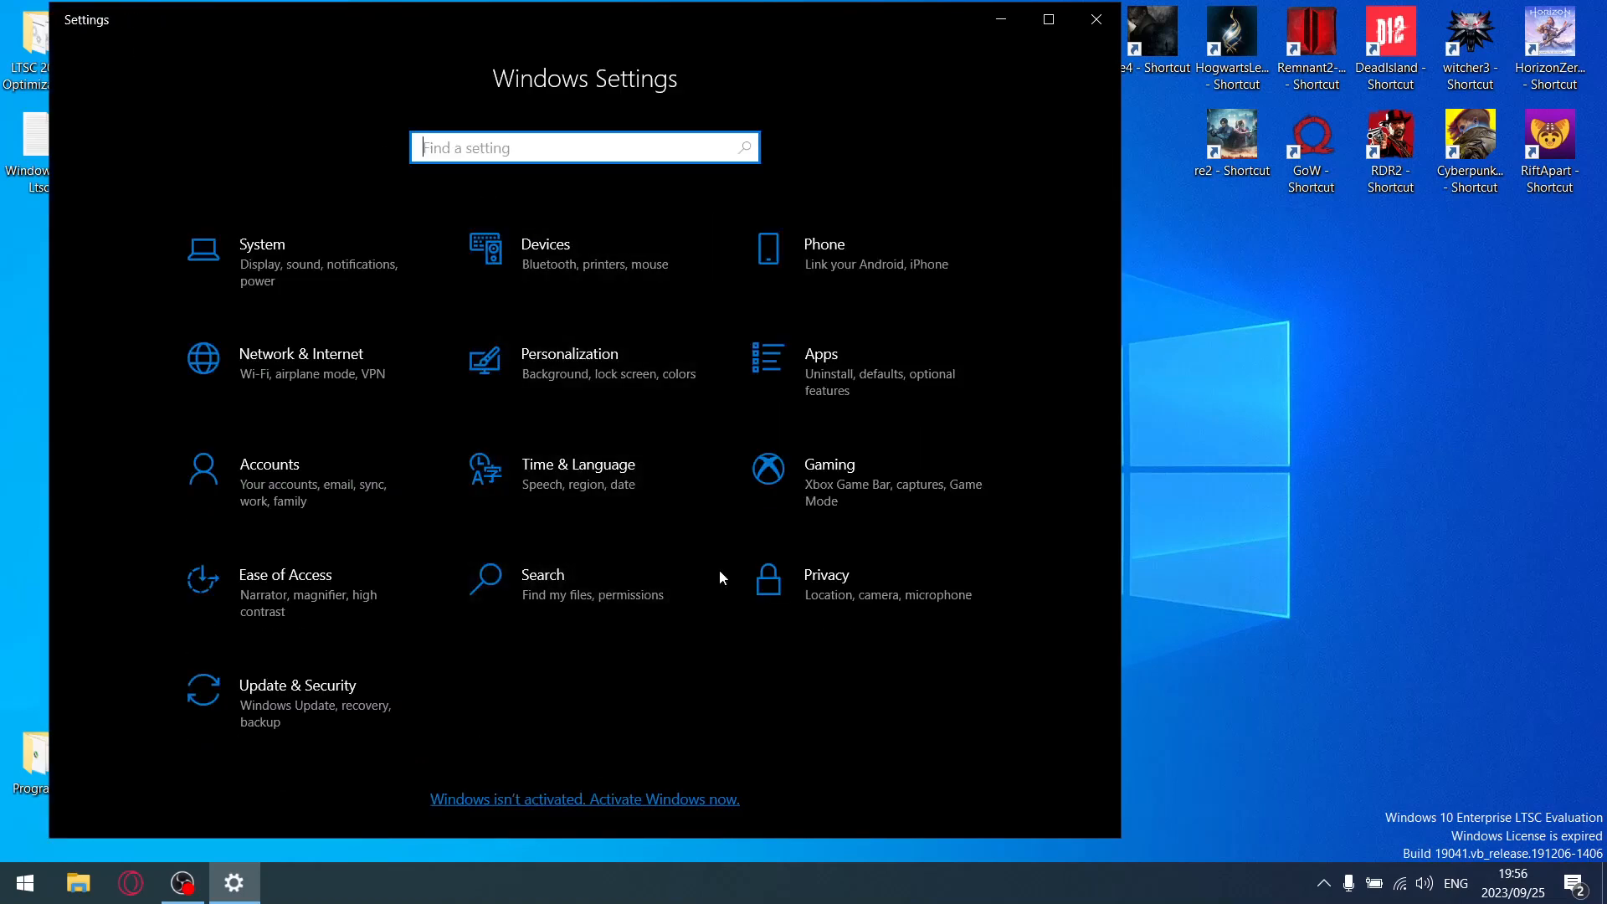
mouse_move(614, 589)
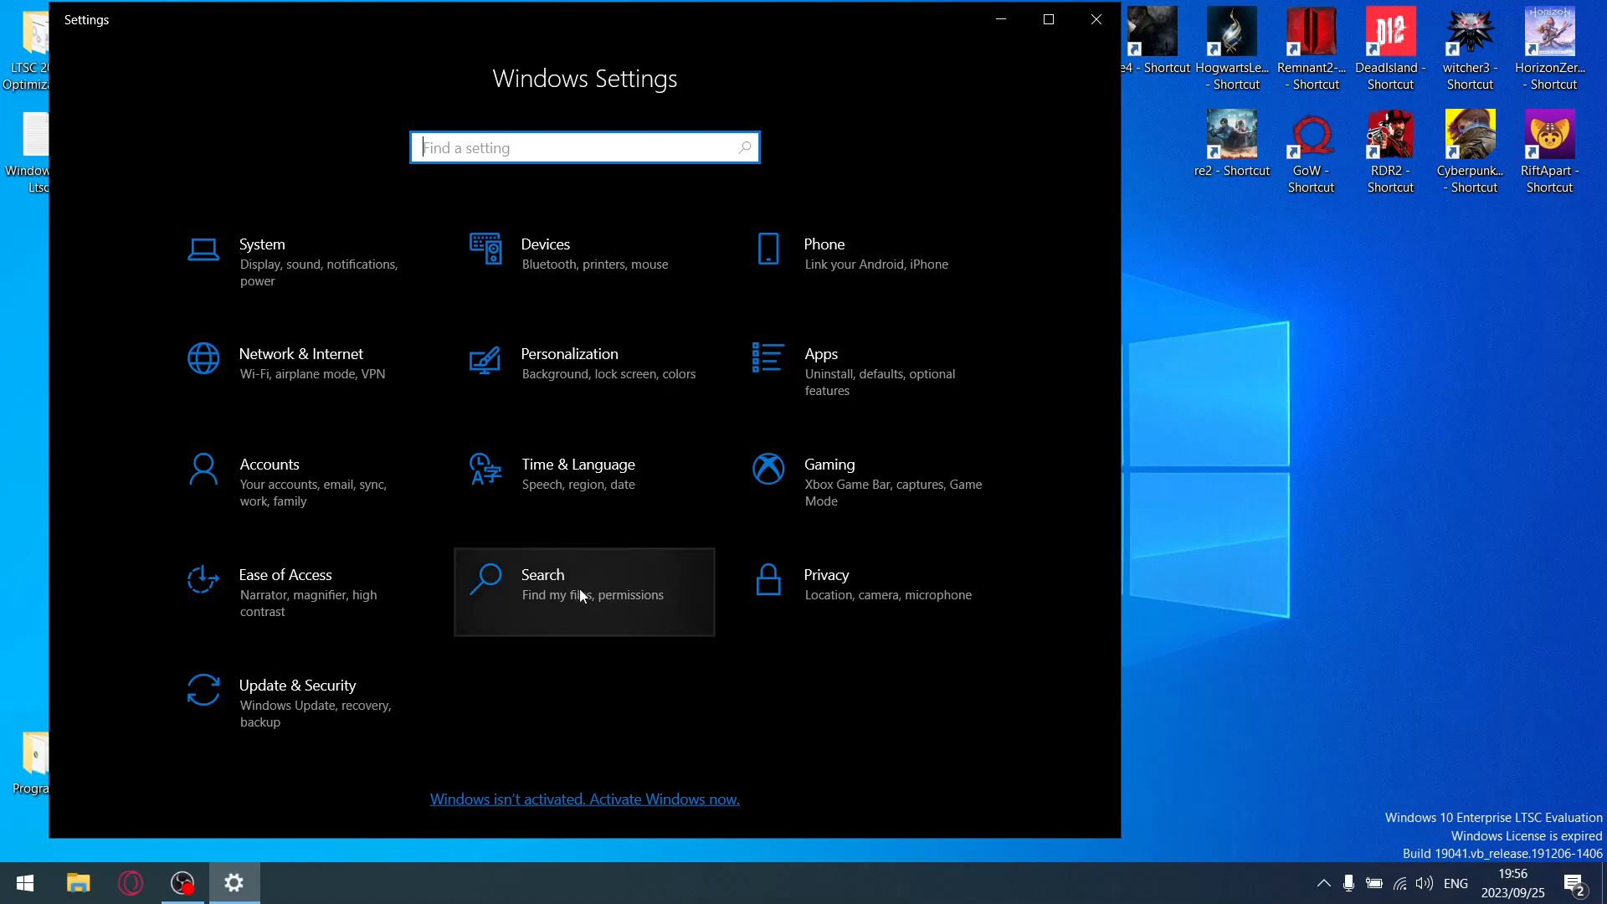
mouse_move(823, 596)
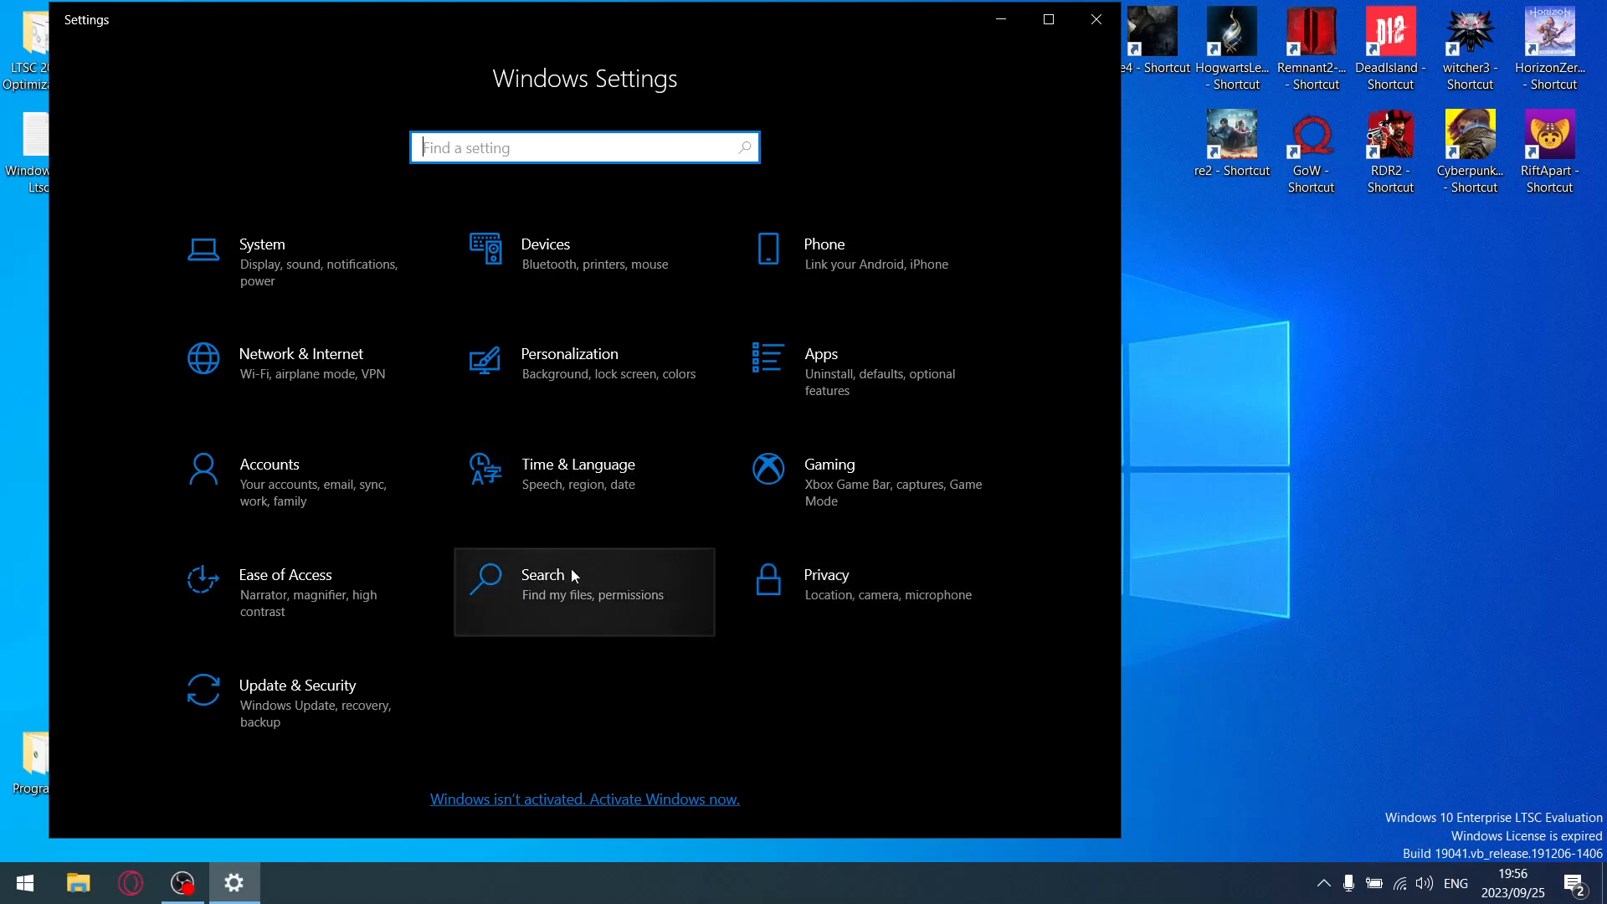
mouse_move(934, 249)
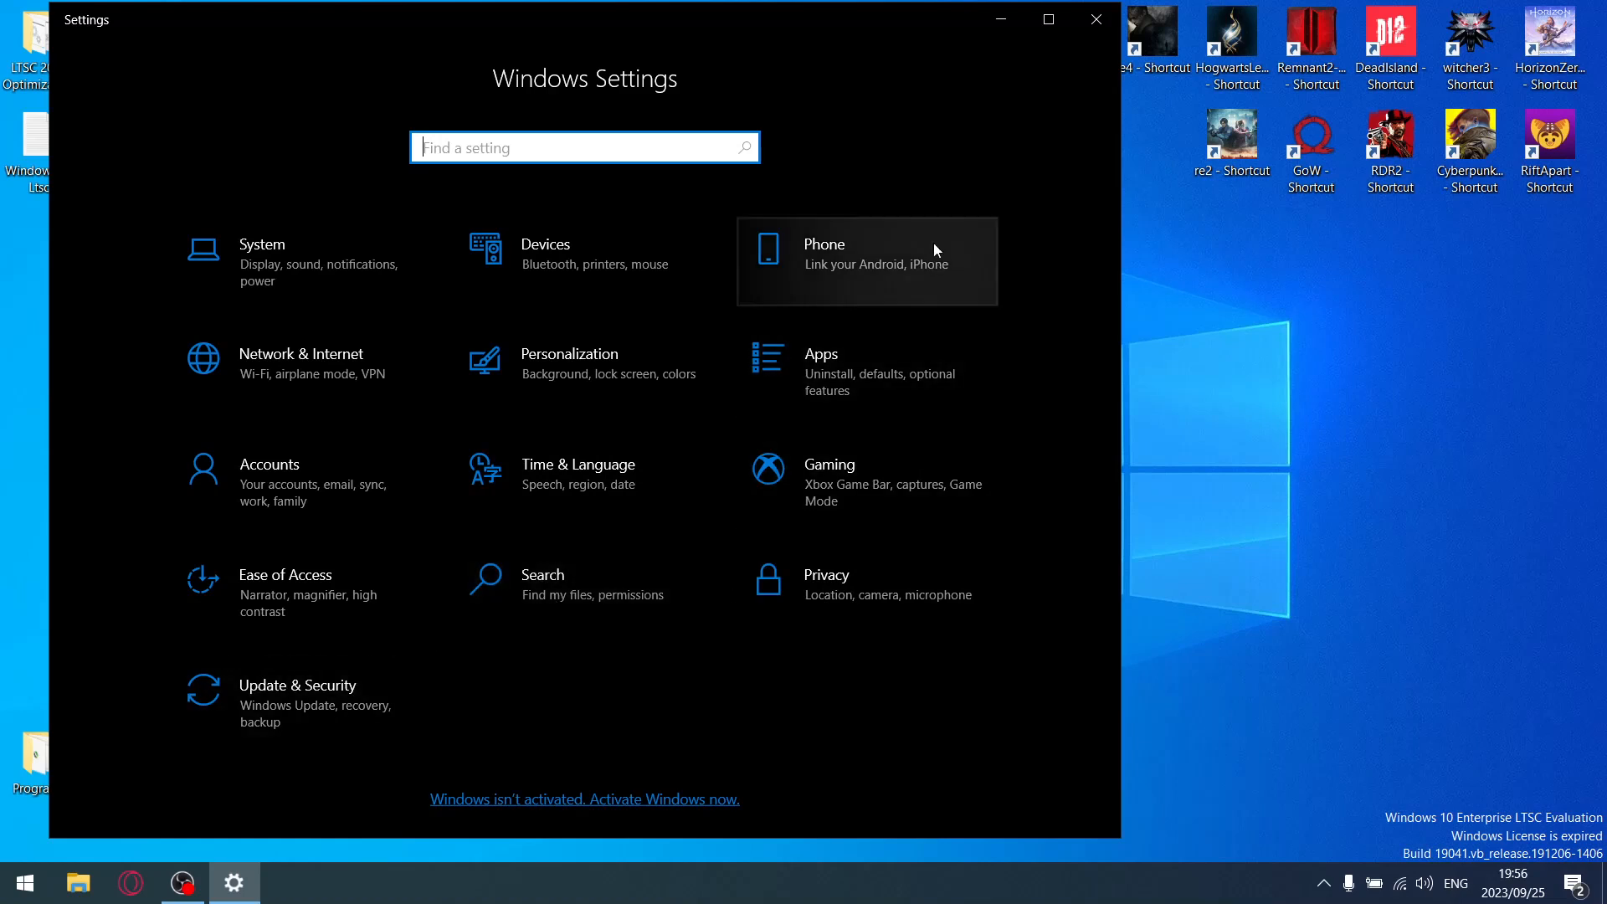
mouse_move(1095, 20)
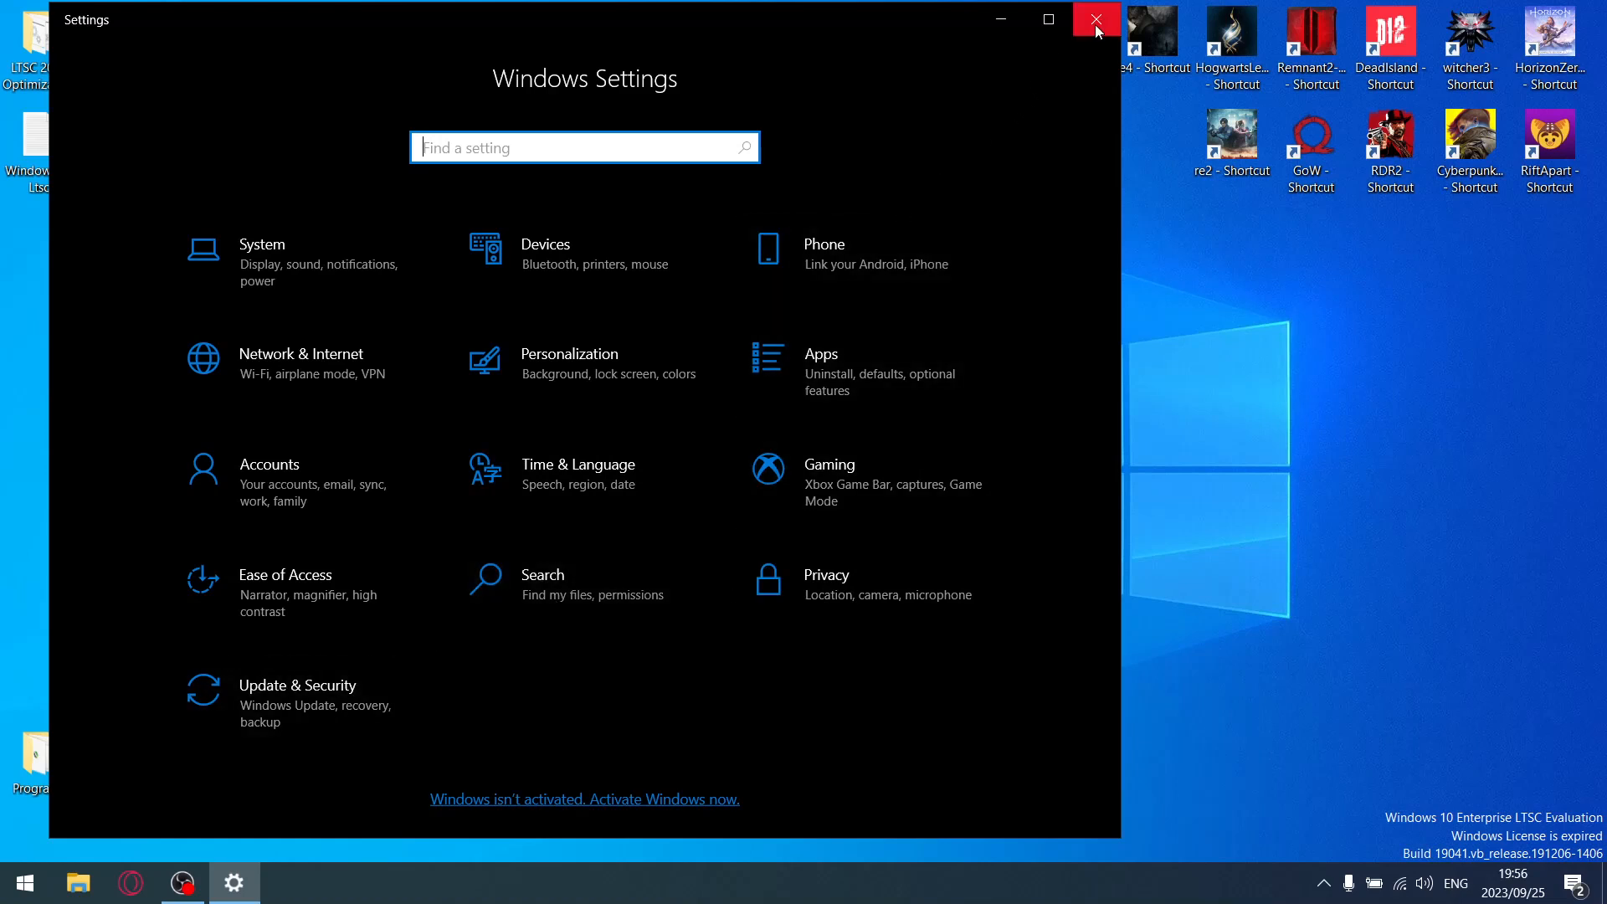
click(1094, 20)
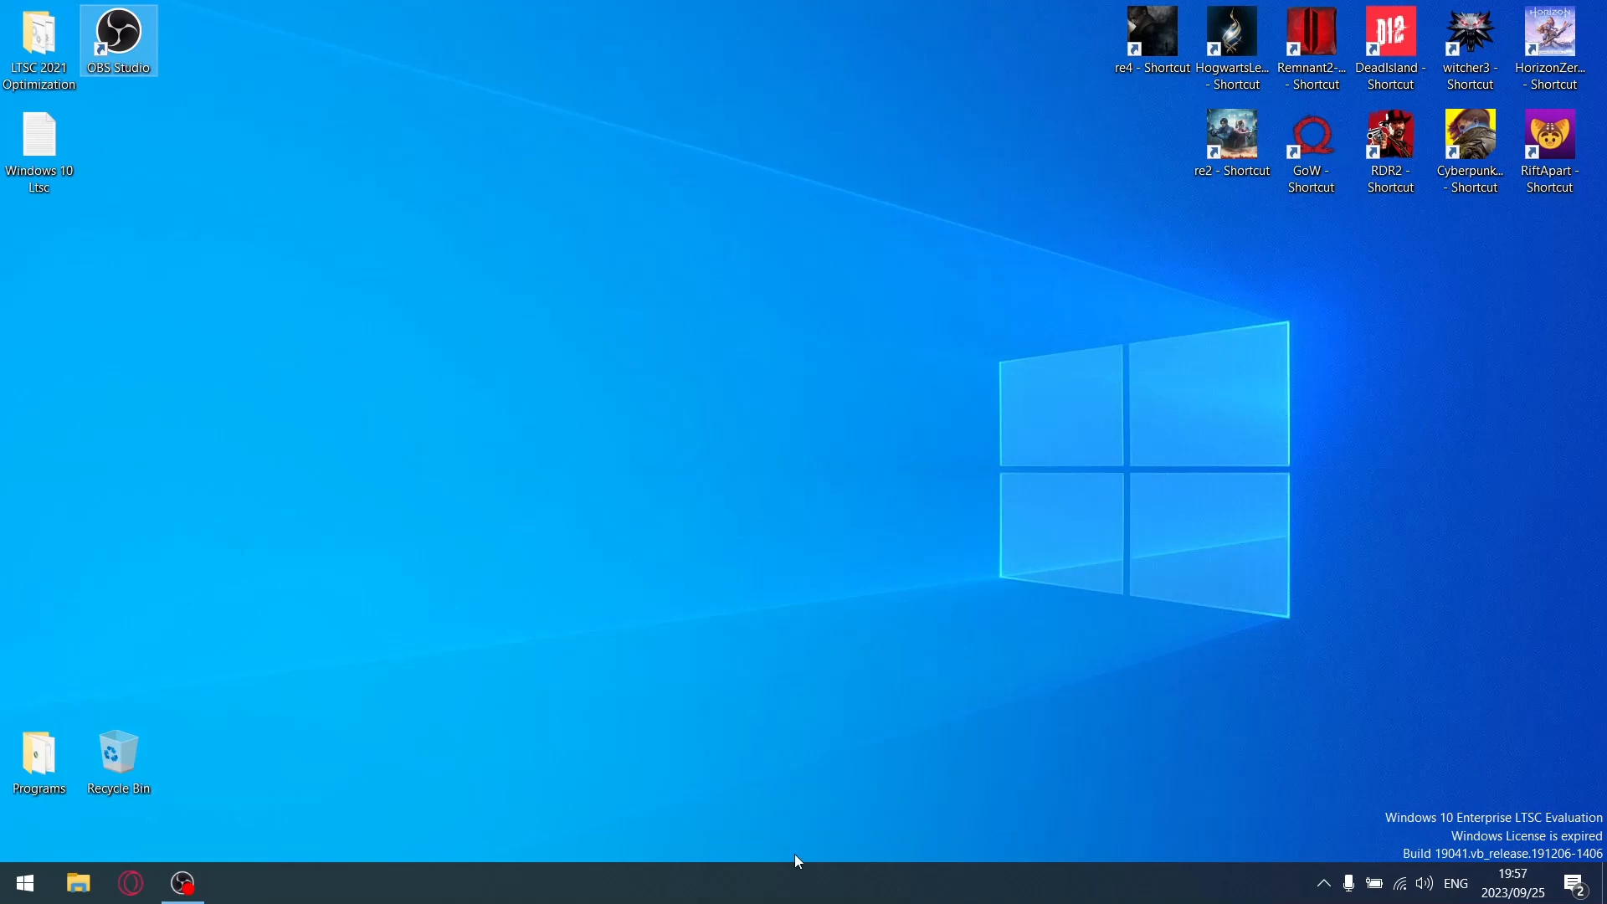
mouse_move(857, 571)
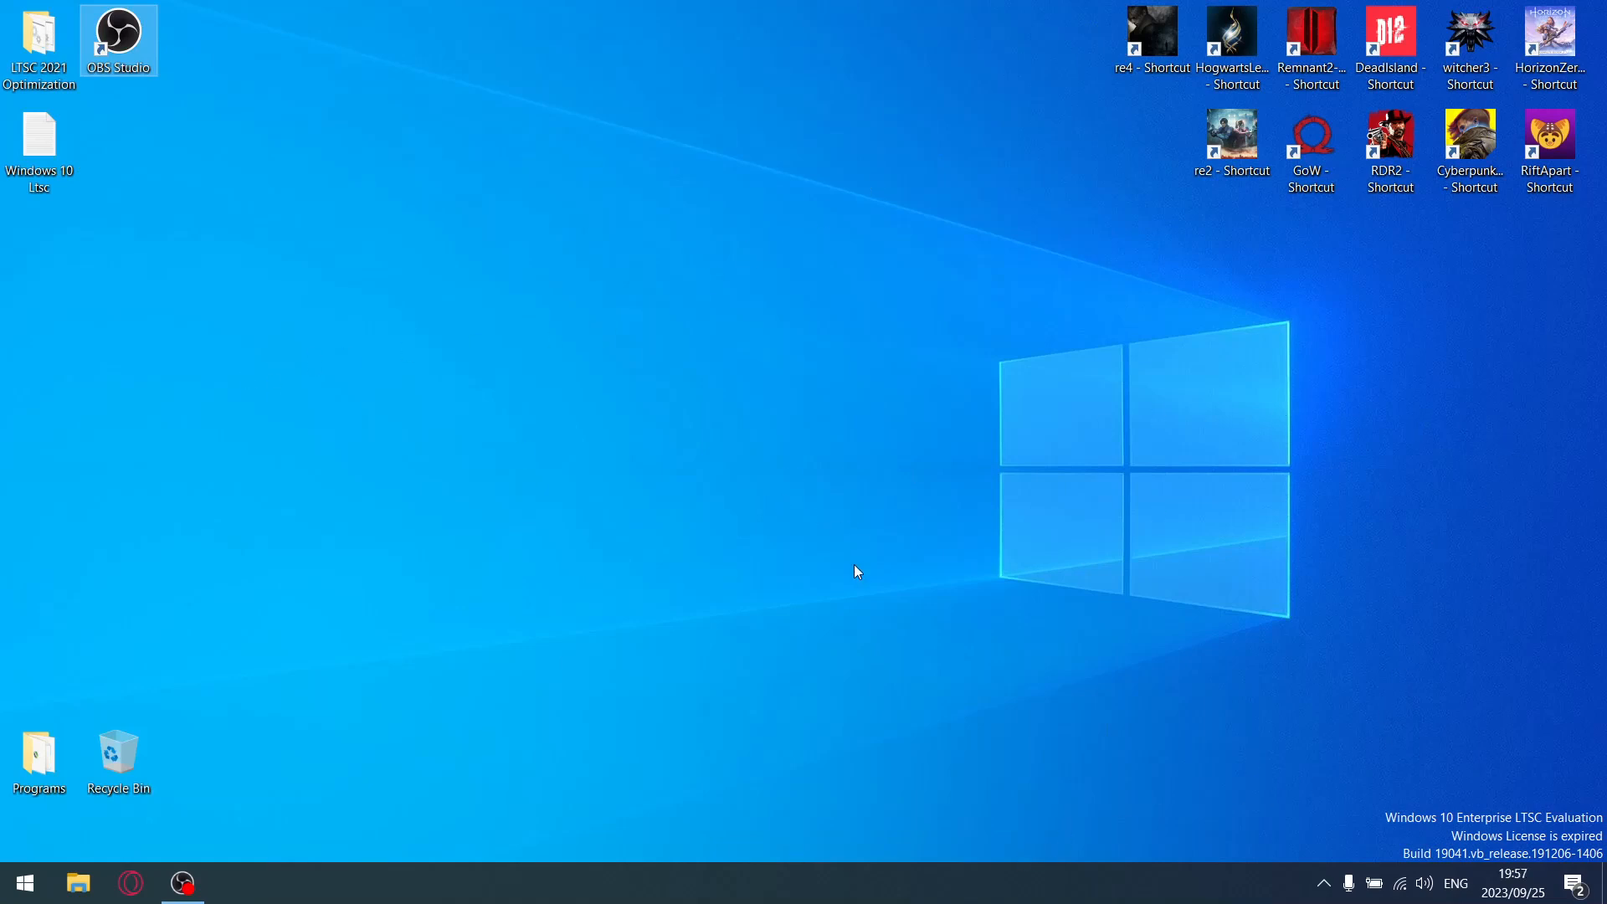
mouse_move(1372, 430)
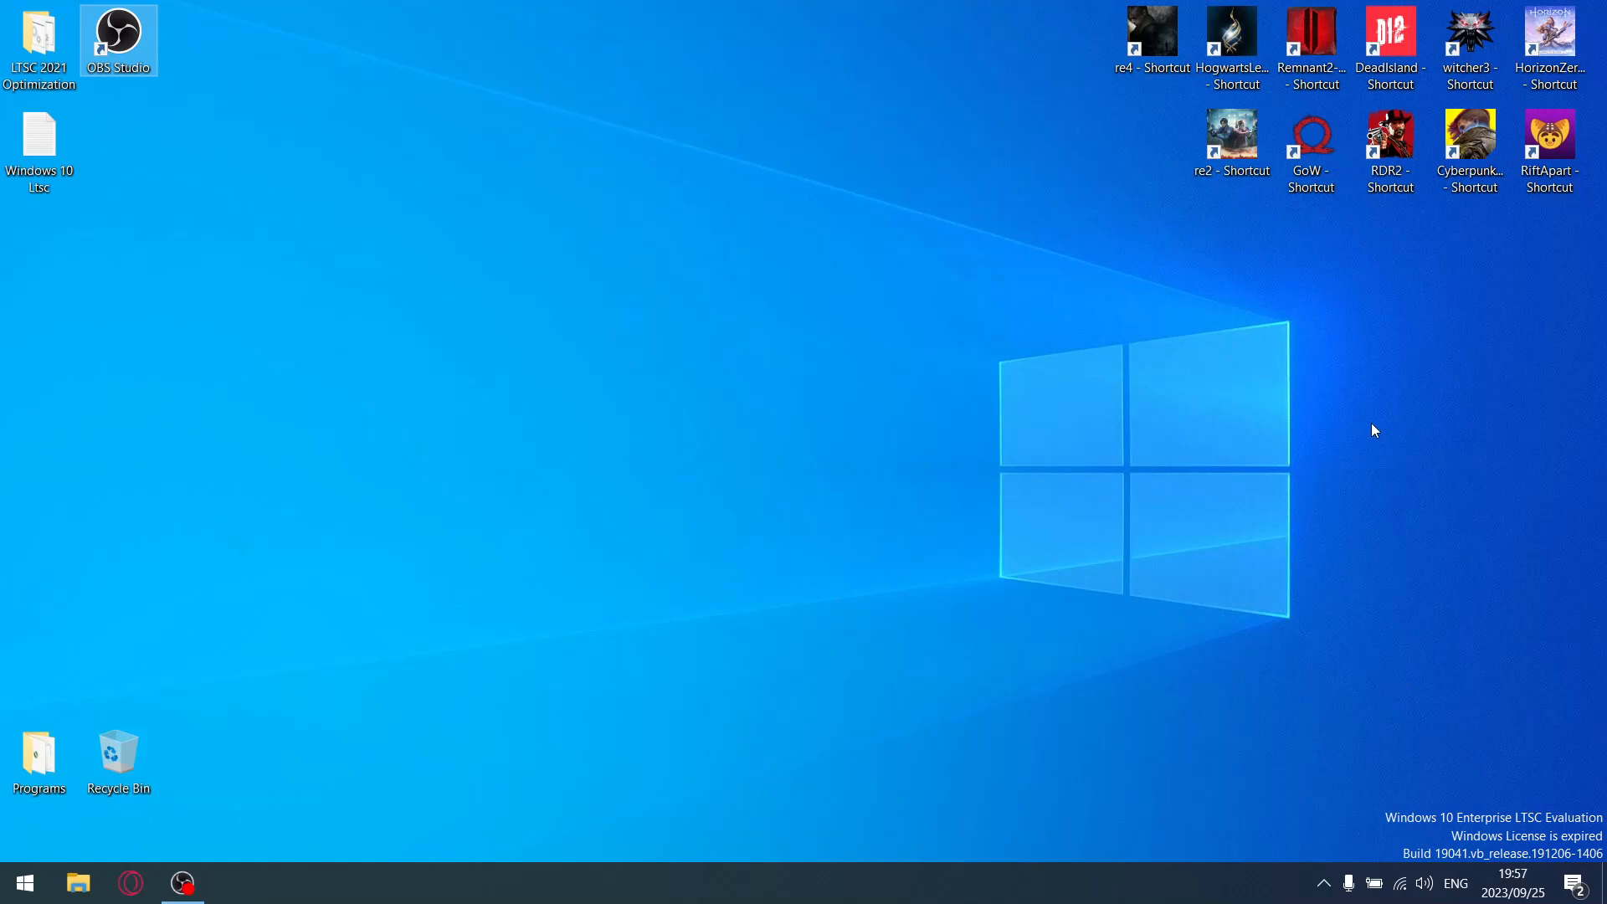
mouse_move(1368, 368)
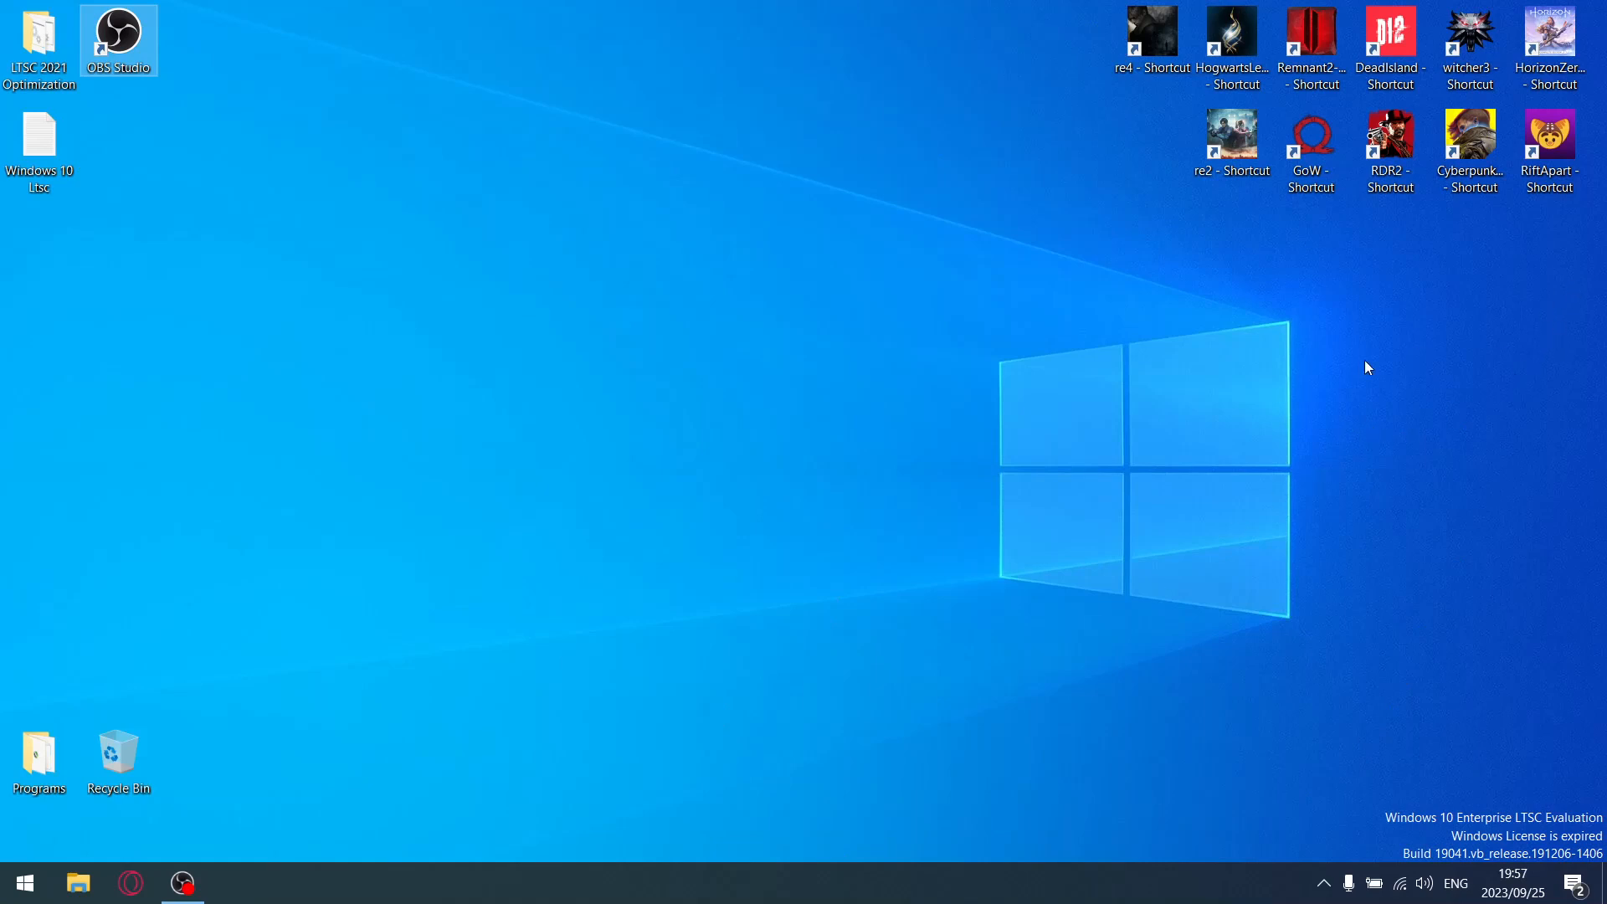
click(38, 144)
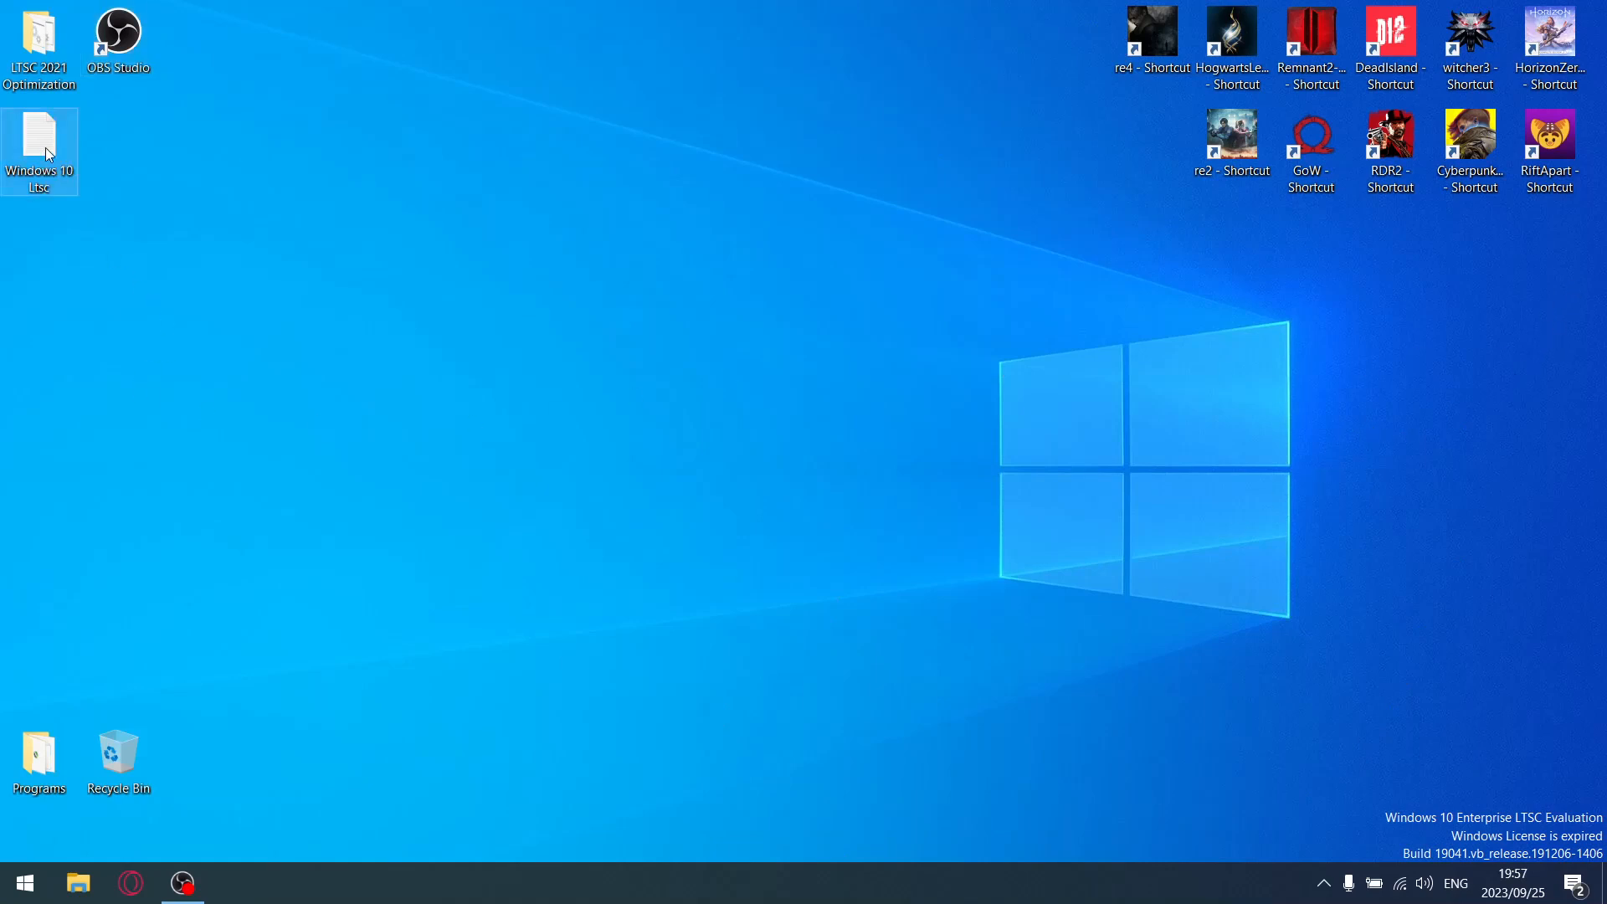
Review the Windows 10 LTSC notes, highlighting the 758 total FPS, Dead Island 2 1% low, 534 total and 48.55 average 1% low.
double_click(39, 141)
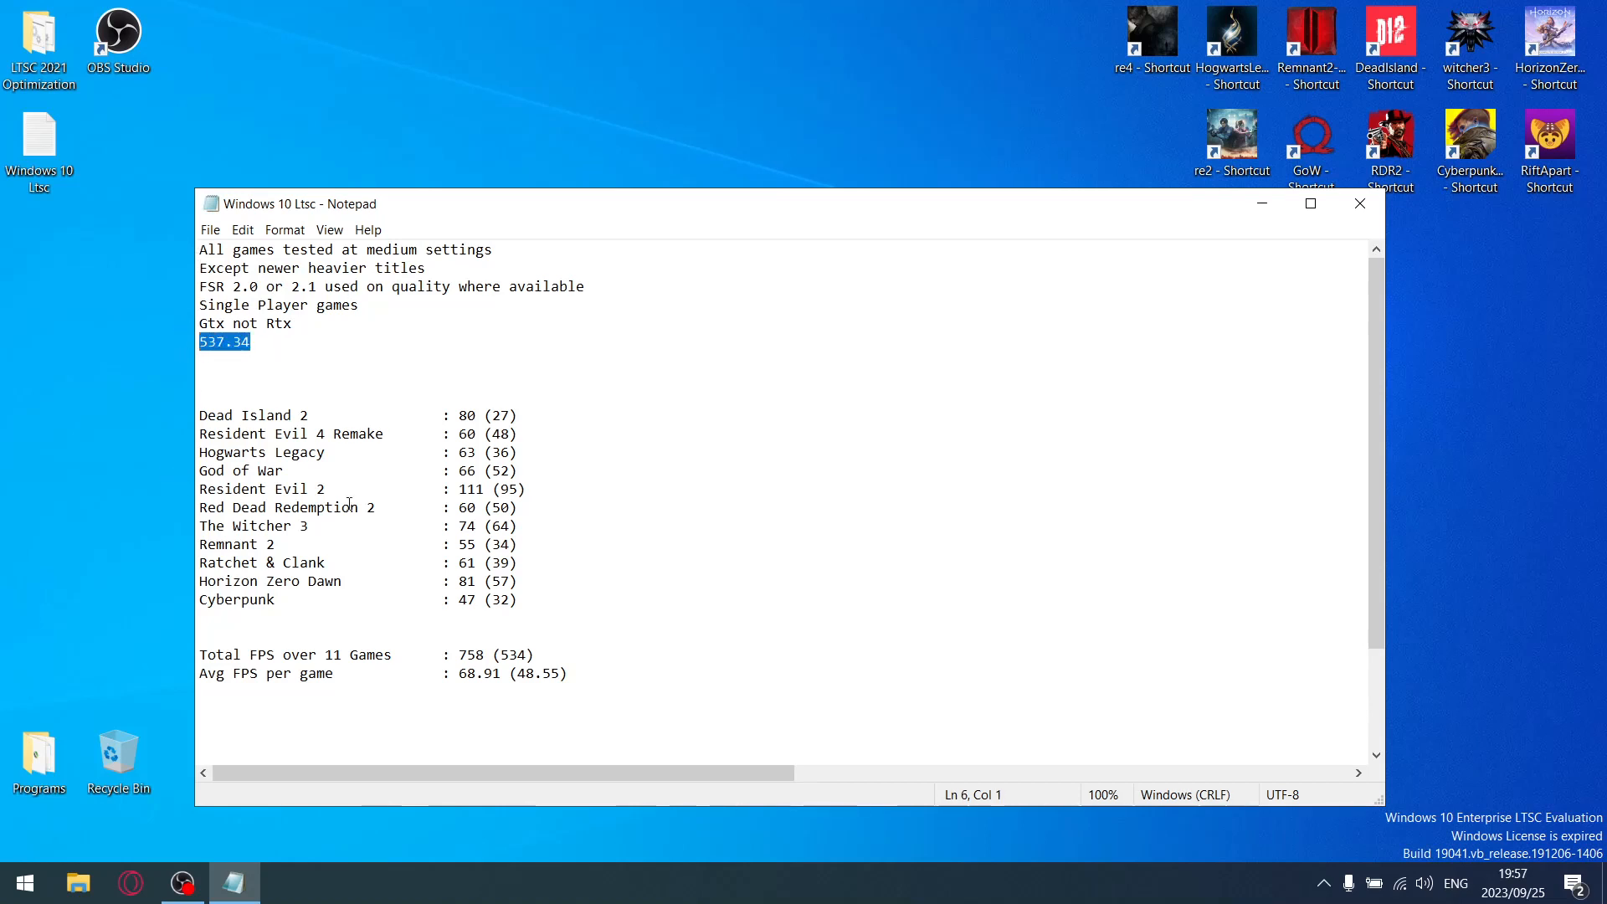
mouse_move(468, 391)
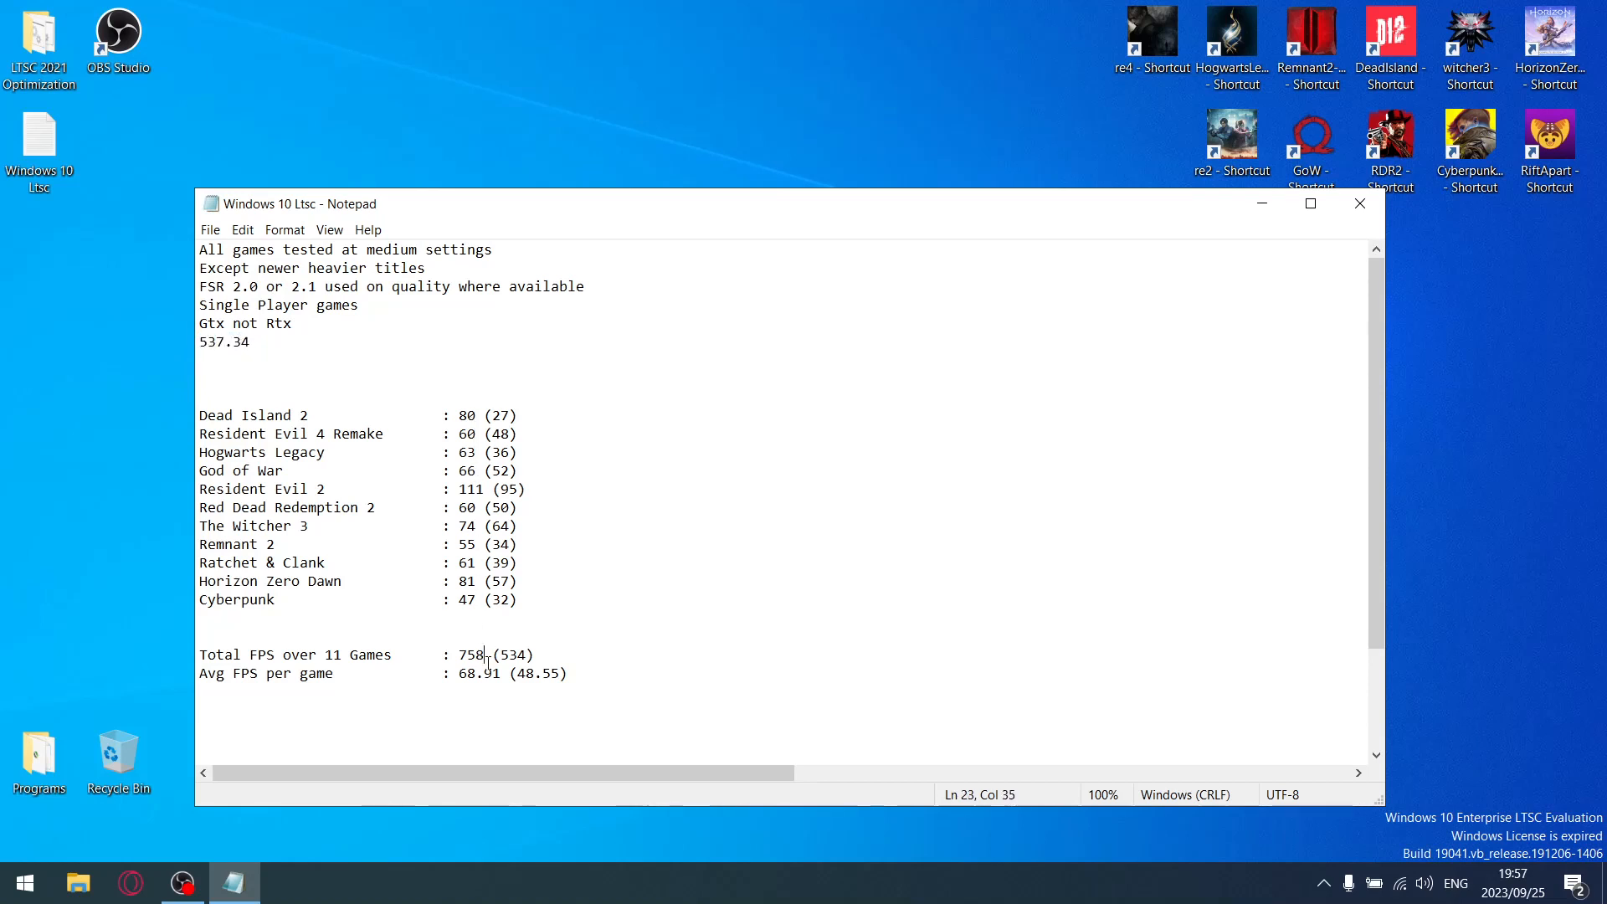
double_click(470, 654)
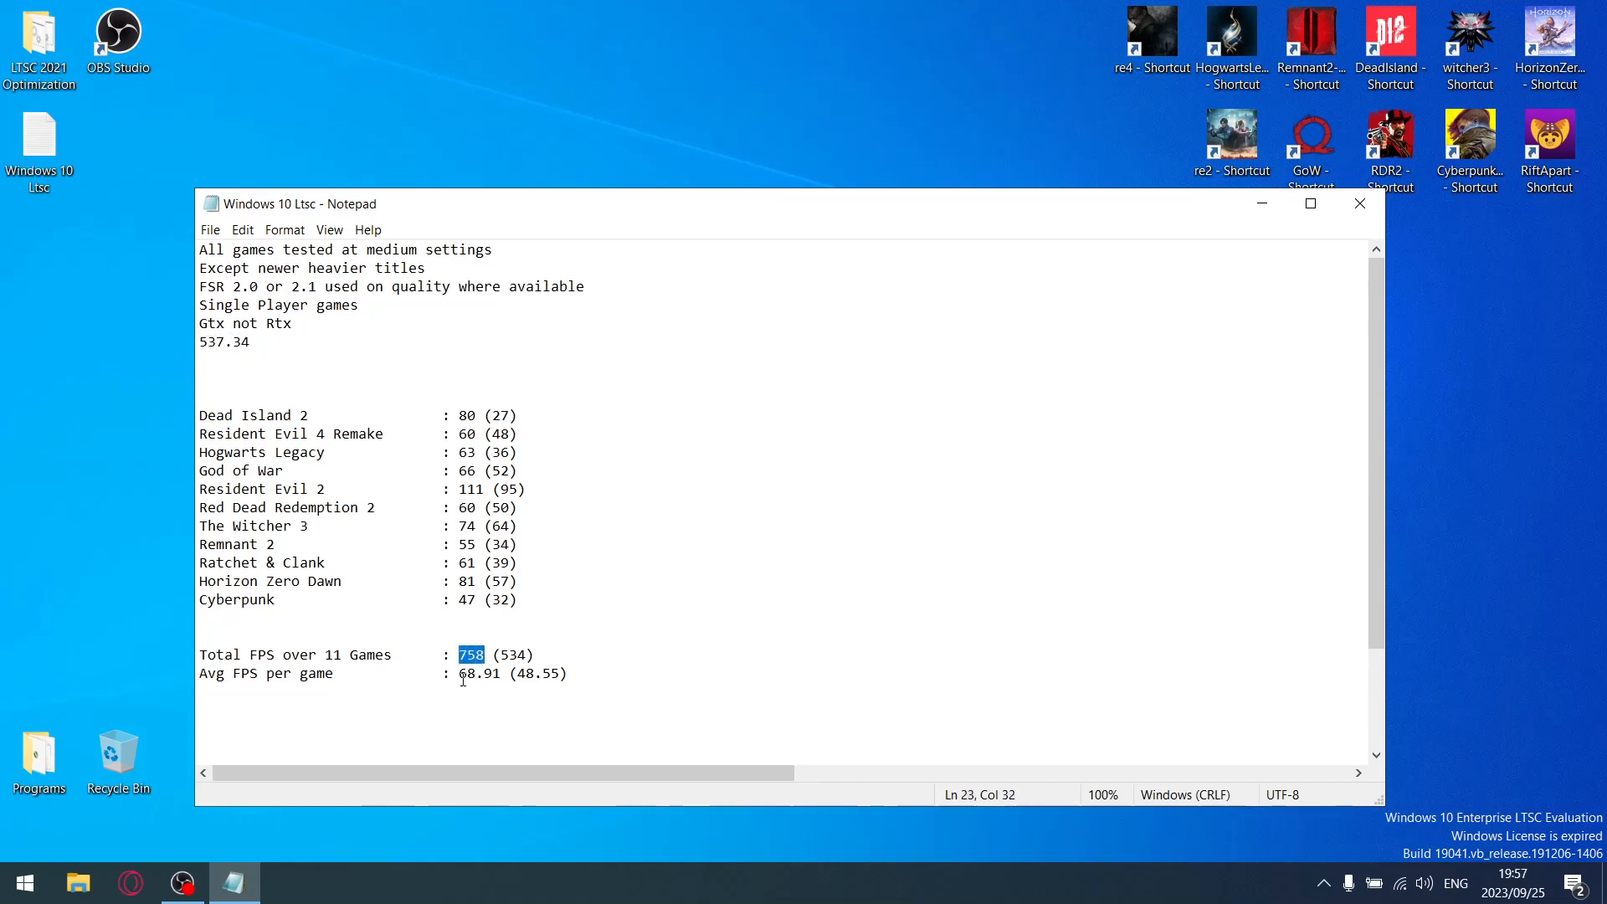
double_click(477, 672)
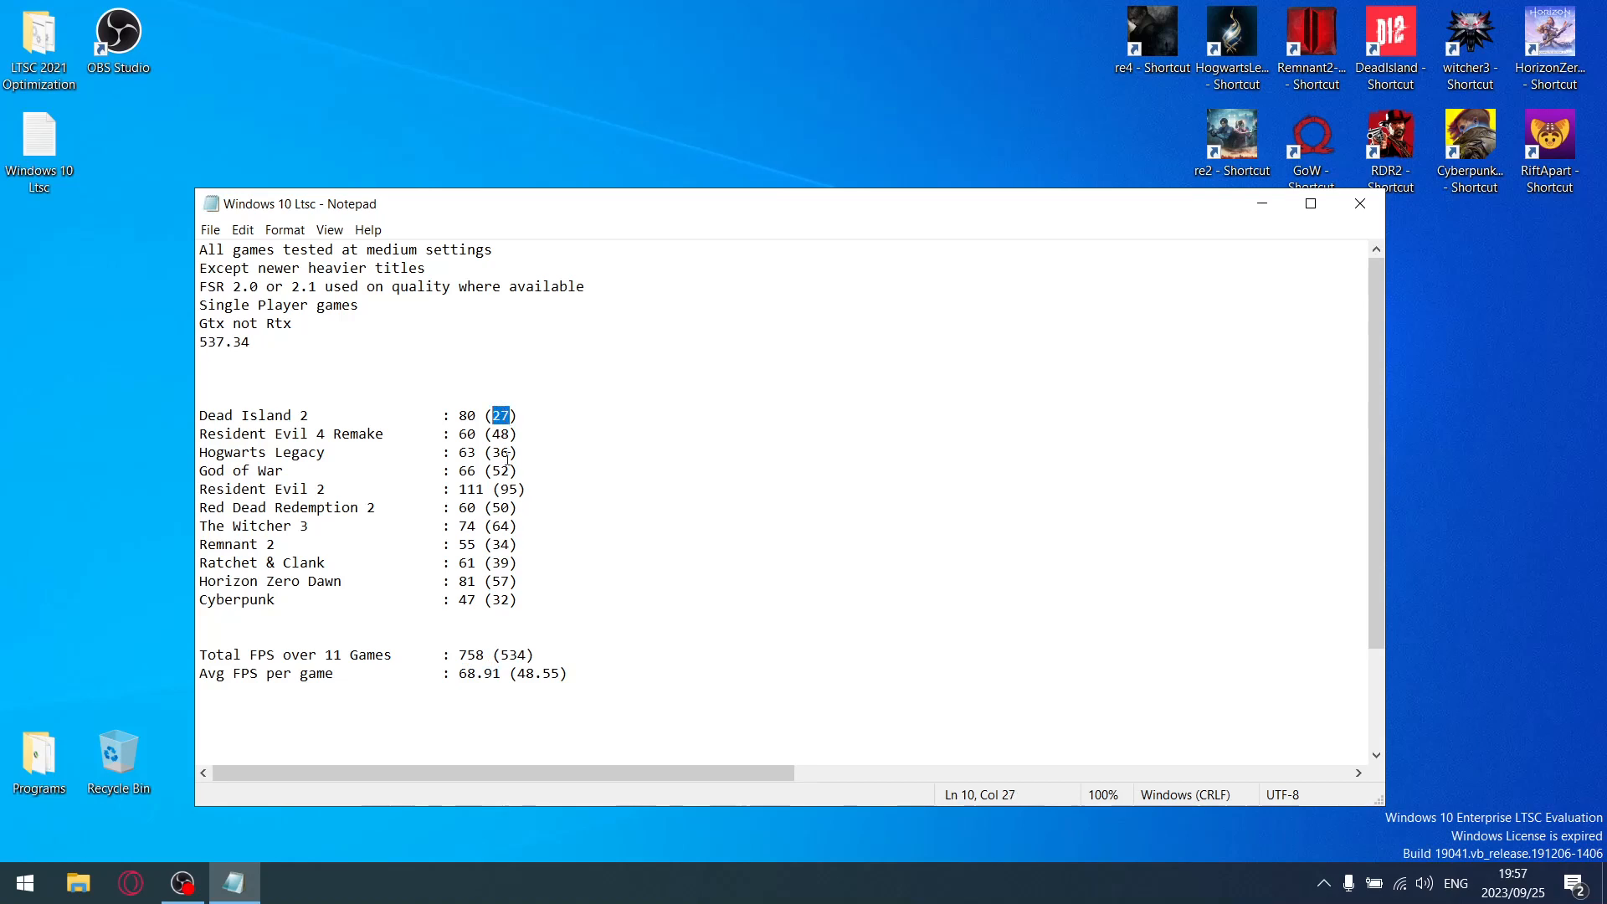
mouse_move(273, 662)
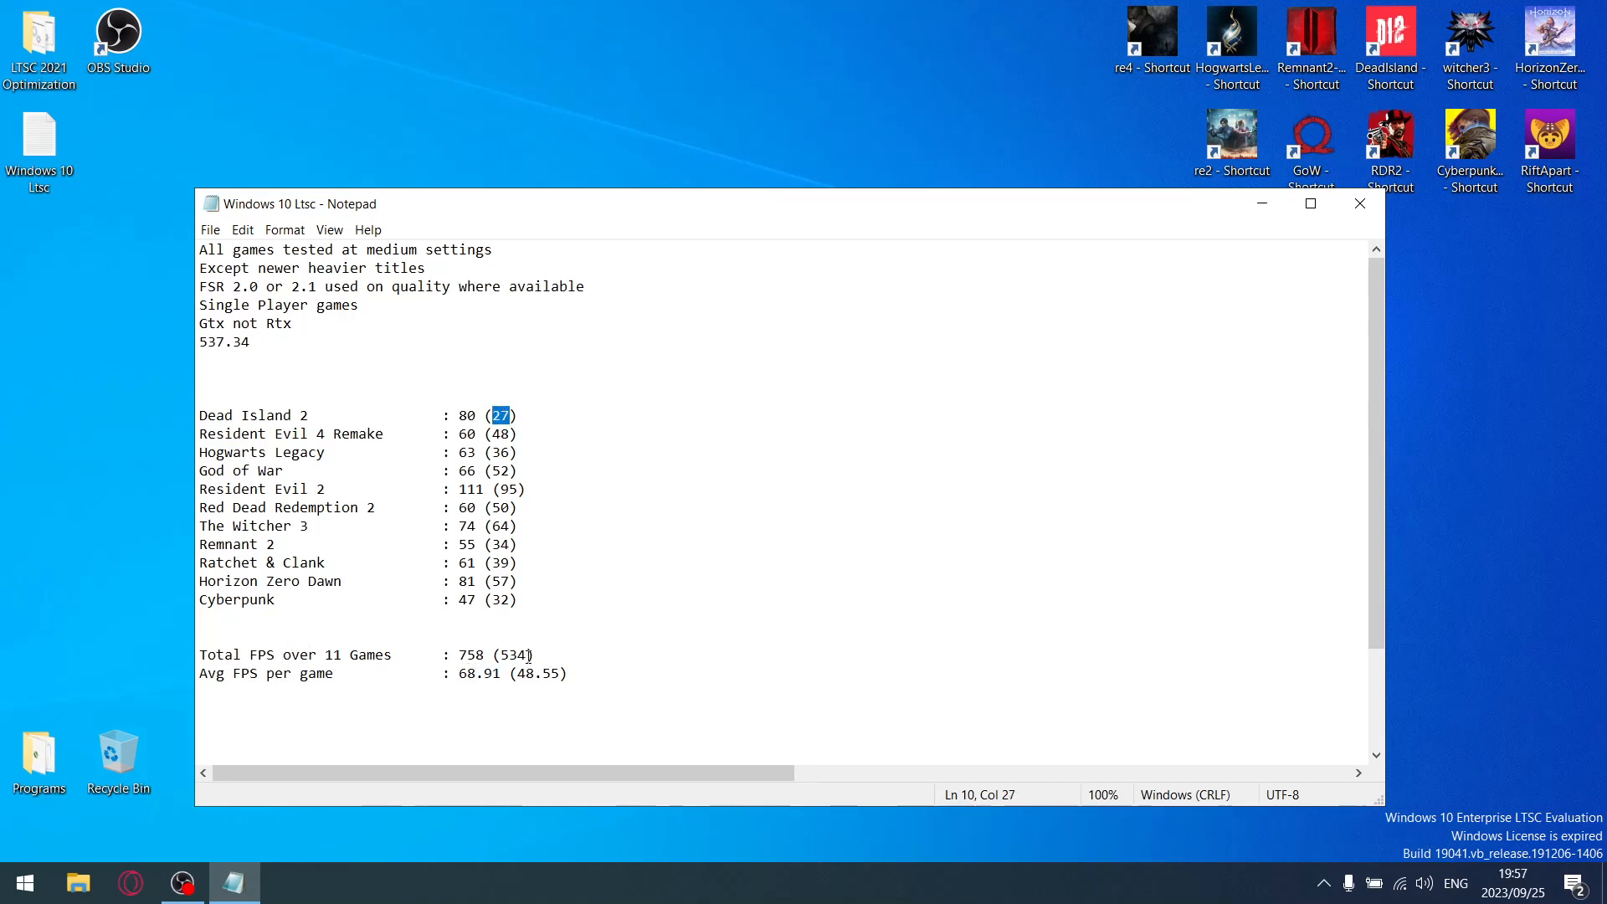
double_click(512, 655)
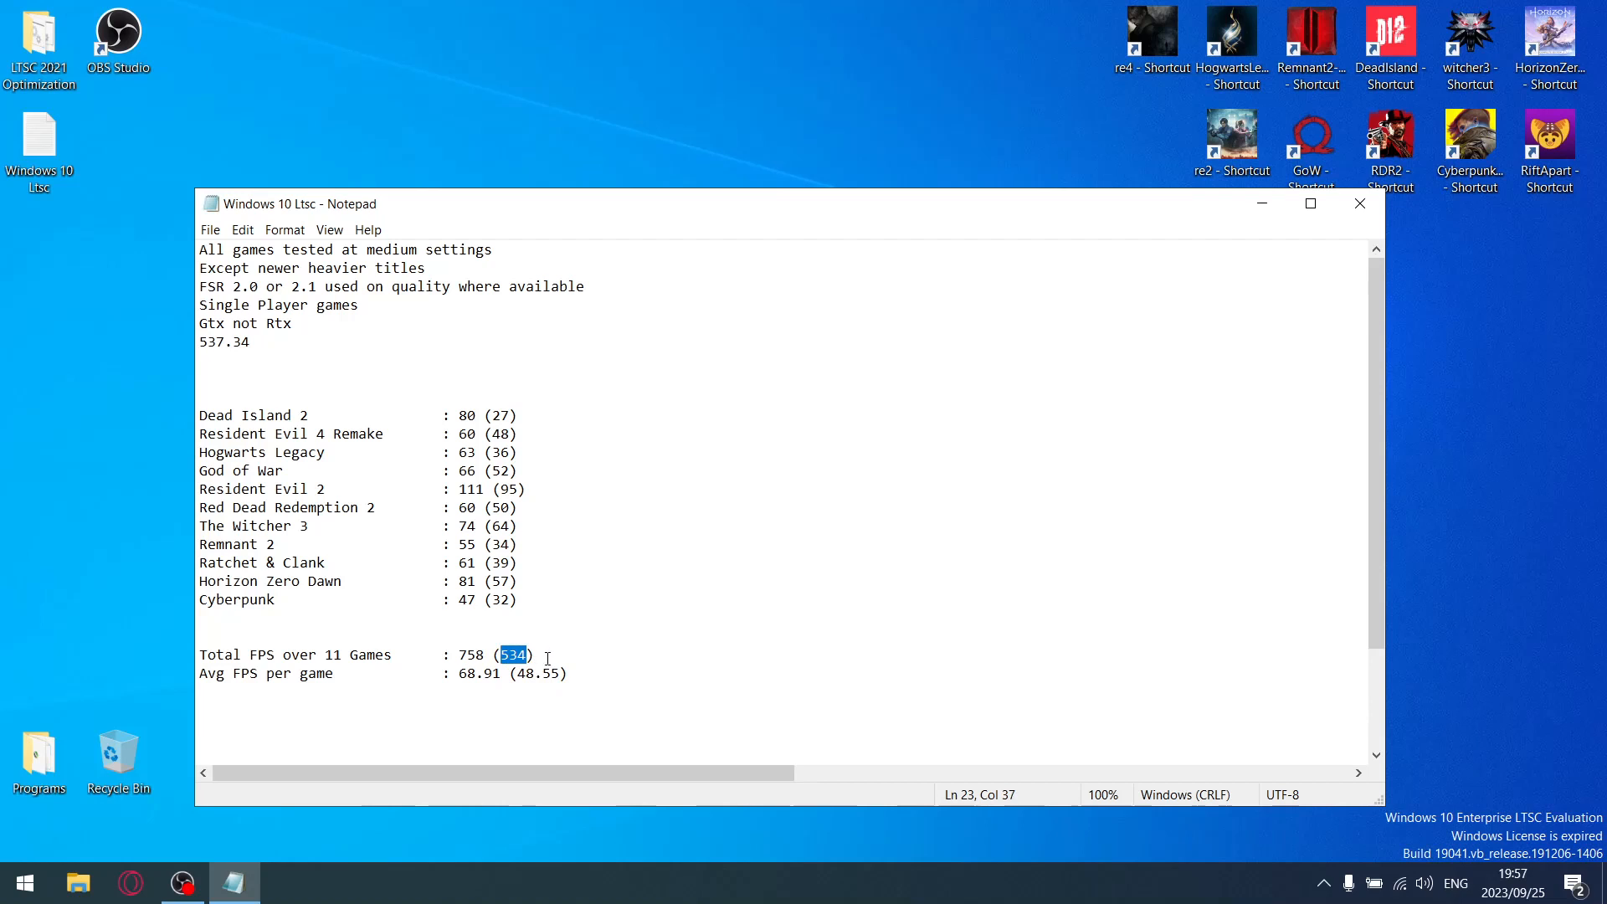
mouse_move(559, 676)
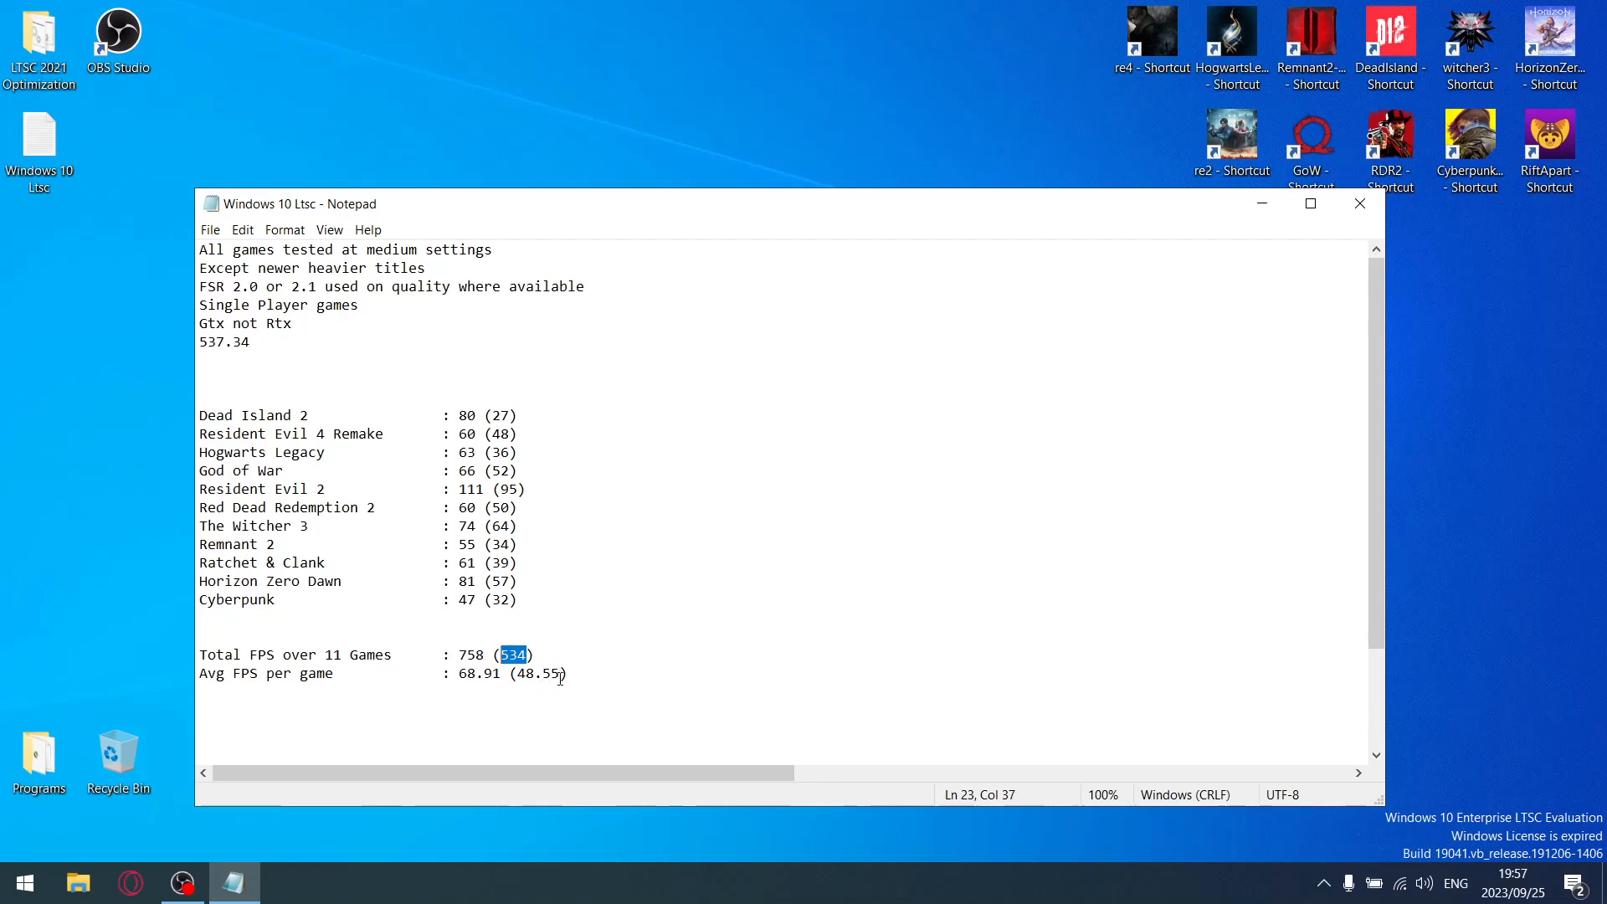
double_click(537, 672)
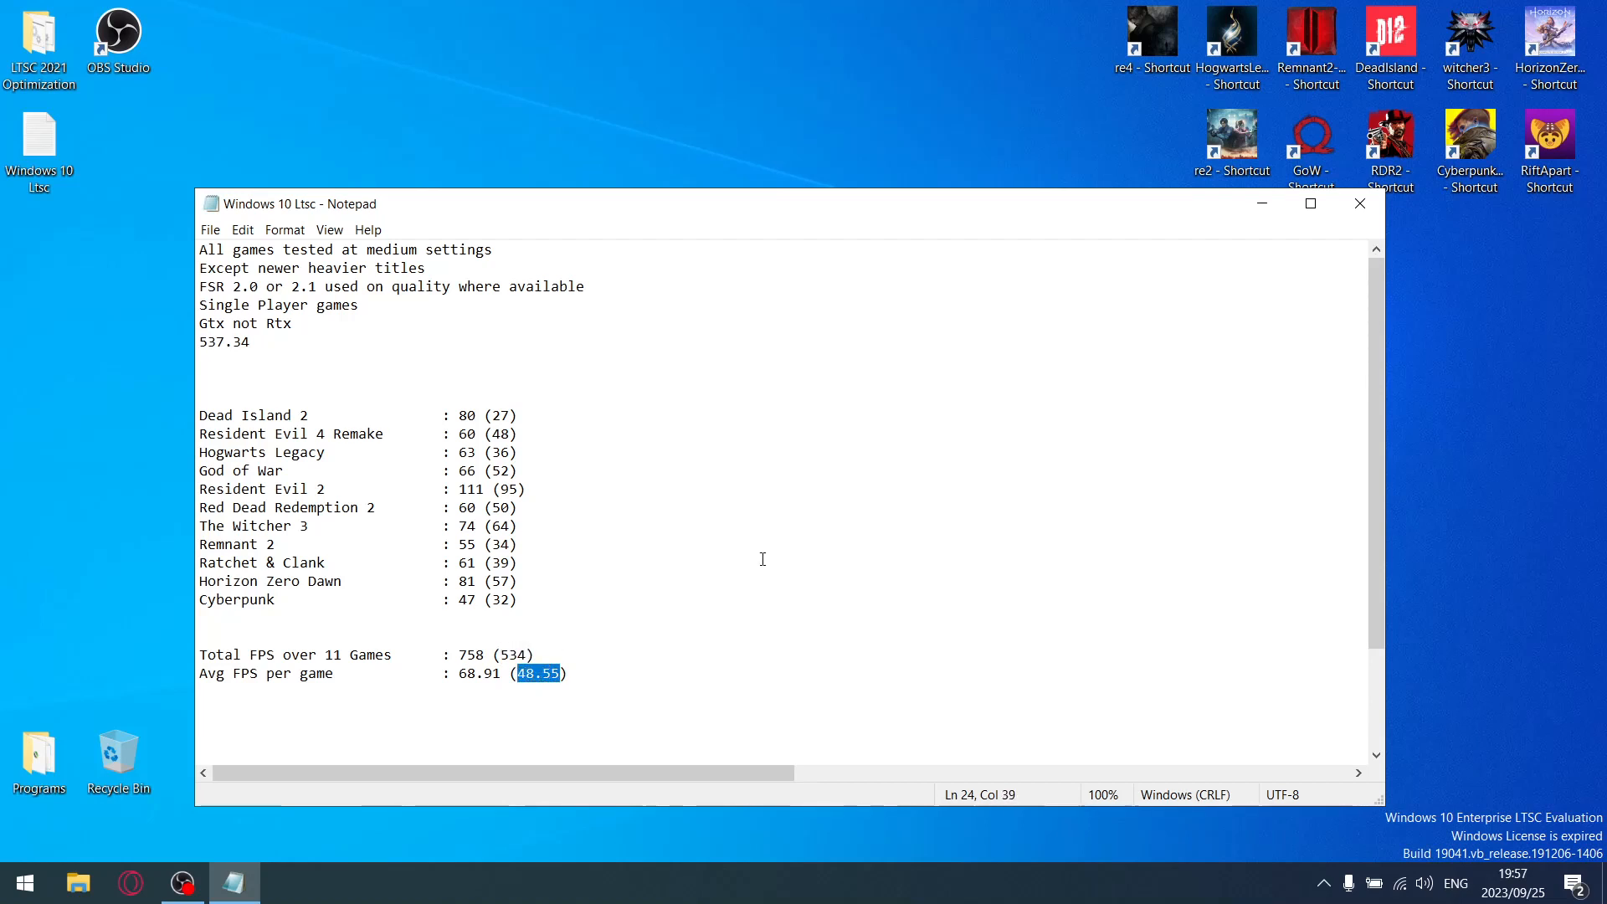
mouse_move(707, 262)
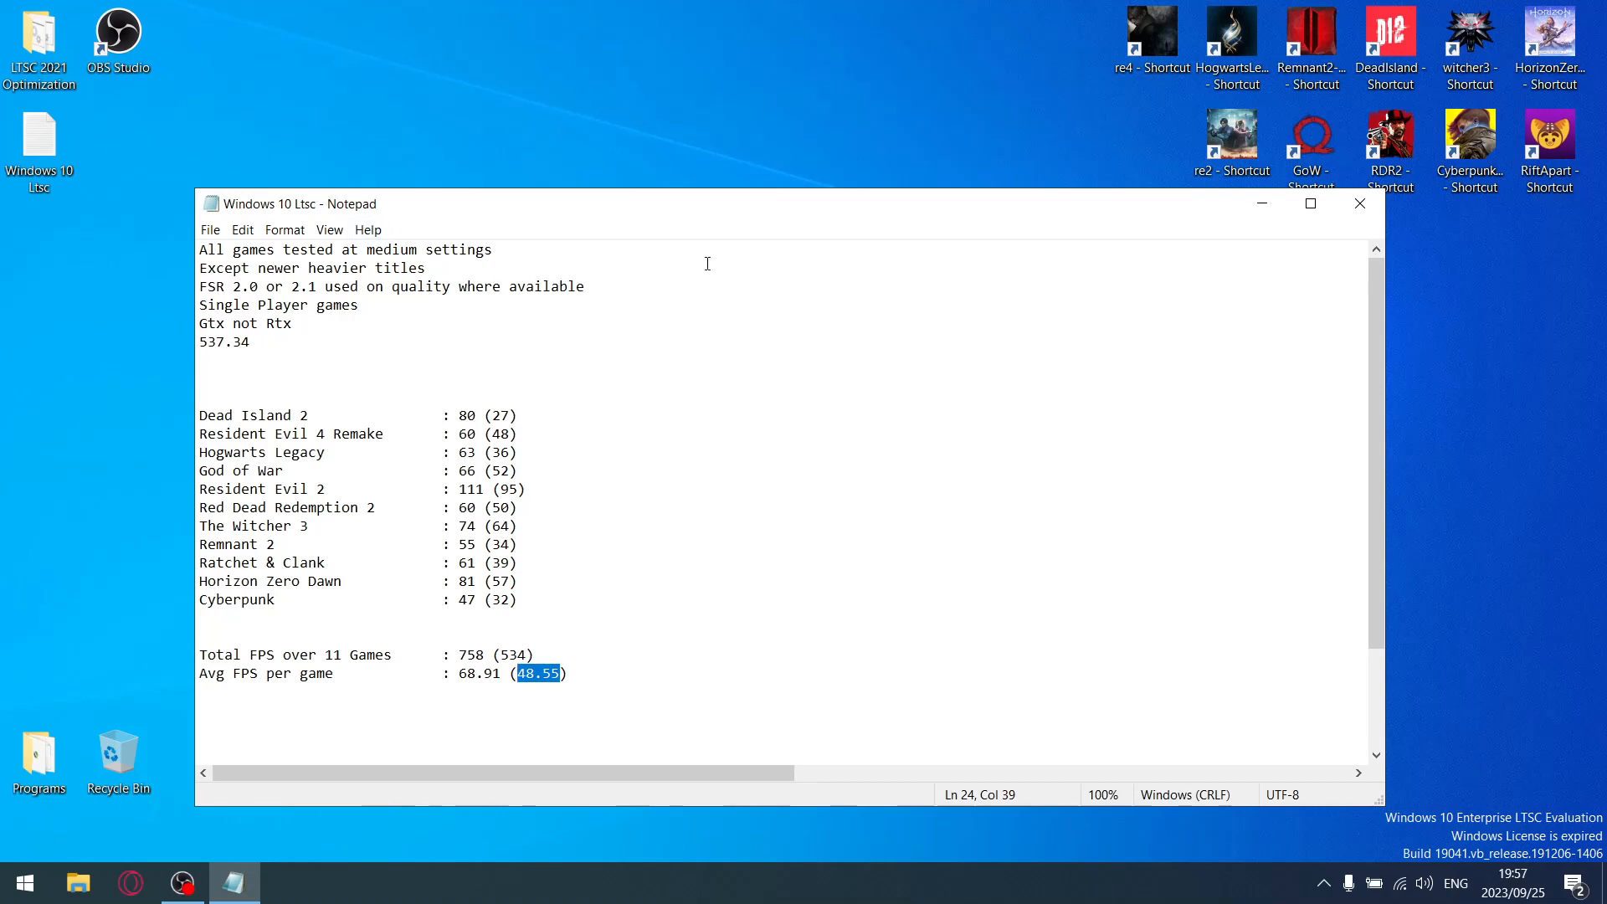
mouse_move(1110, 348)
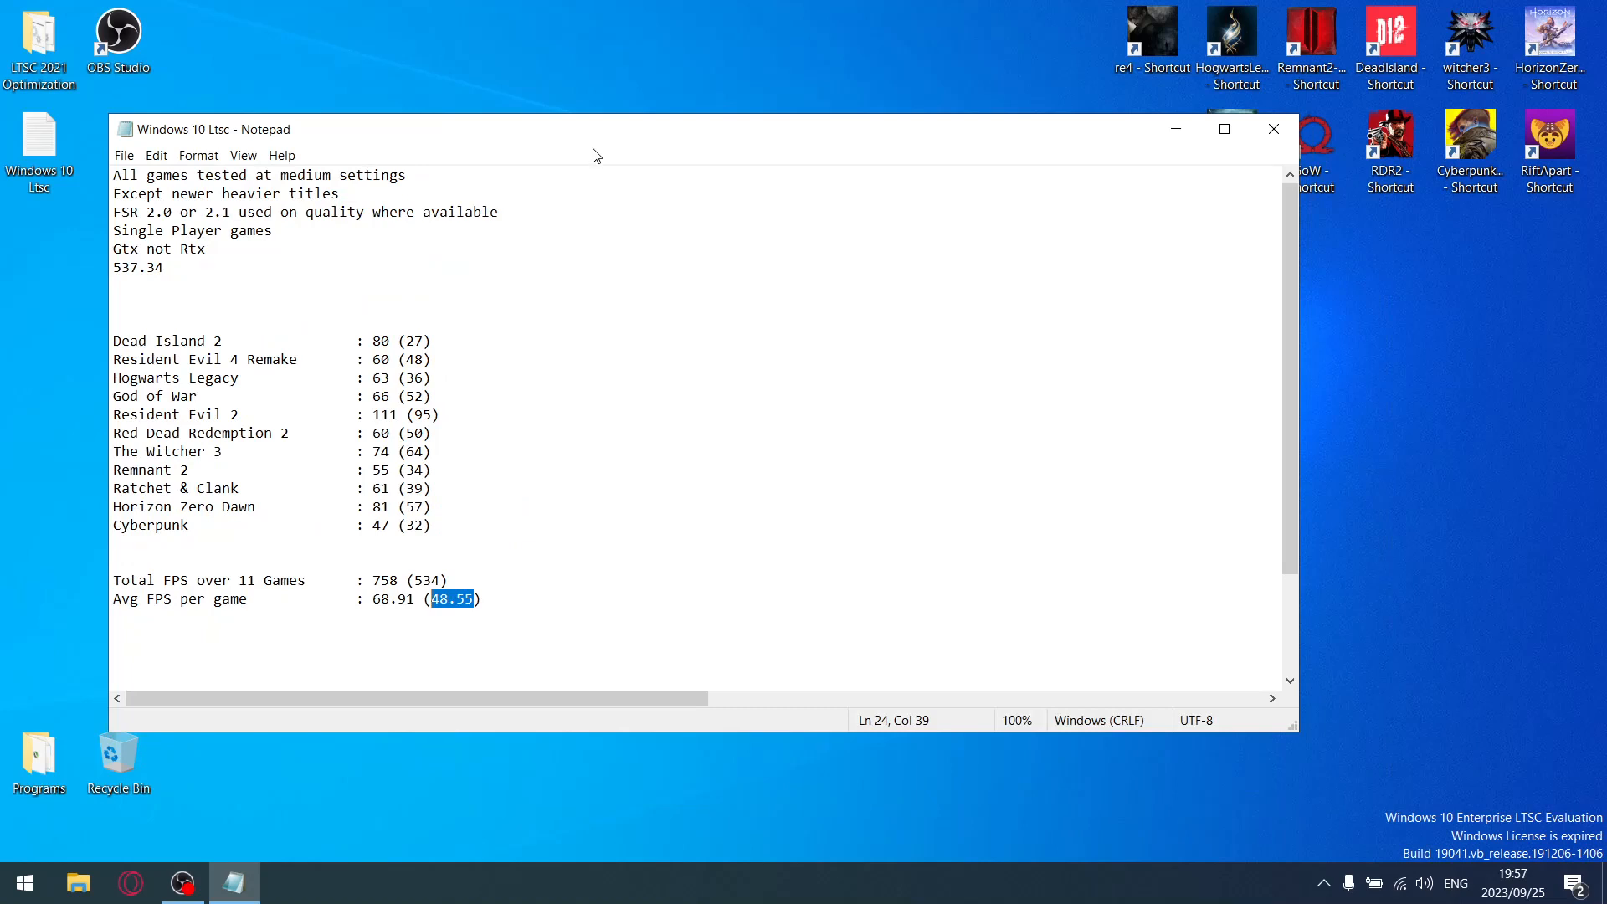
mouse_move(701, 196)
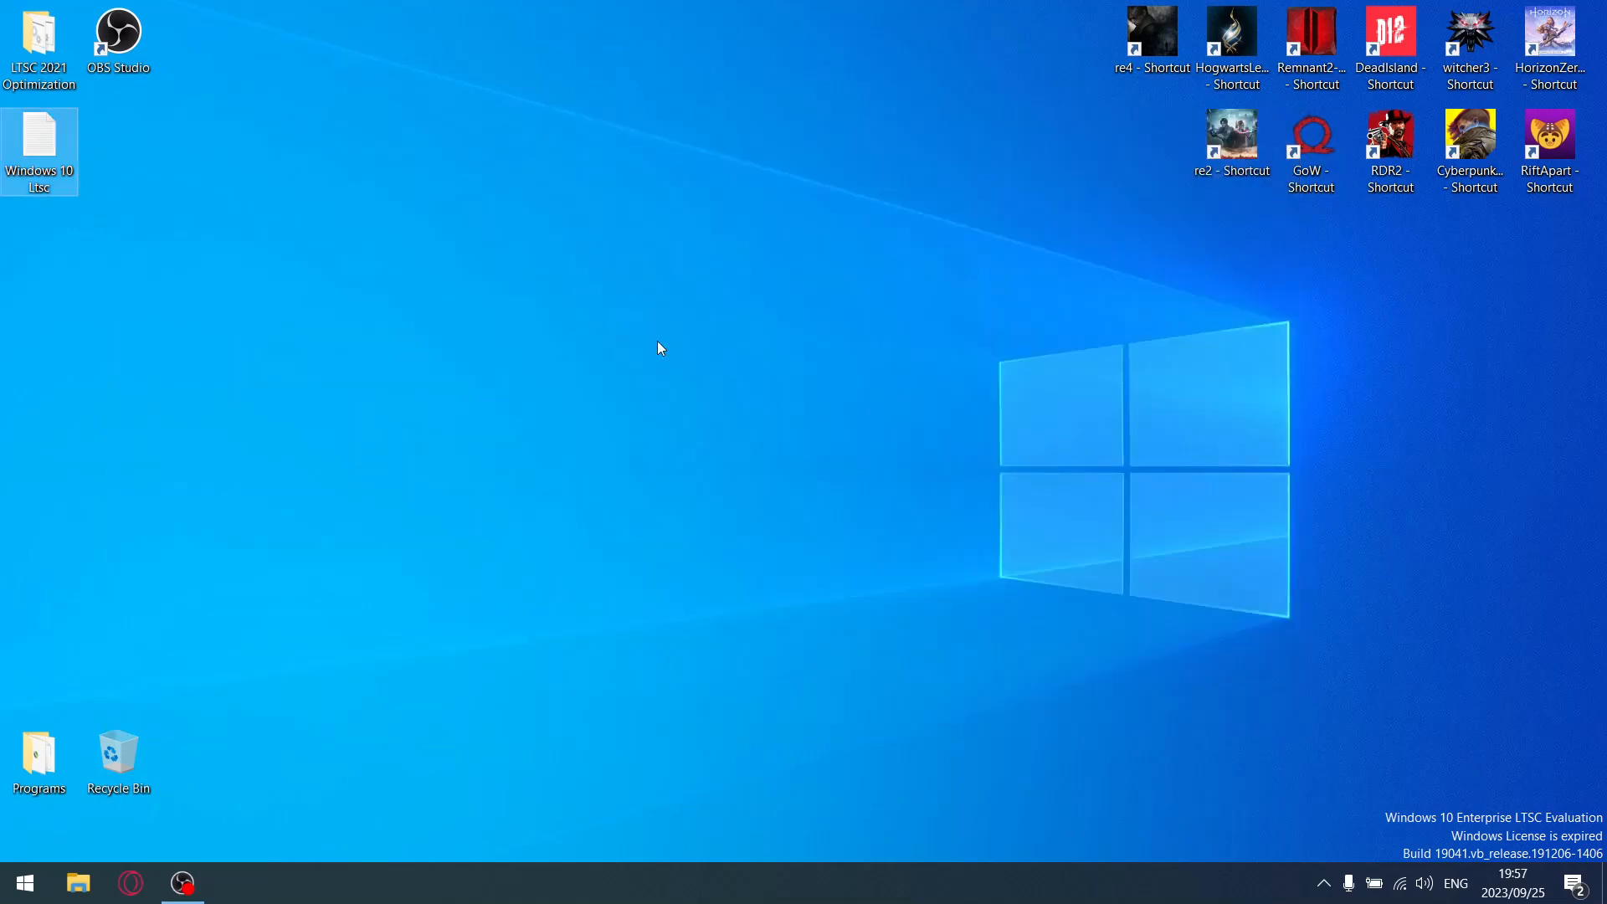
mouse_move(554, 487)
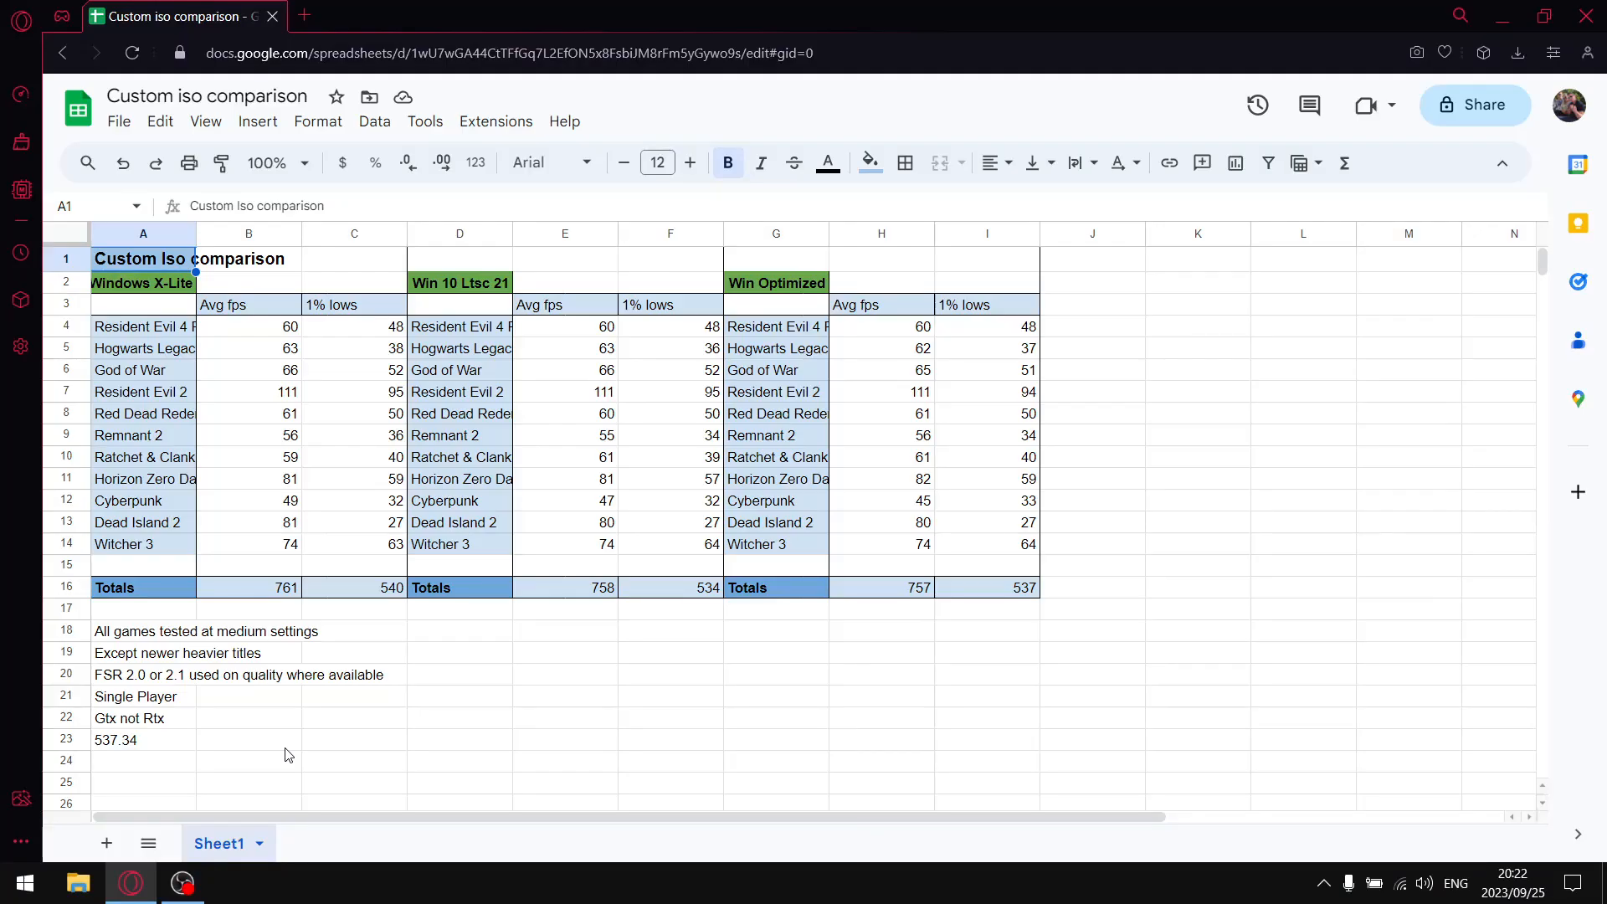
mouse_move(542, 500)
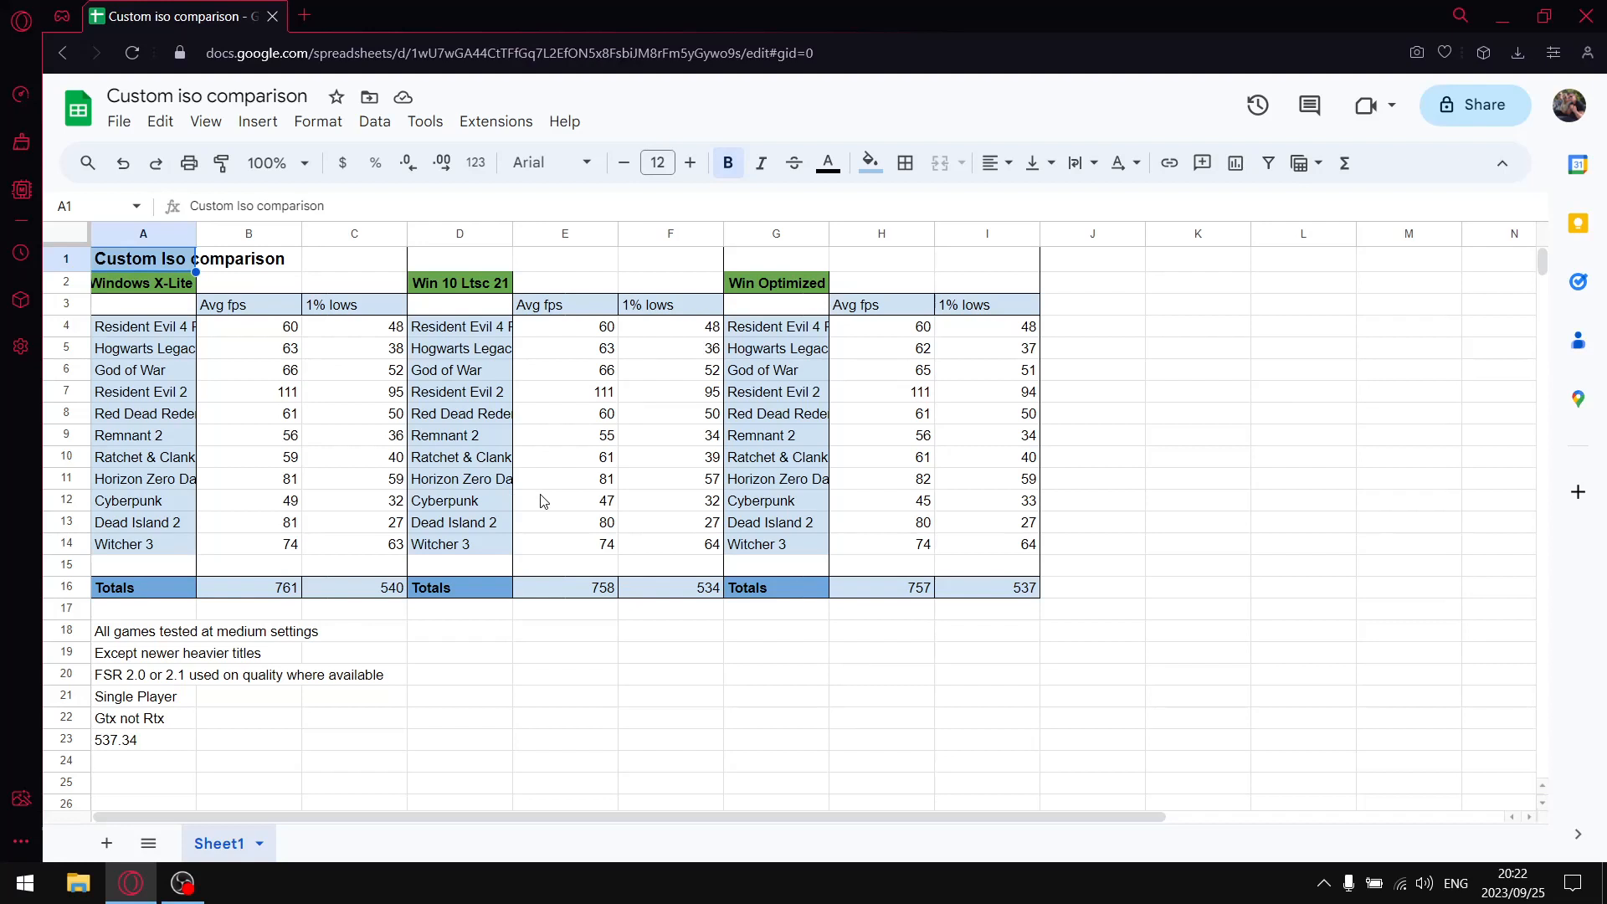
mouse_move(270, 357)
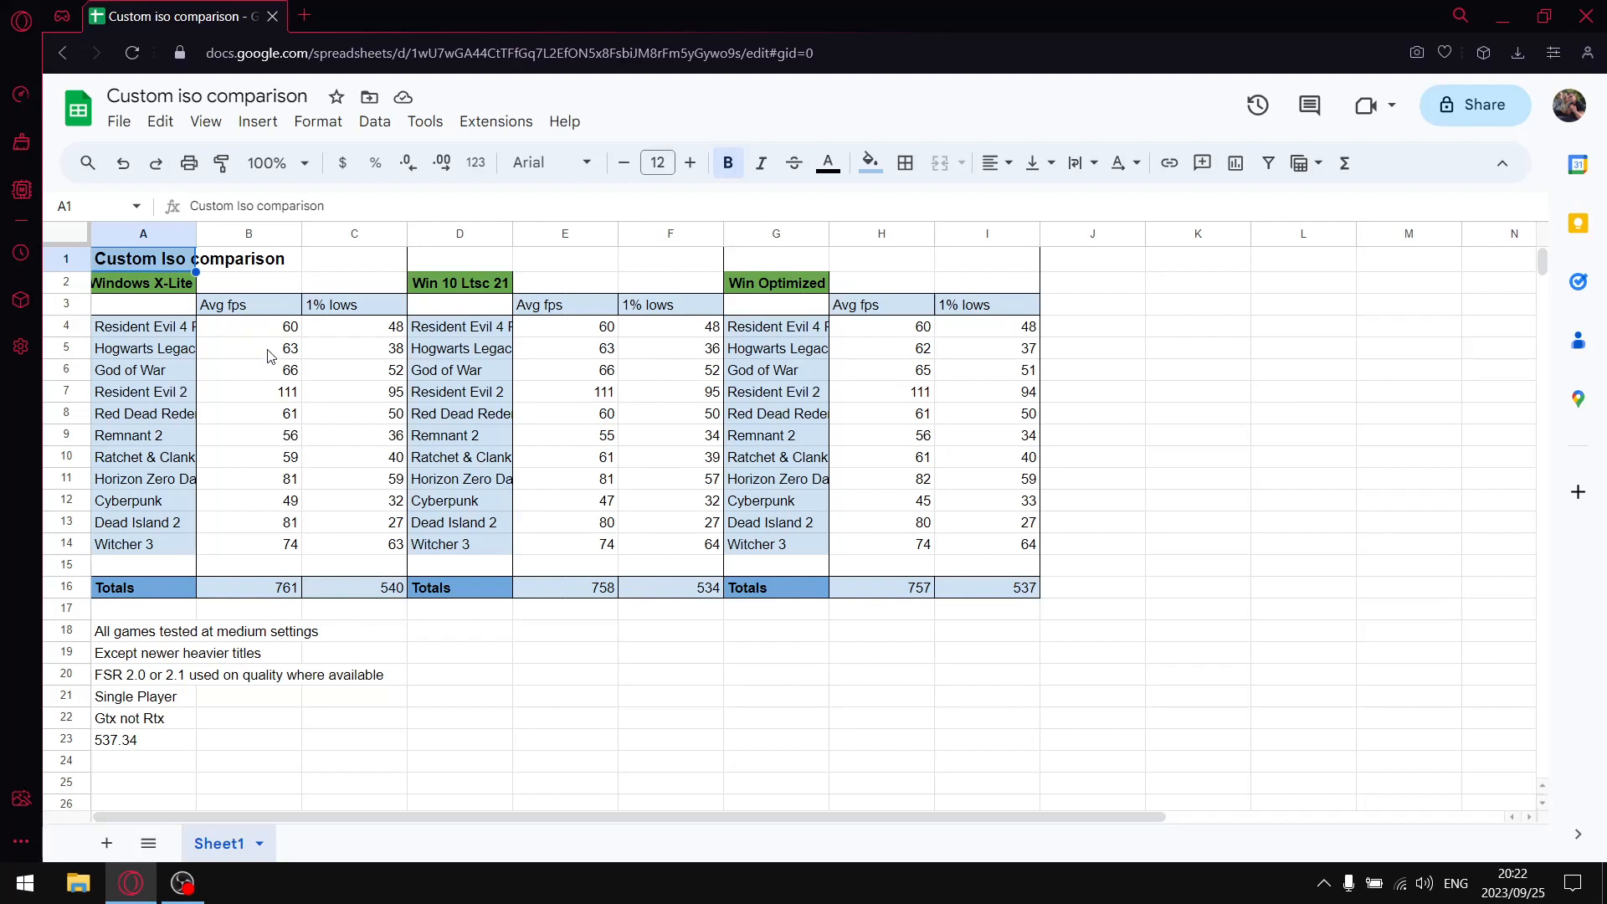
mouse_move(387, 509)
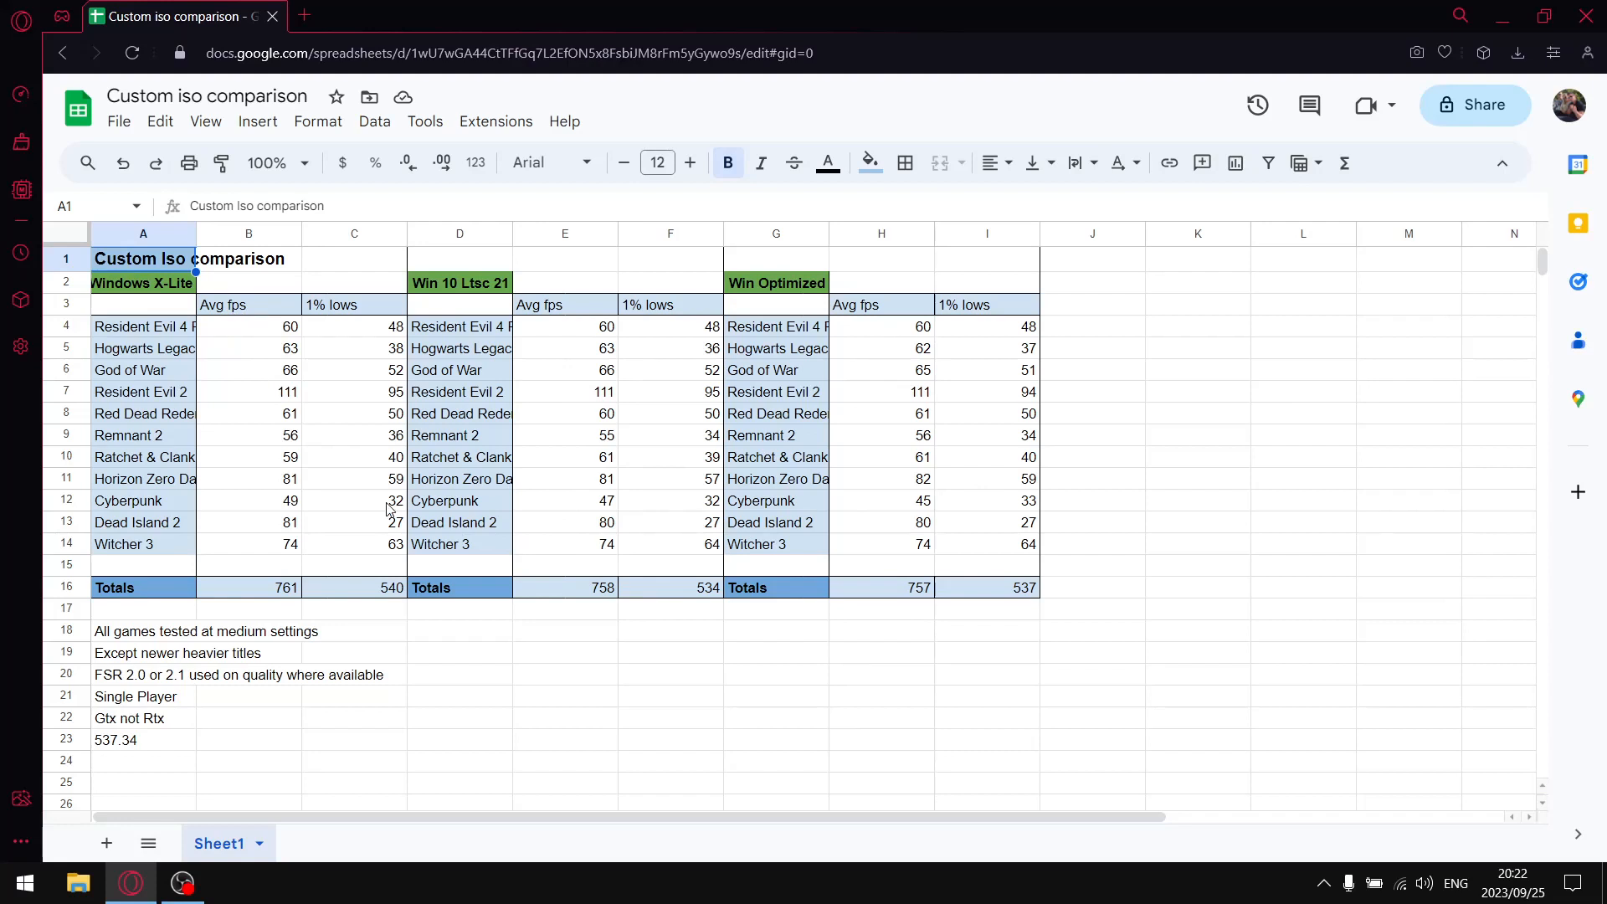
mouse_move(273, 345)
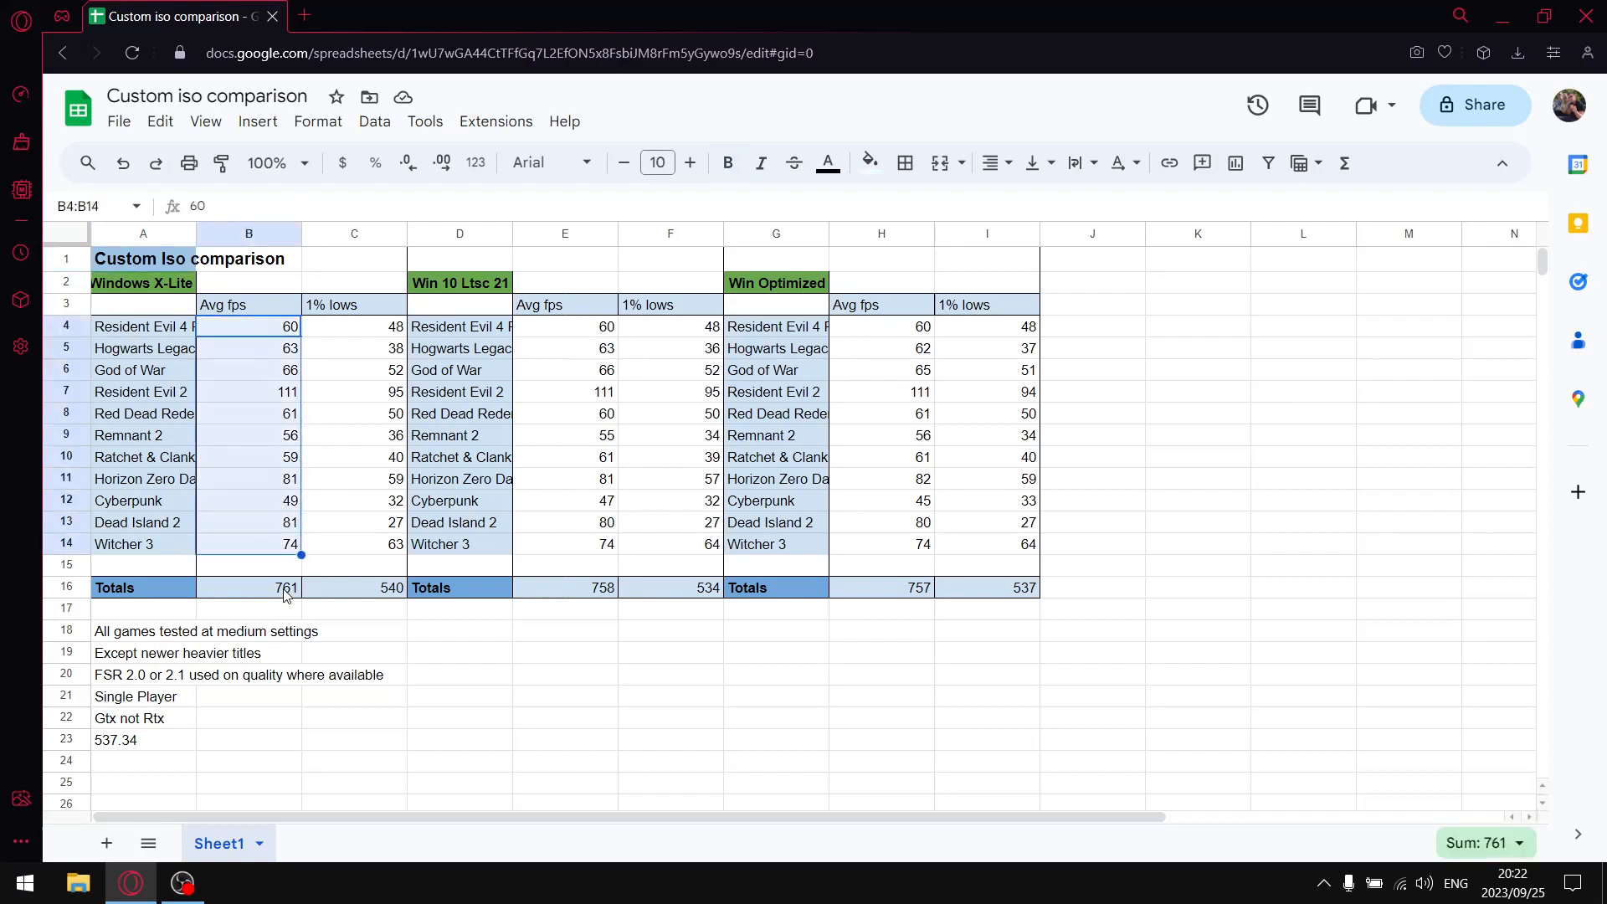
click(247, 587)
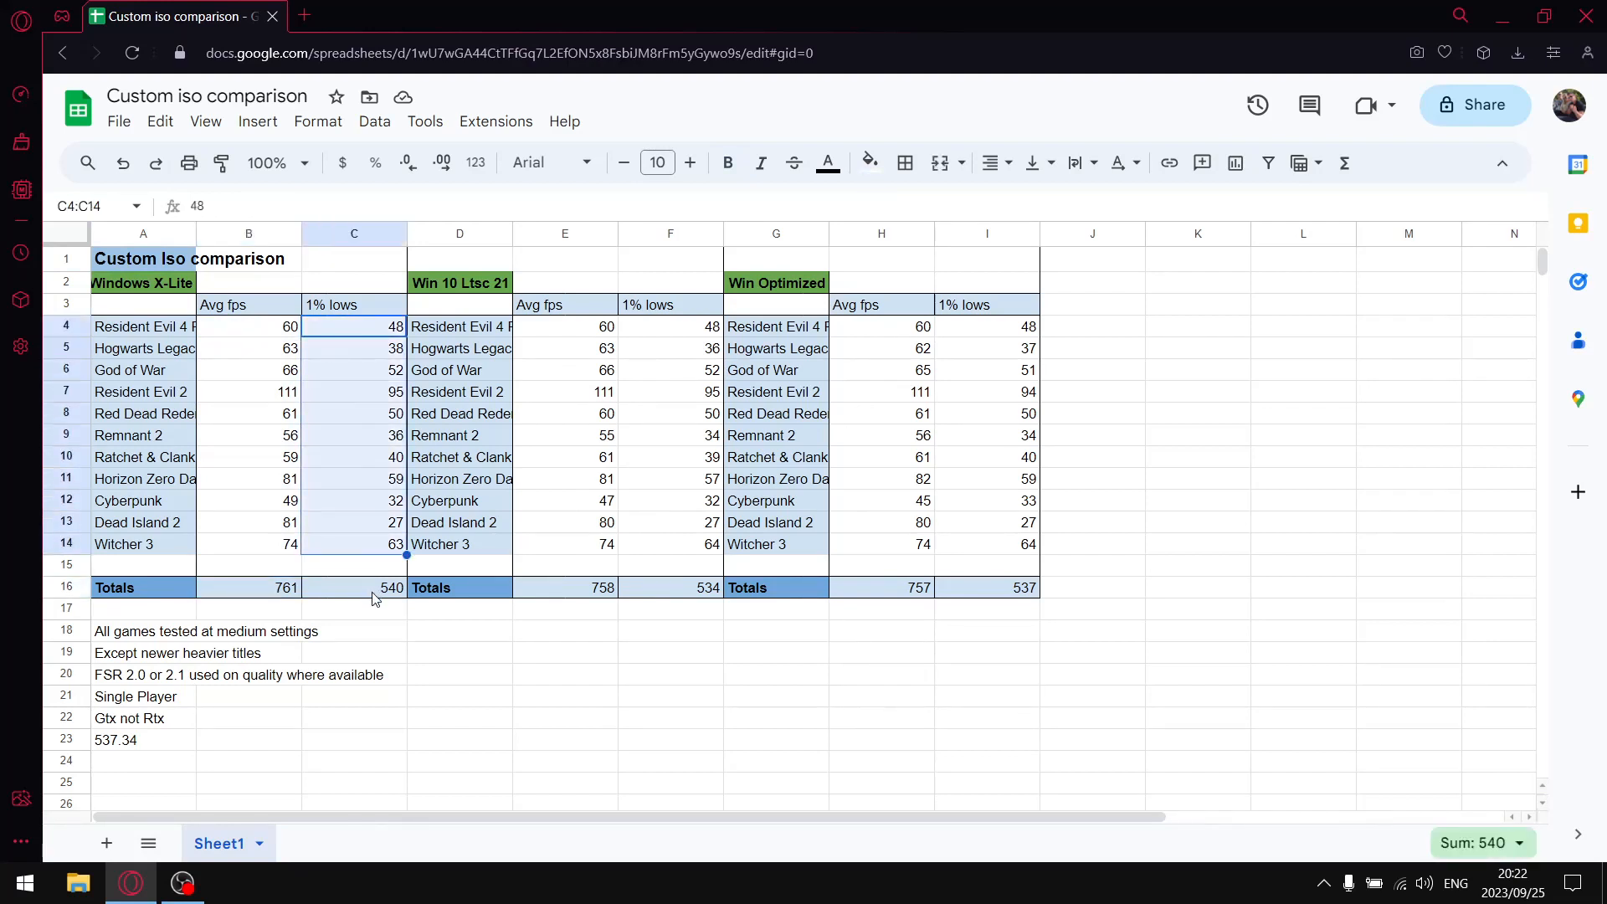
click(353, 587)
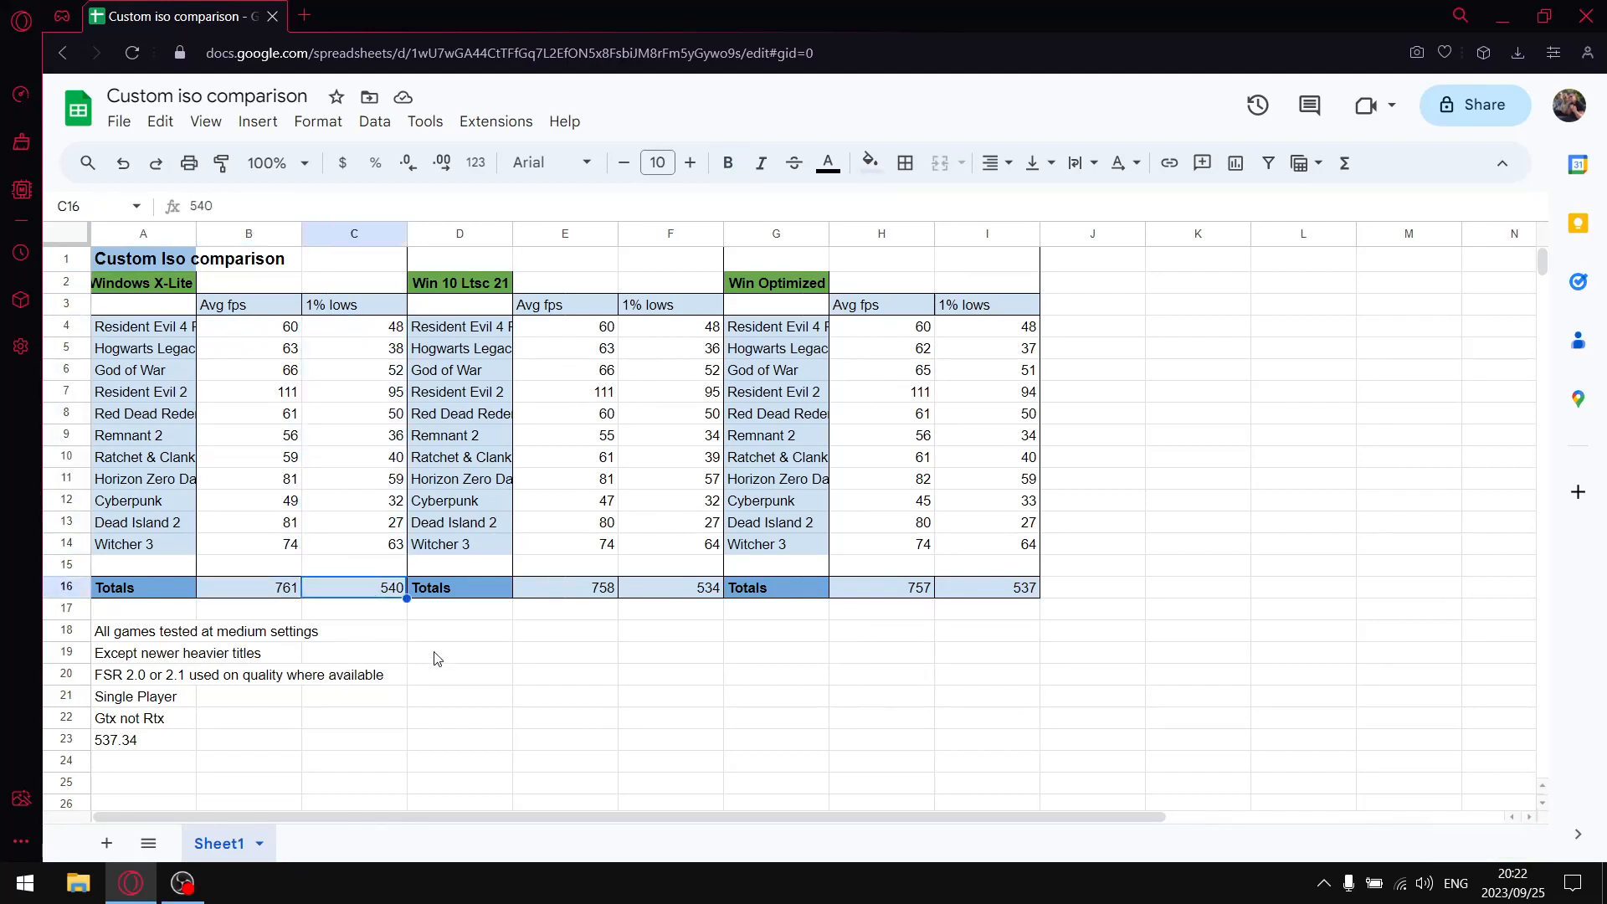
mouse_move(482, 296)
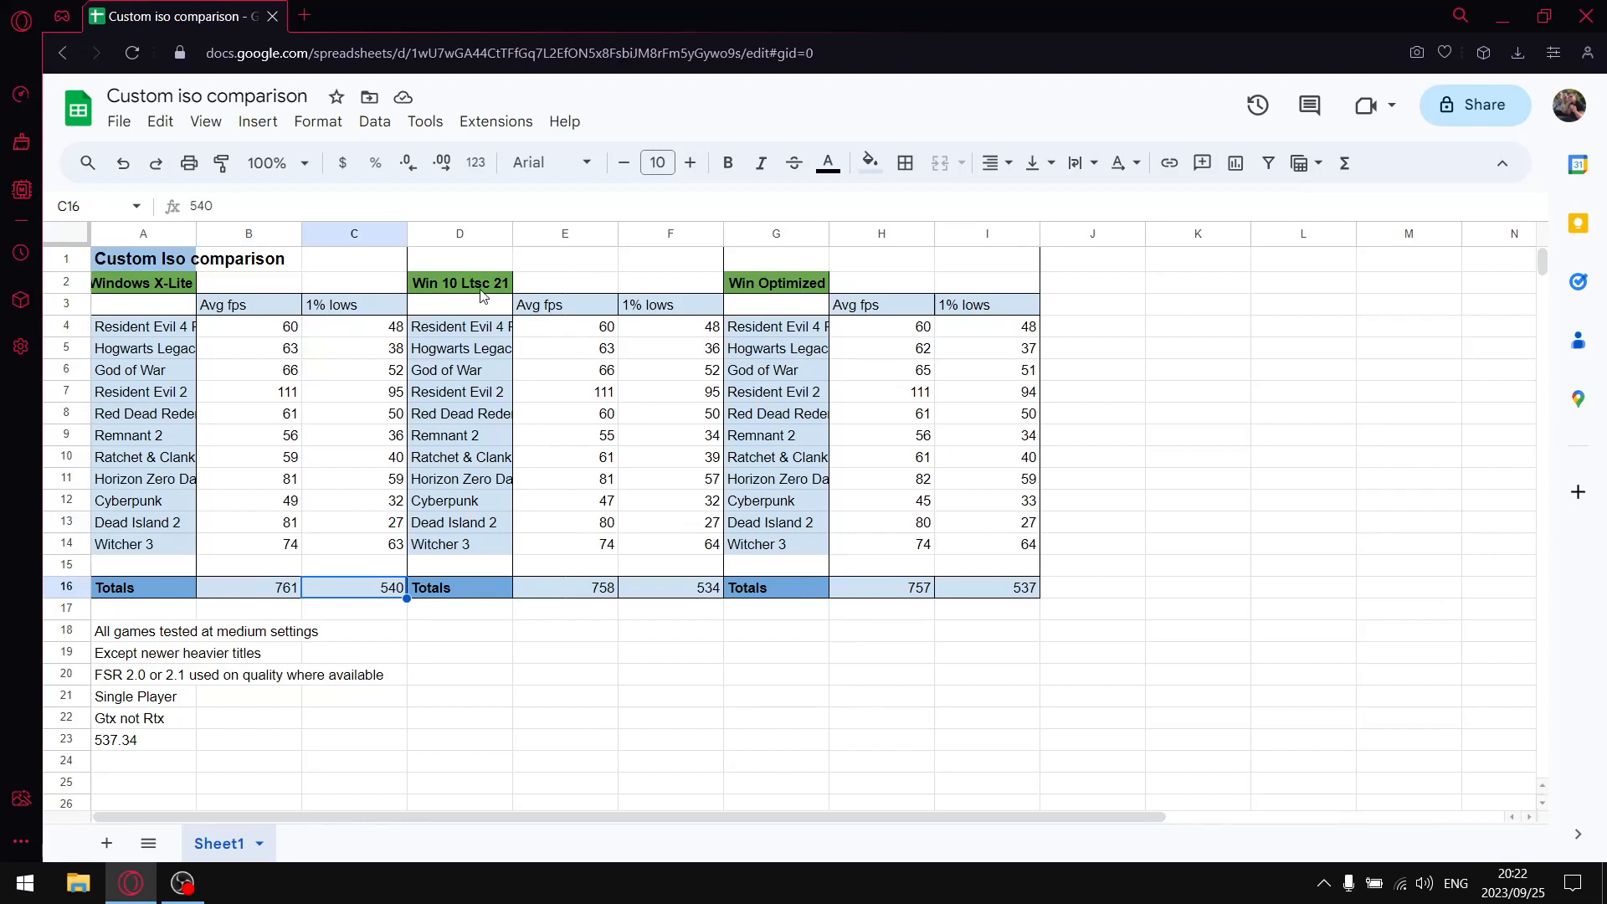
mouse_move(599, 335)
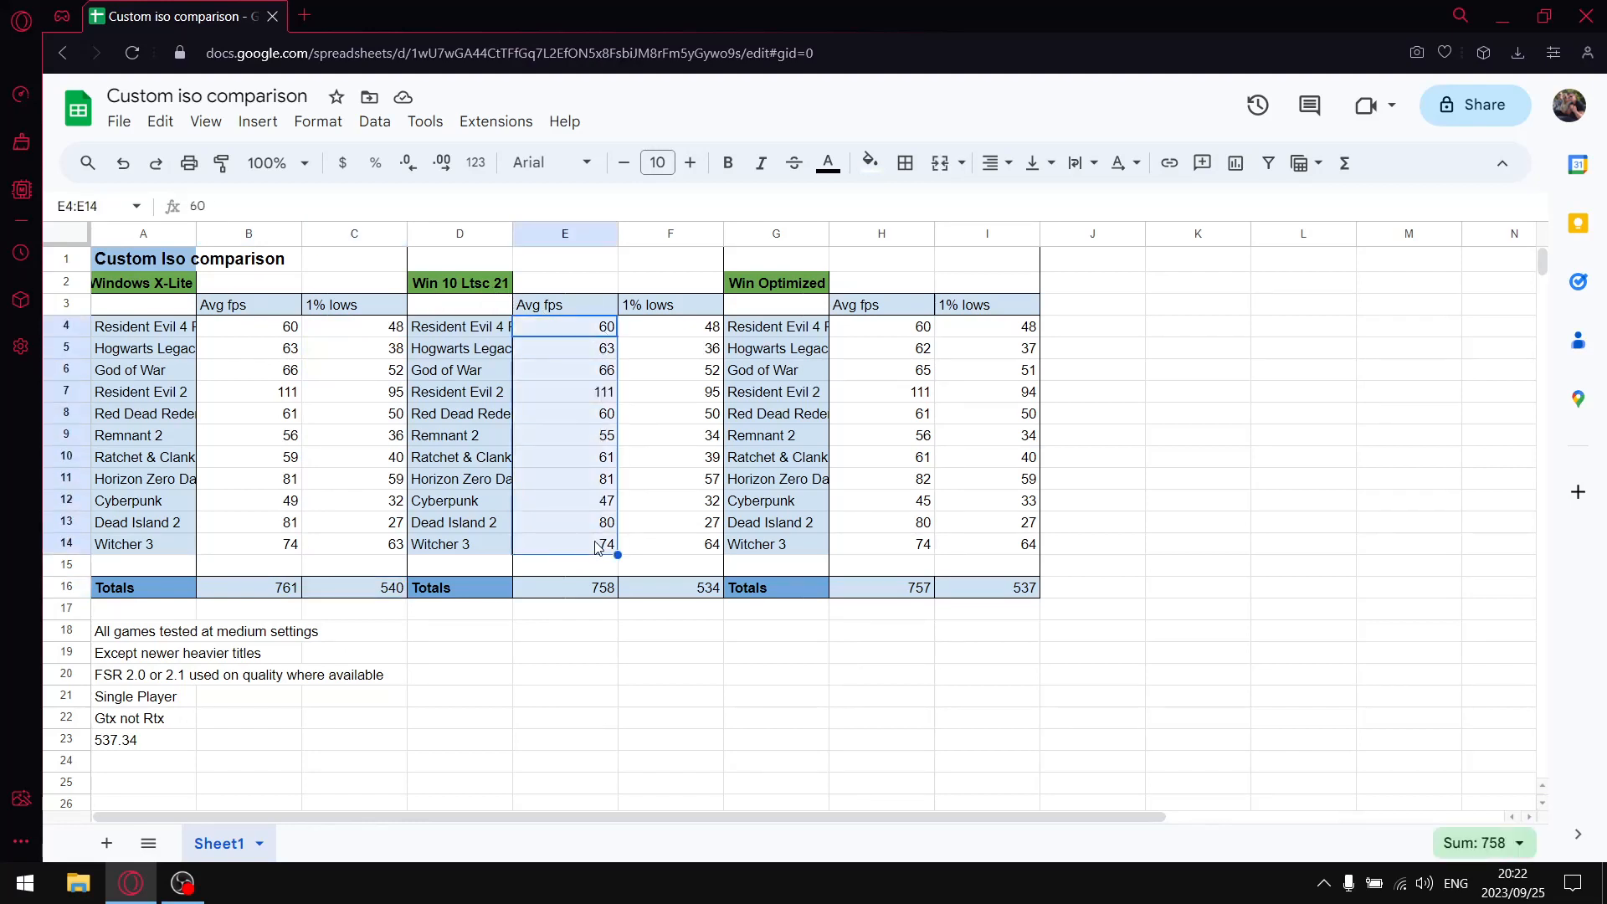
click(564, 586)
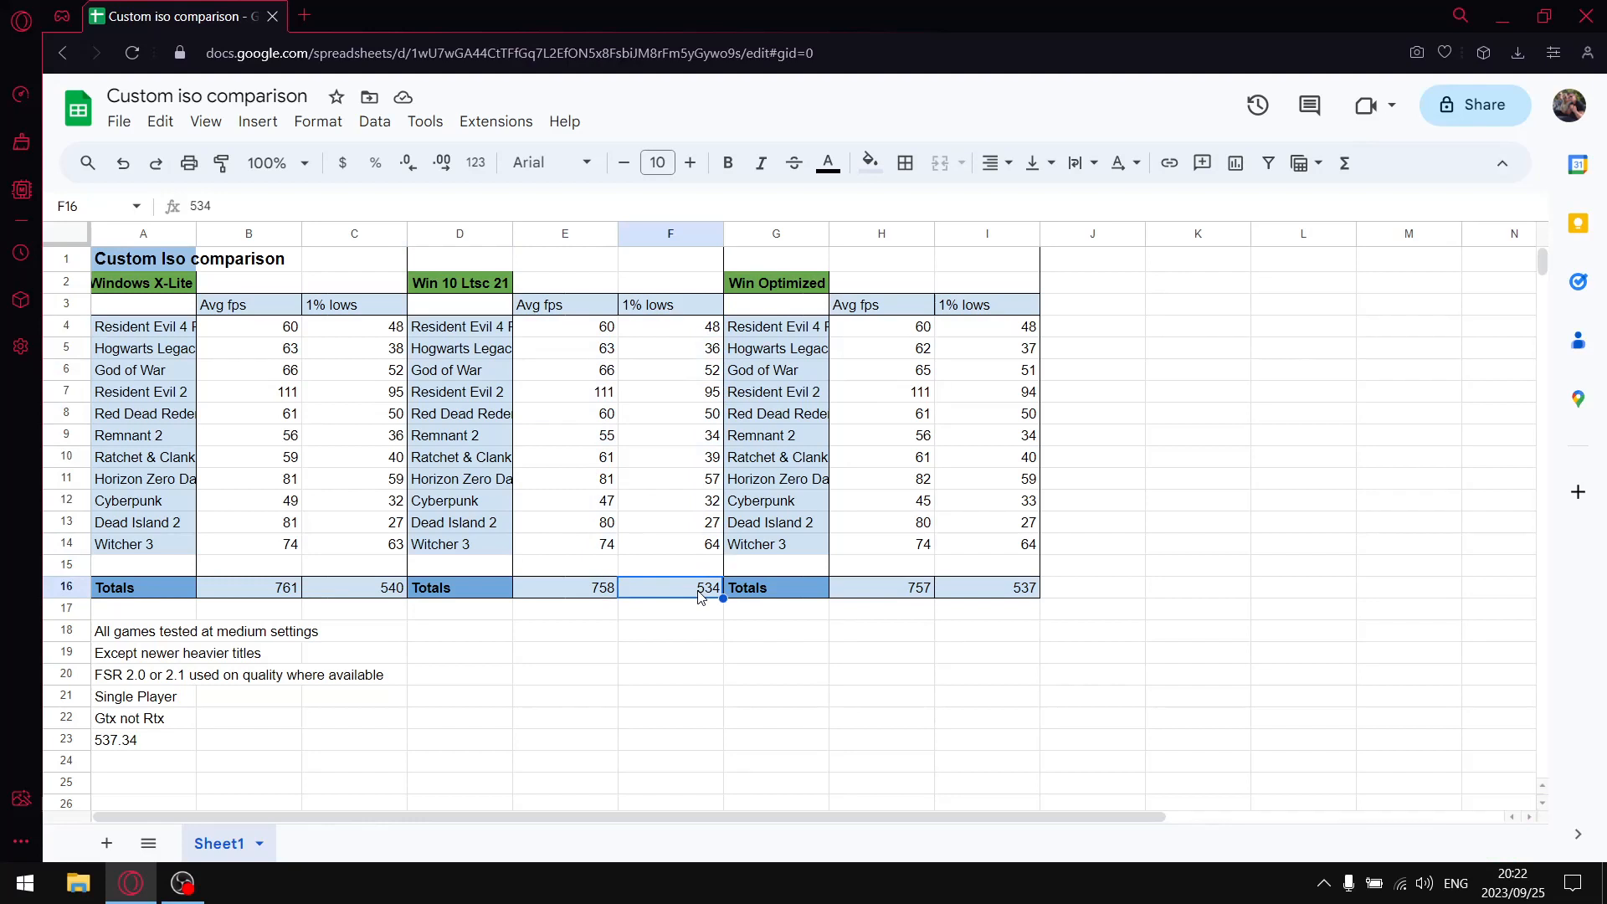
mouse_move(790, 313)
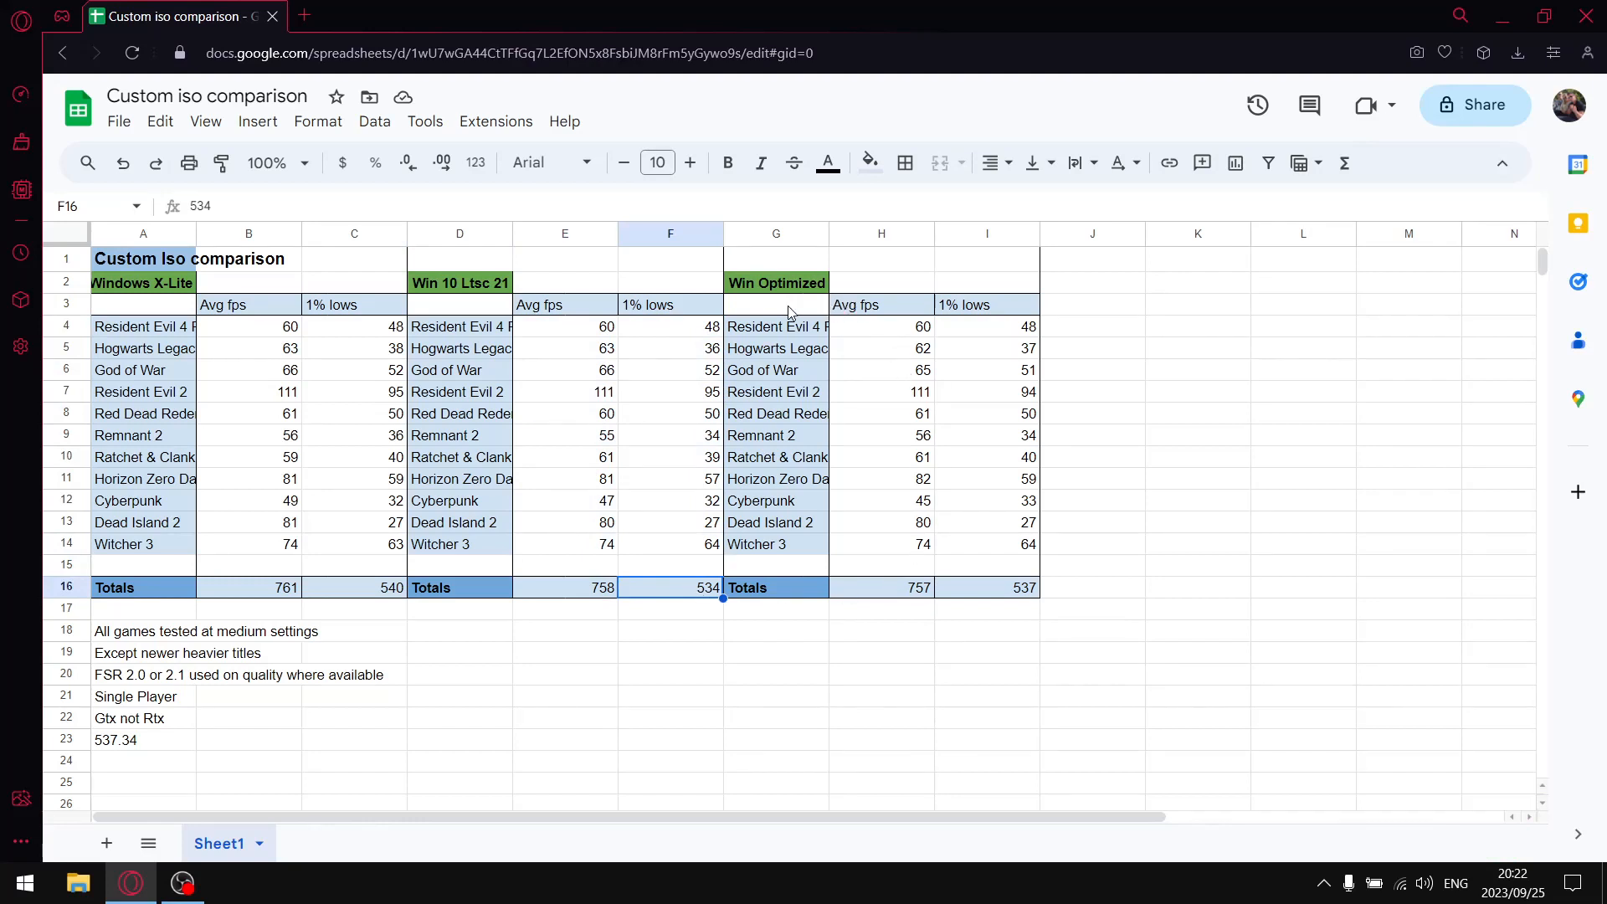
drag(880, 326, 881, 348)
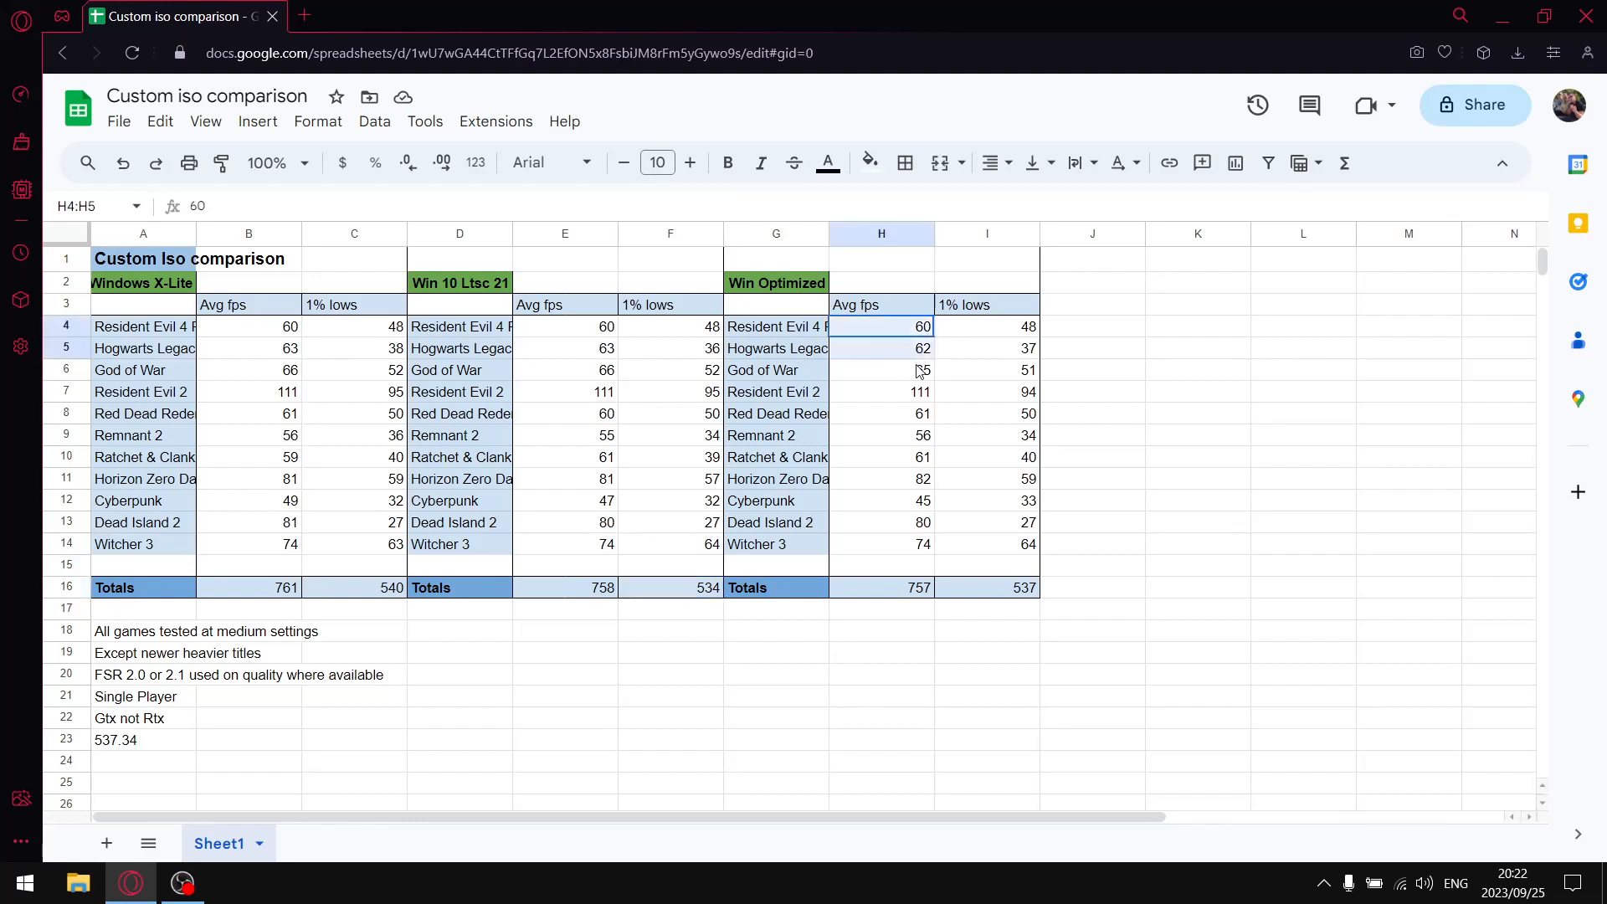
drag(878, 348, 878, 542)
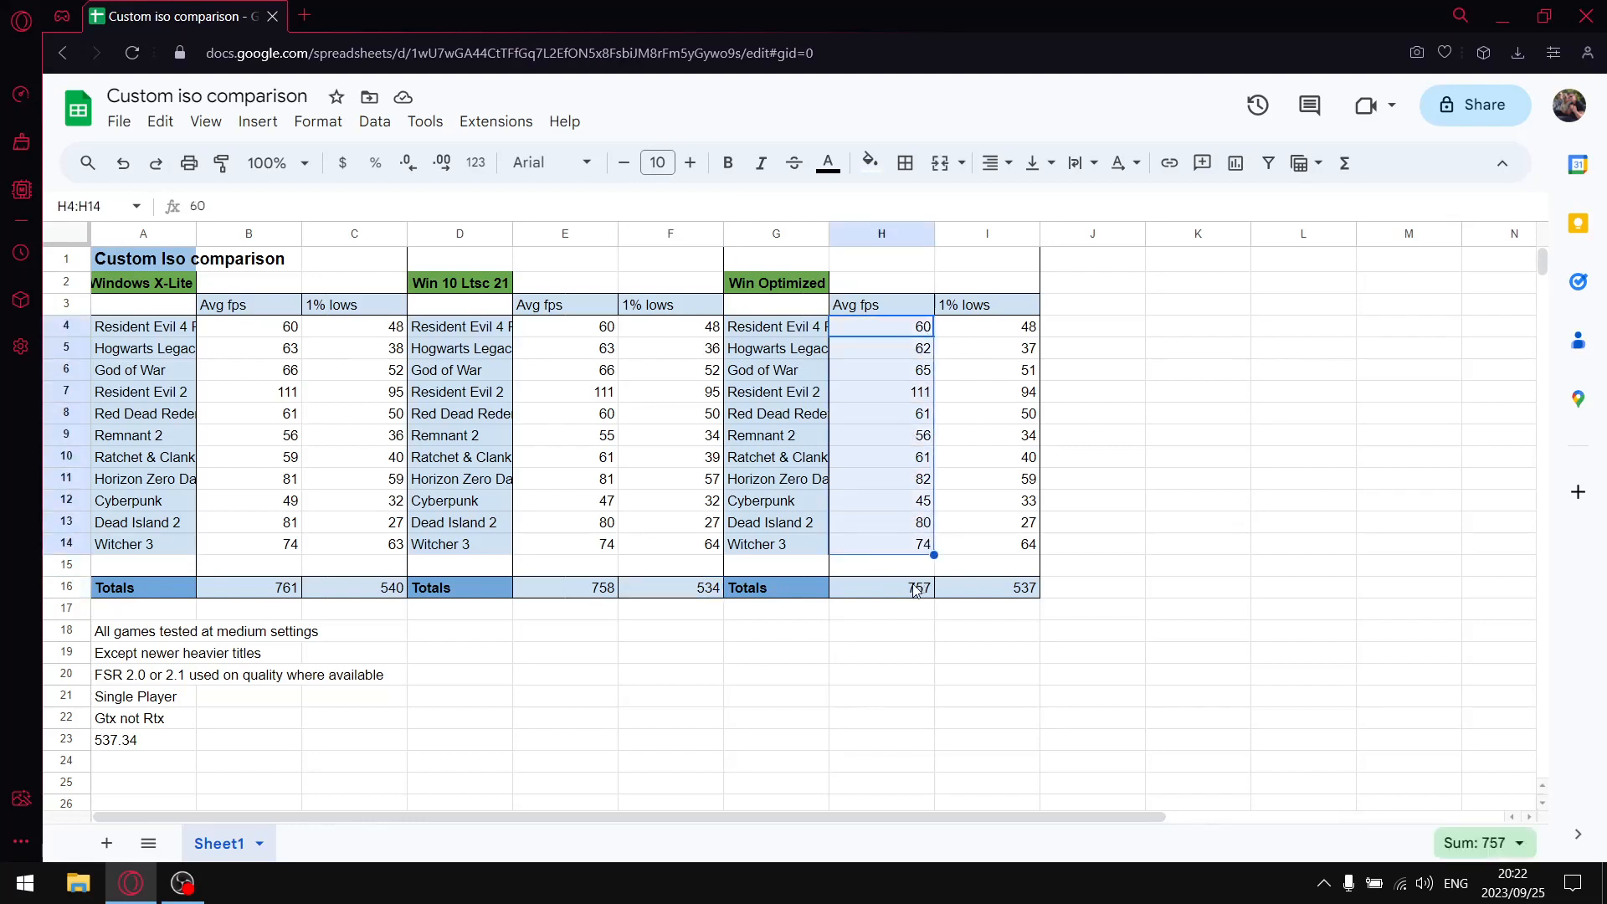
click(881, 587)
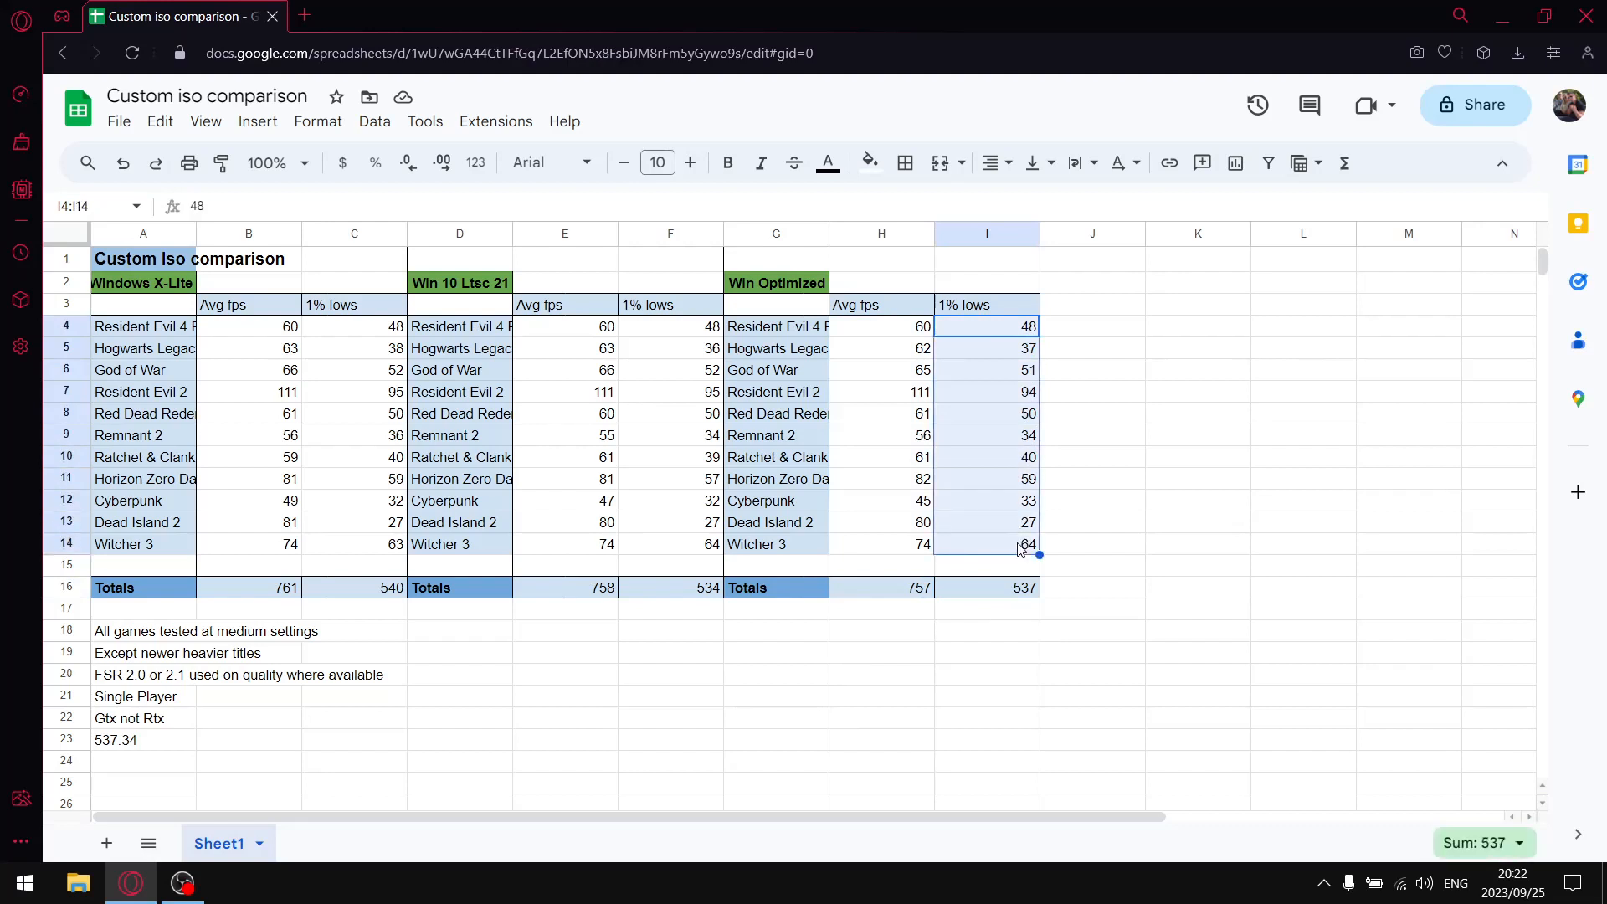
mouse_move(1025, 599)
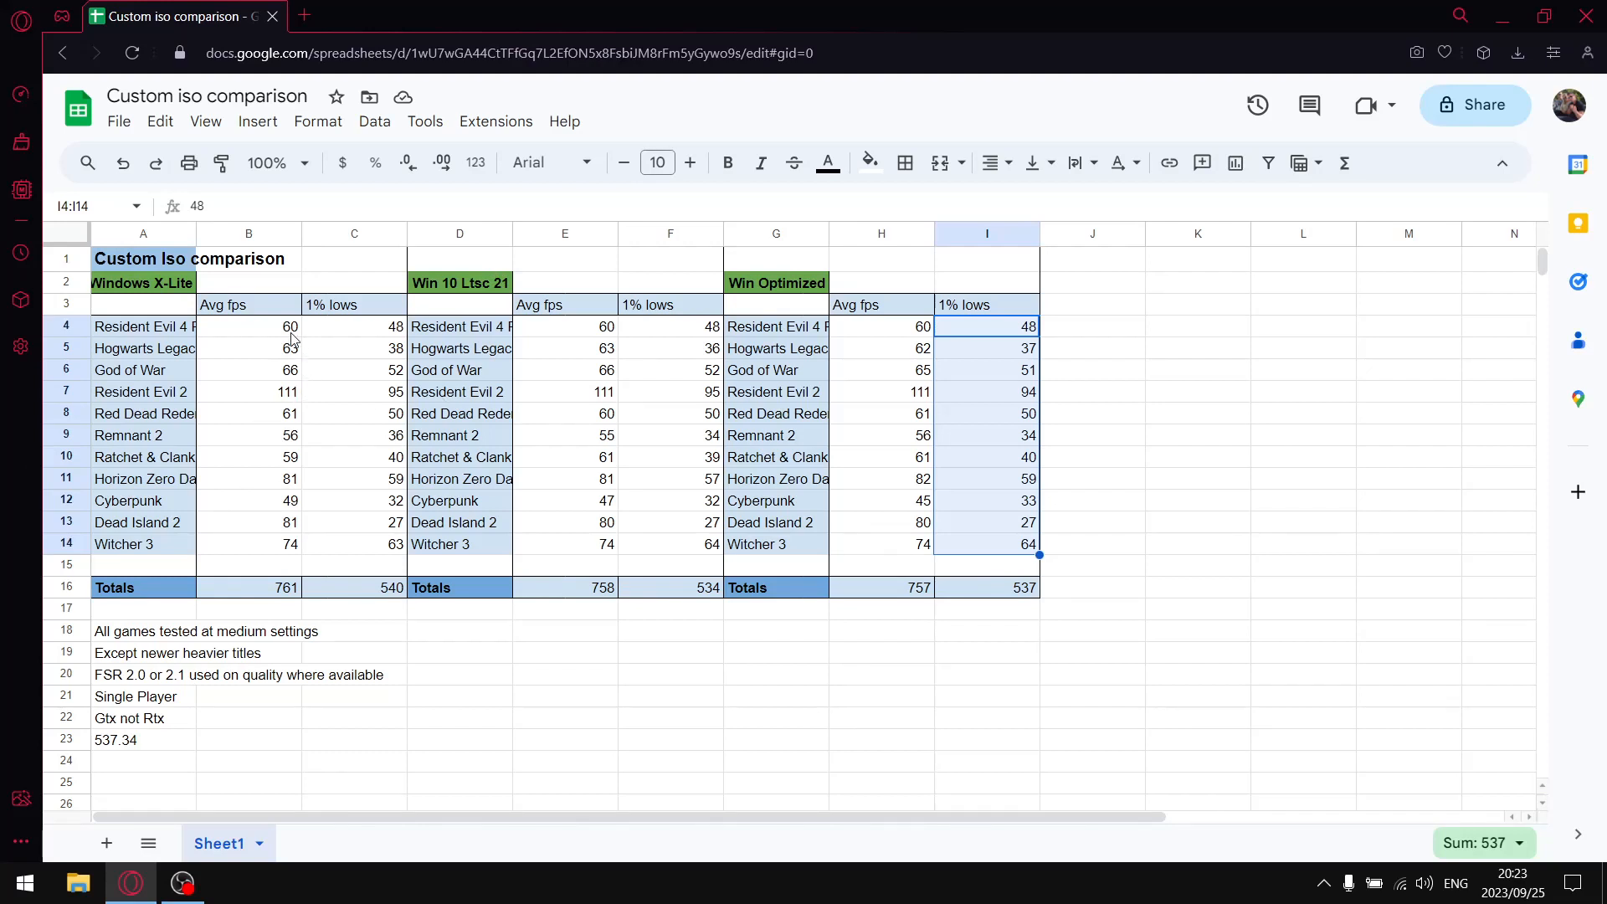
click(248, 327)
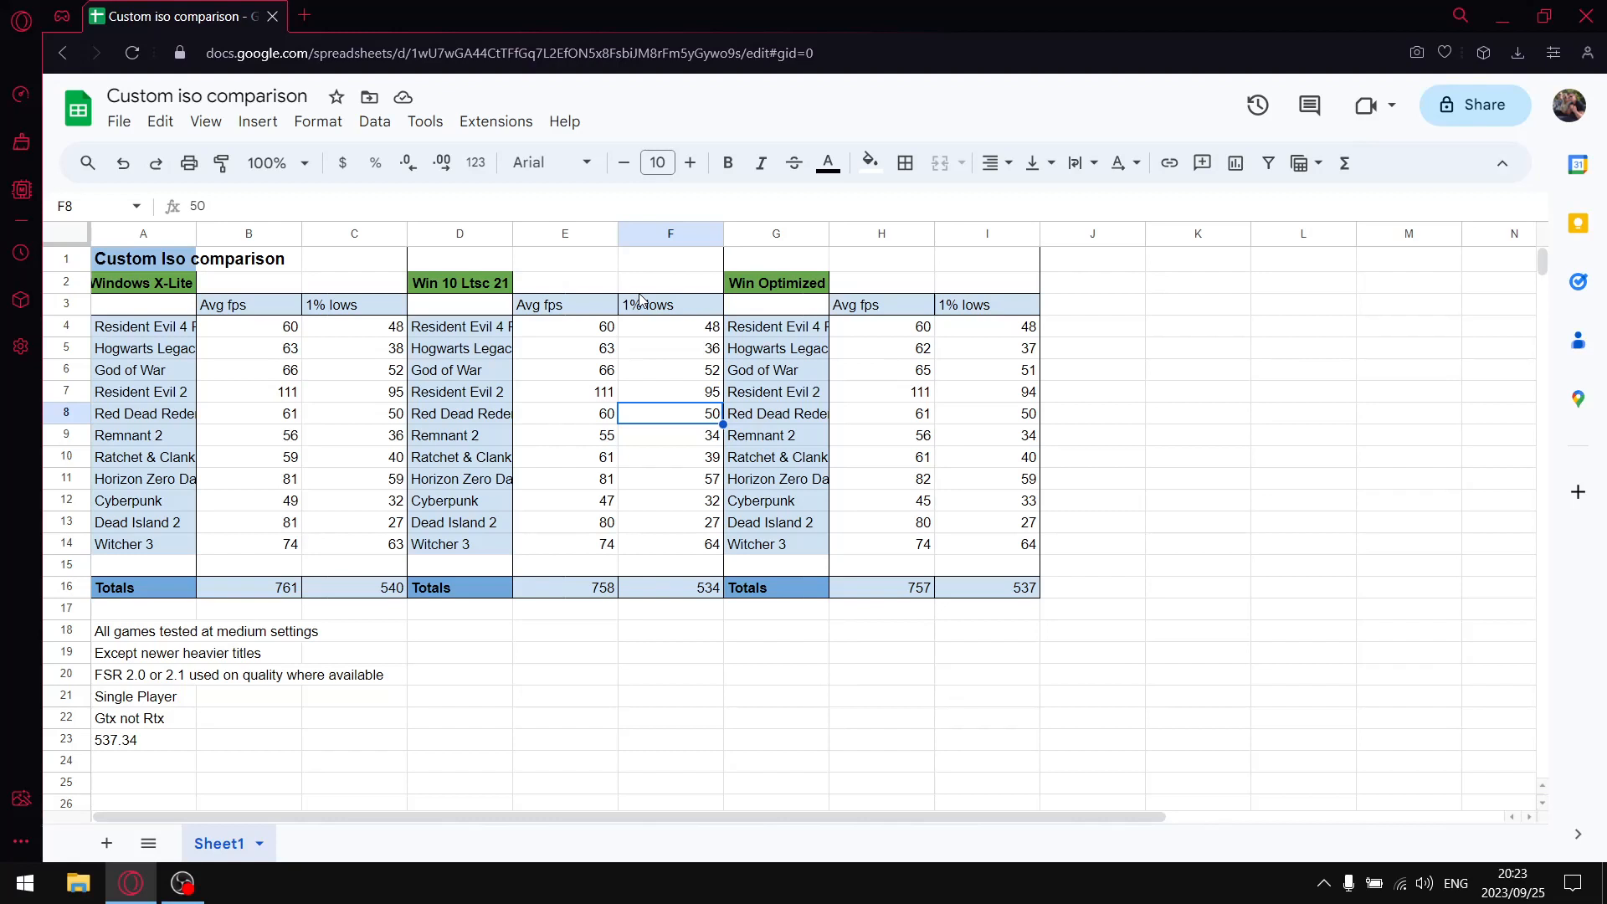
mouse_move(636, 295)
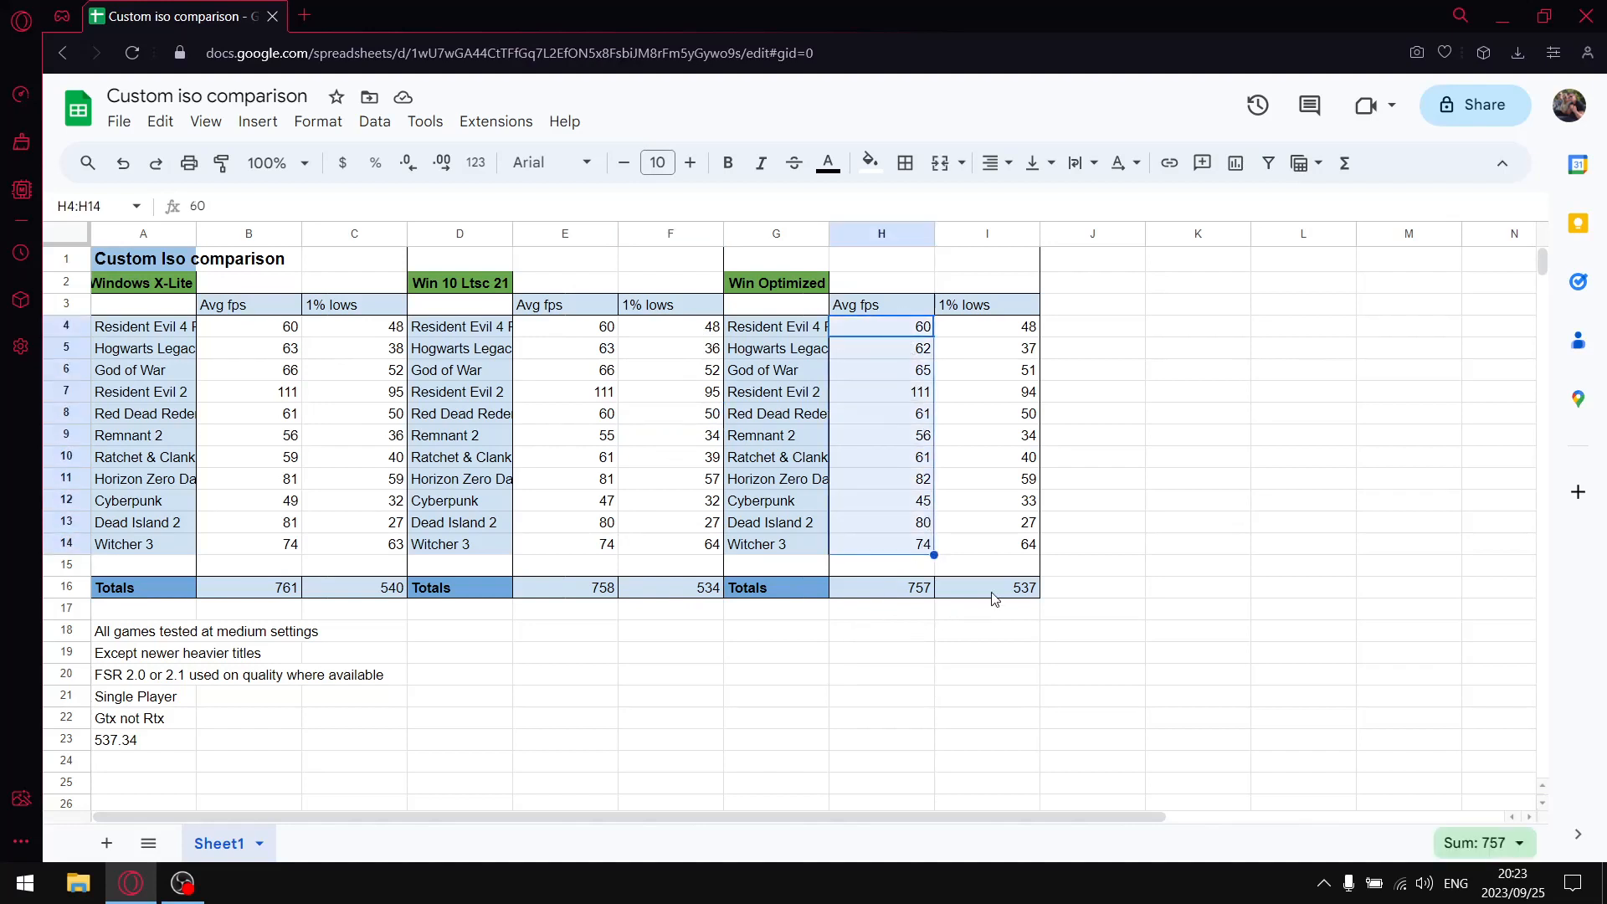
mouse_move(617, 348)
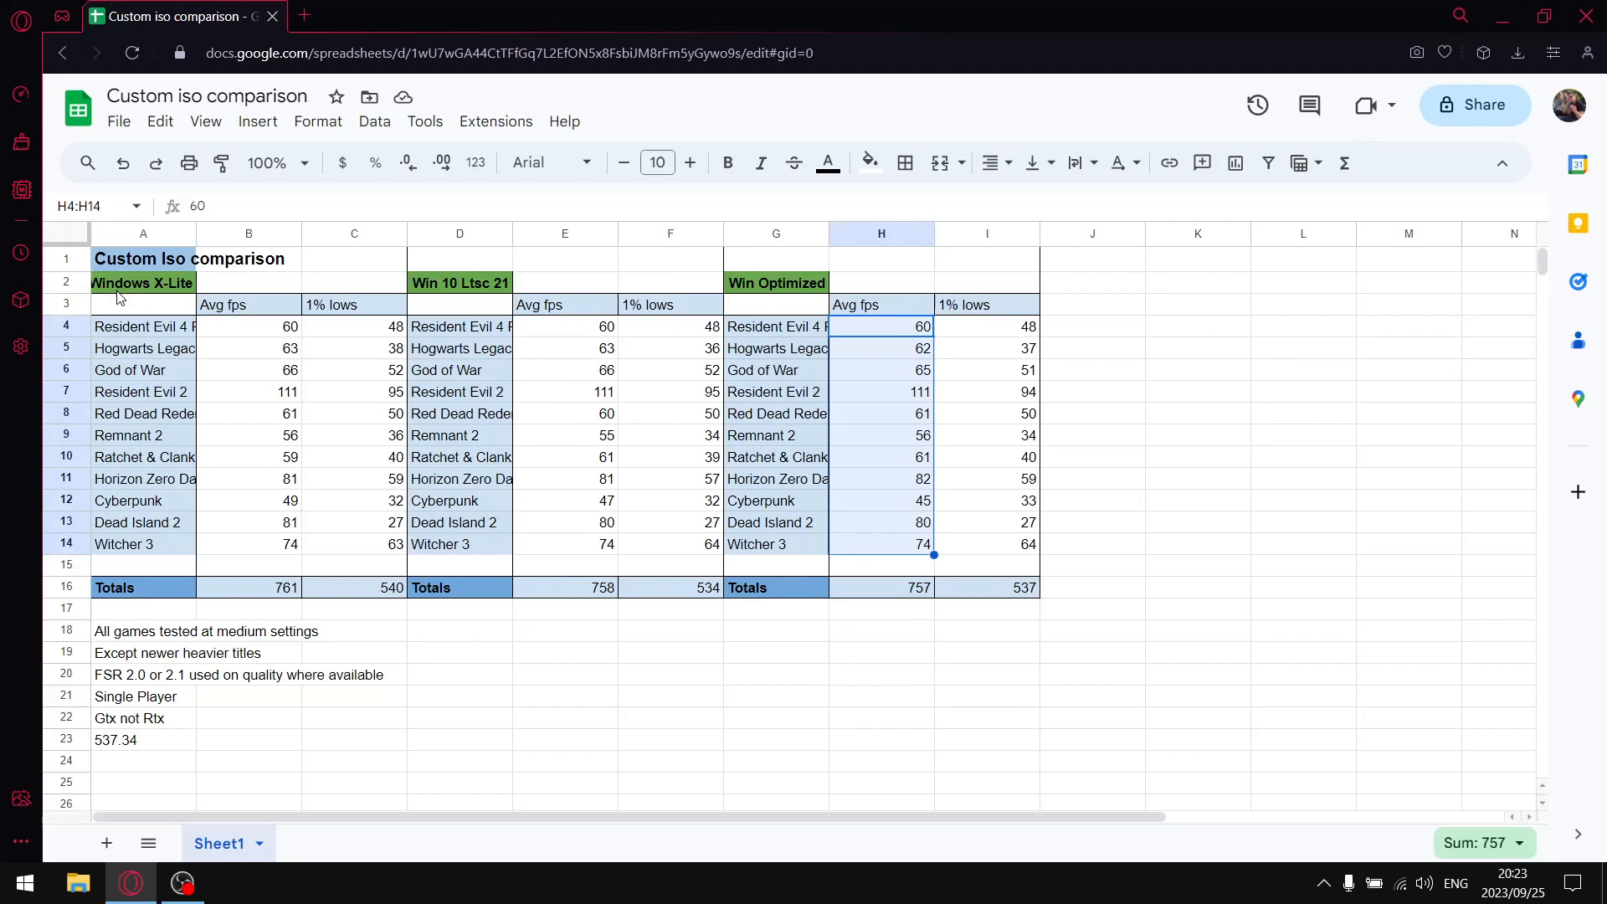
mouse_move(445, 299)
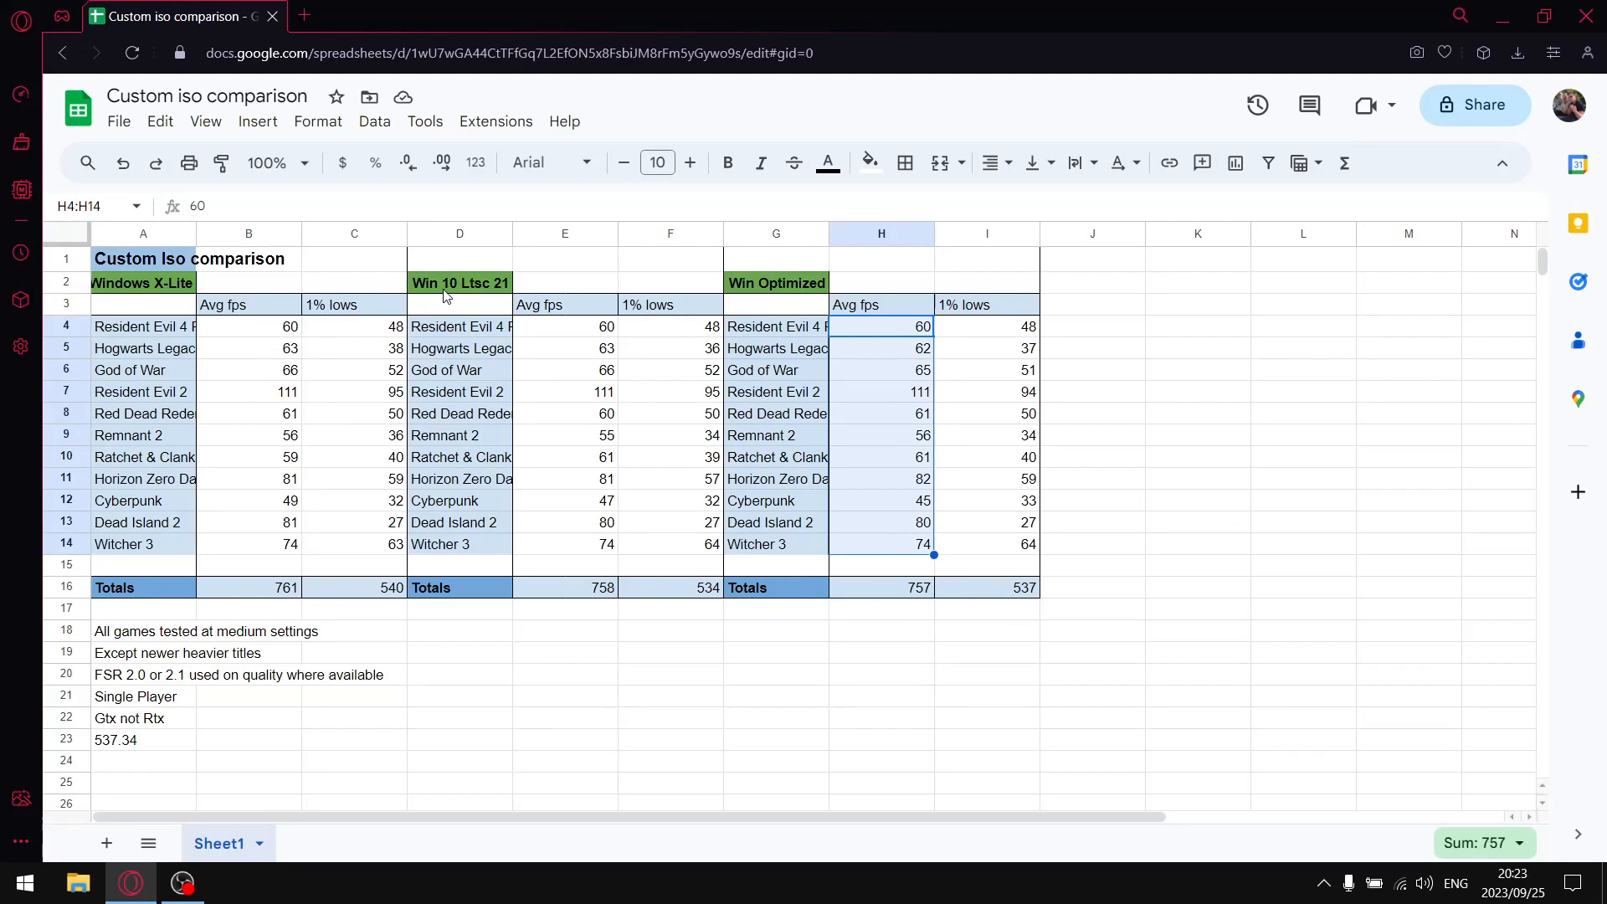
mouse_move(509, 293)
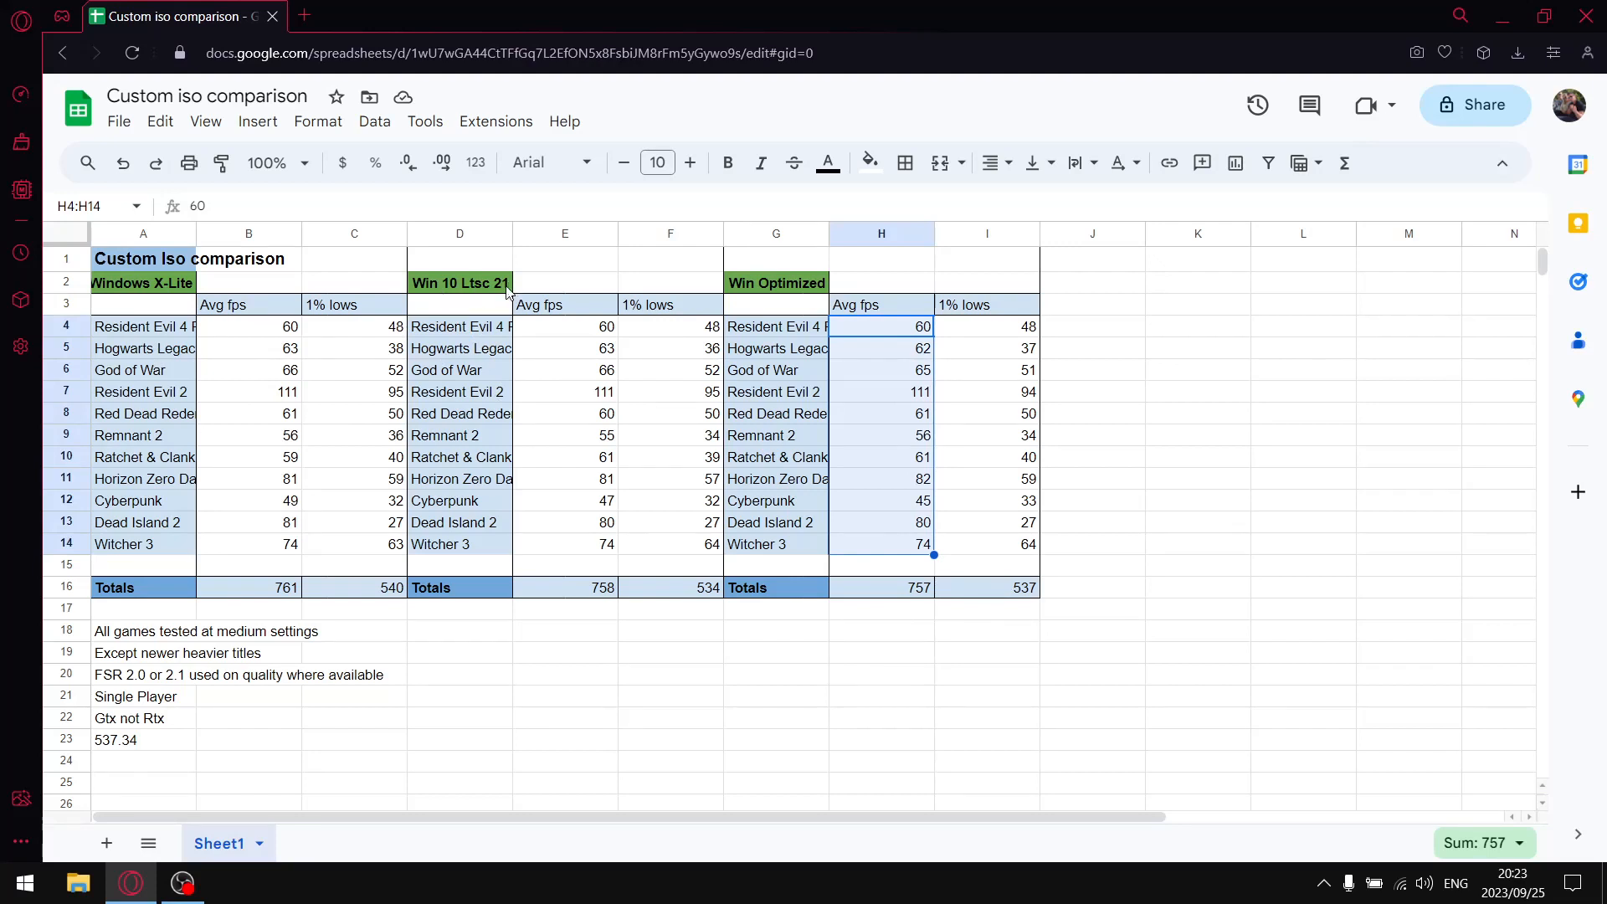